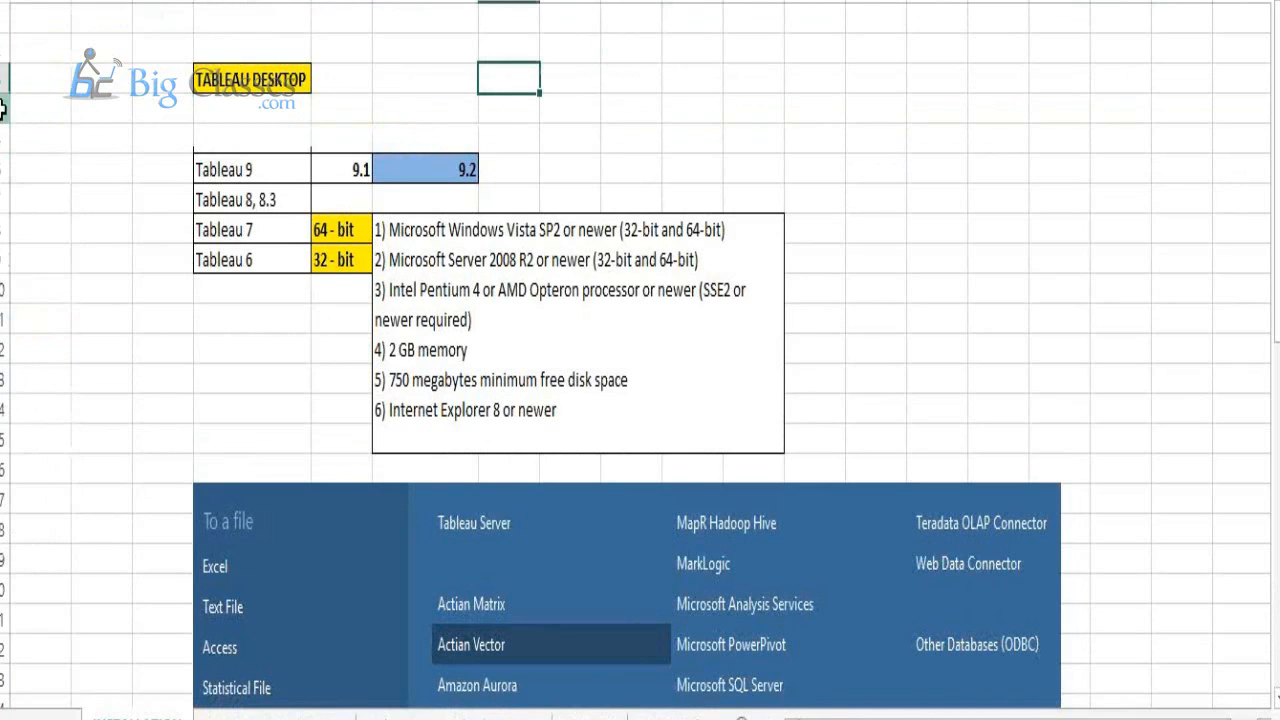
Insert blank rows beneath the TABLEAU DESKTOP heading using the row header menu
{"action": "right_click", "coordinate": [10, 115]}
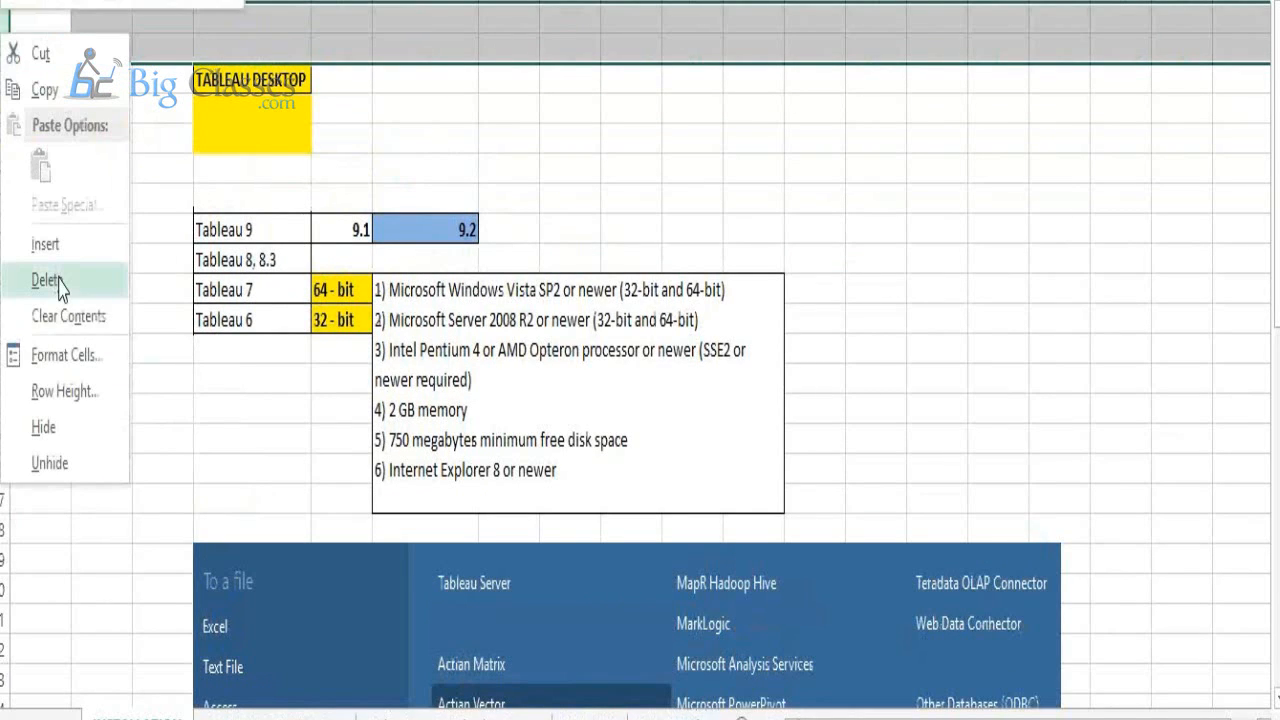
{"action": "left_click", "coordinate": [48, 278]}
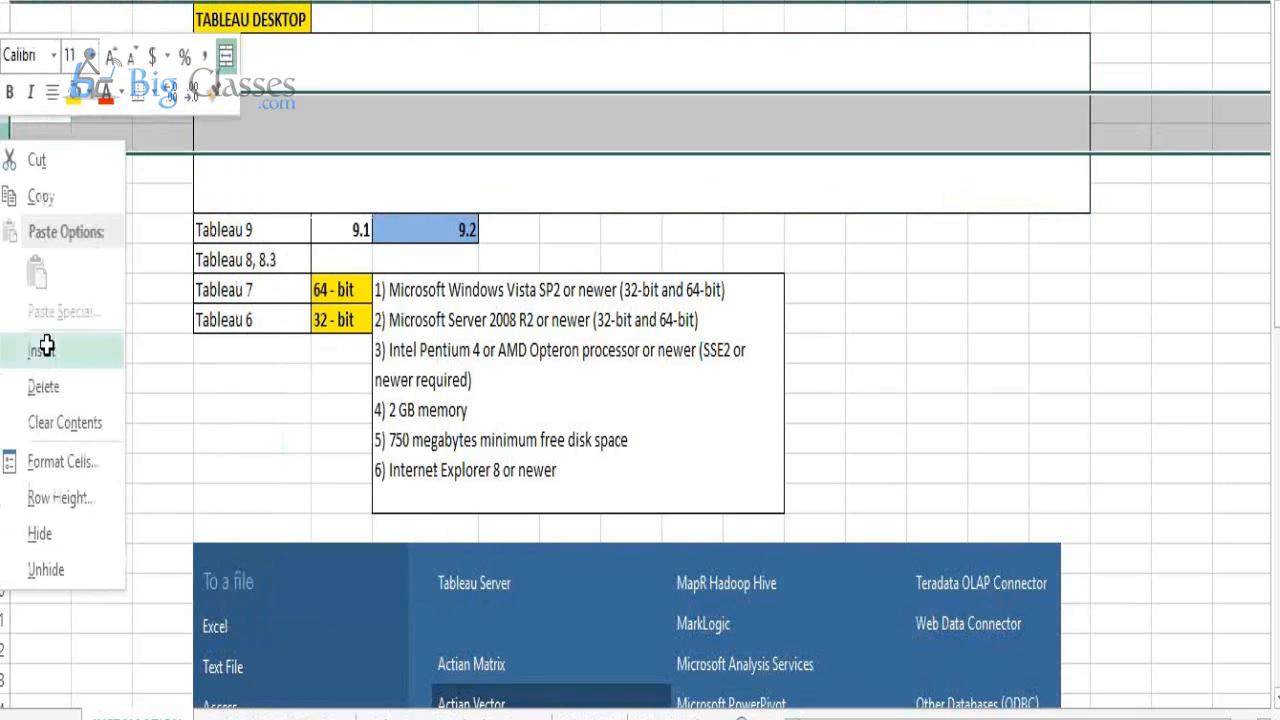
Insert more blank rows above the Tableau versions table
{"action": "left_click", "coordinate": [43, 349]}
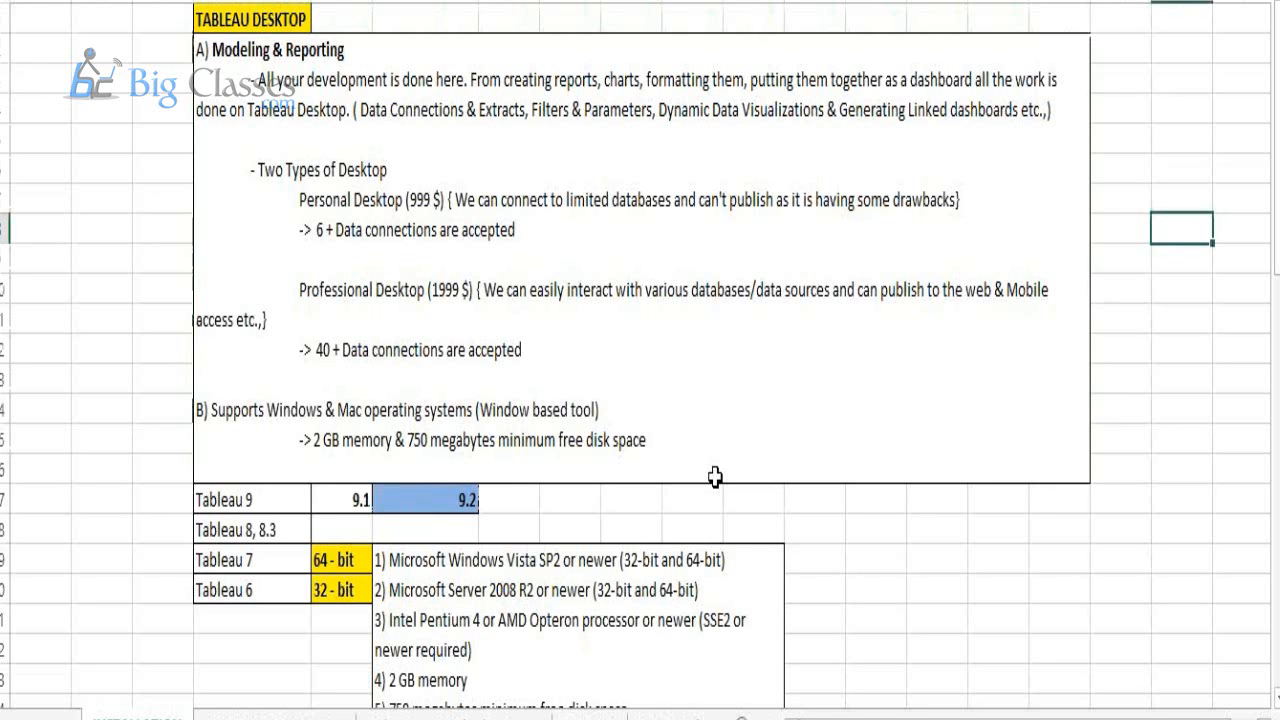
{"action": "mouse_move", "coordinate": [395, 253]}
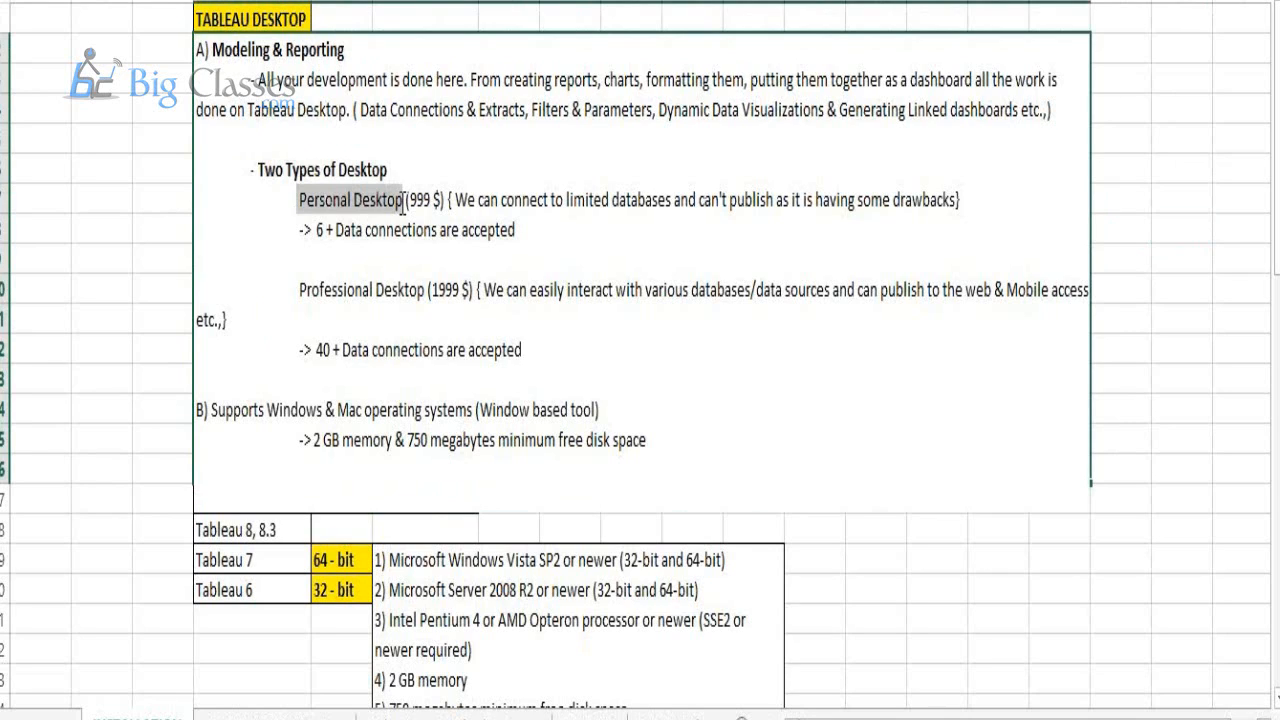
{"action": "mouse_move", "coordinate": [308, 261]}
{"action": "type", "text": "-> "}
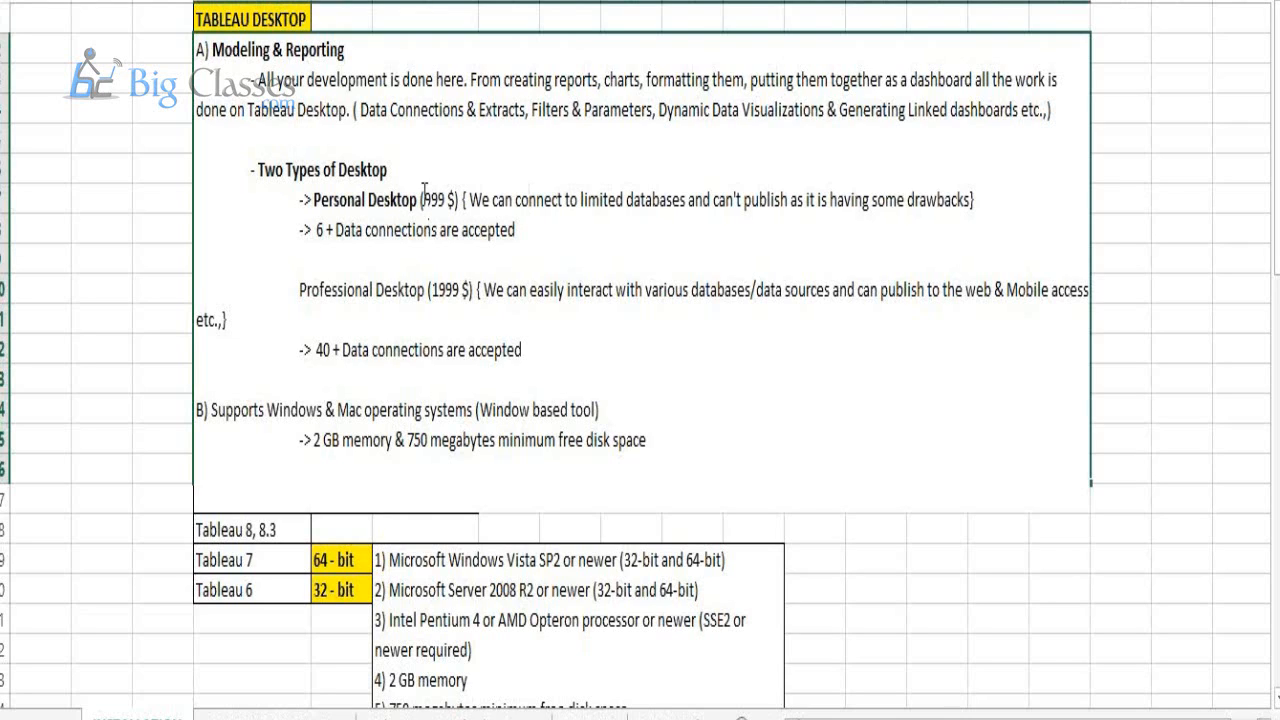
Finish the Personal Desktop line edits and select Professional Desktop for bolding
{"action": "double_click", "coordinate": [436, 200]}
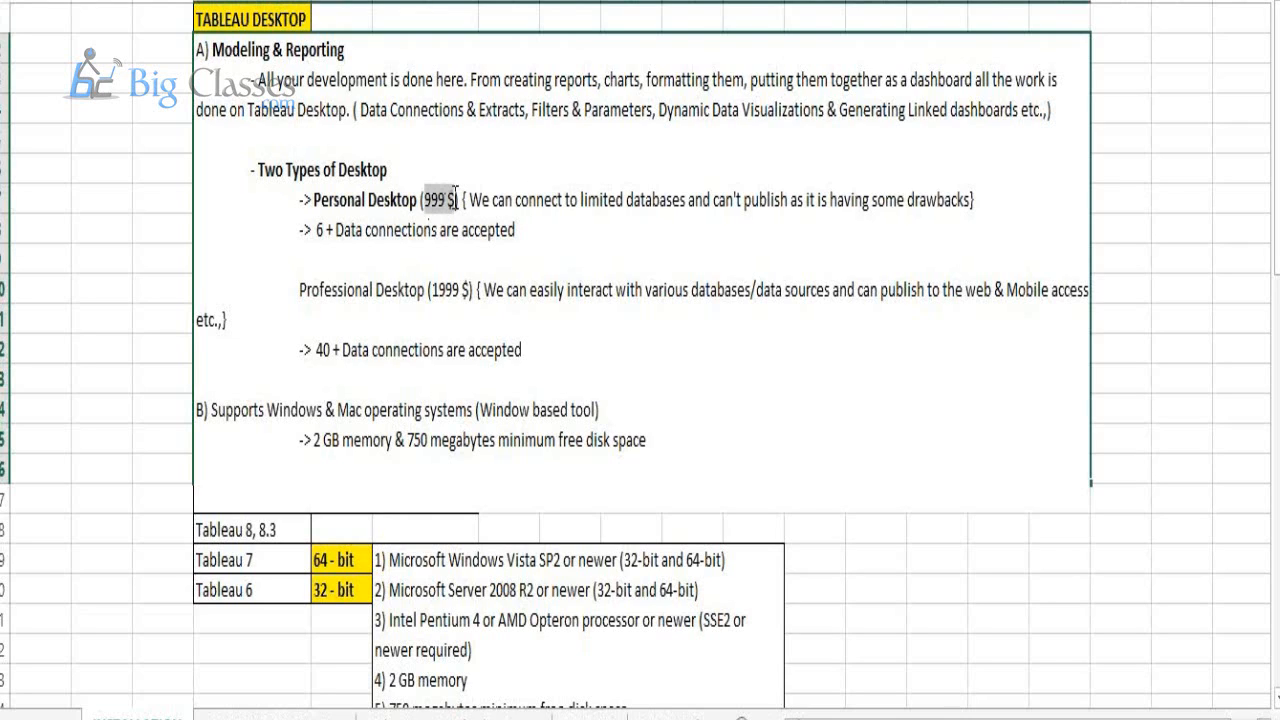
{"action": "mouse_move", "coordinate": [1227, 333]}
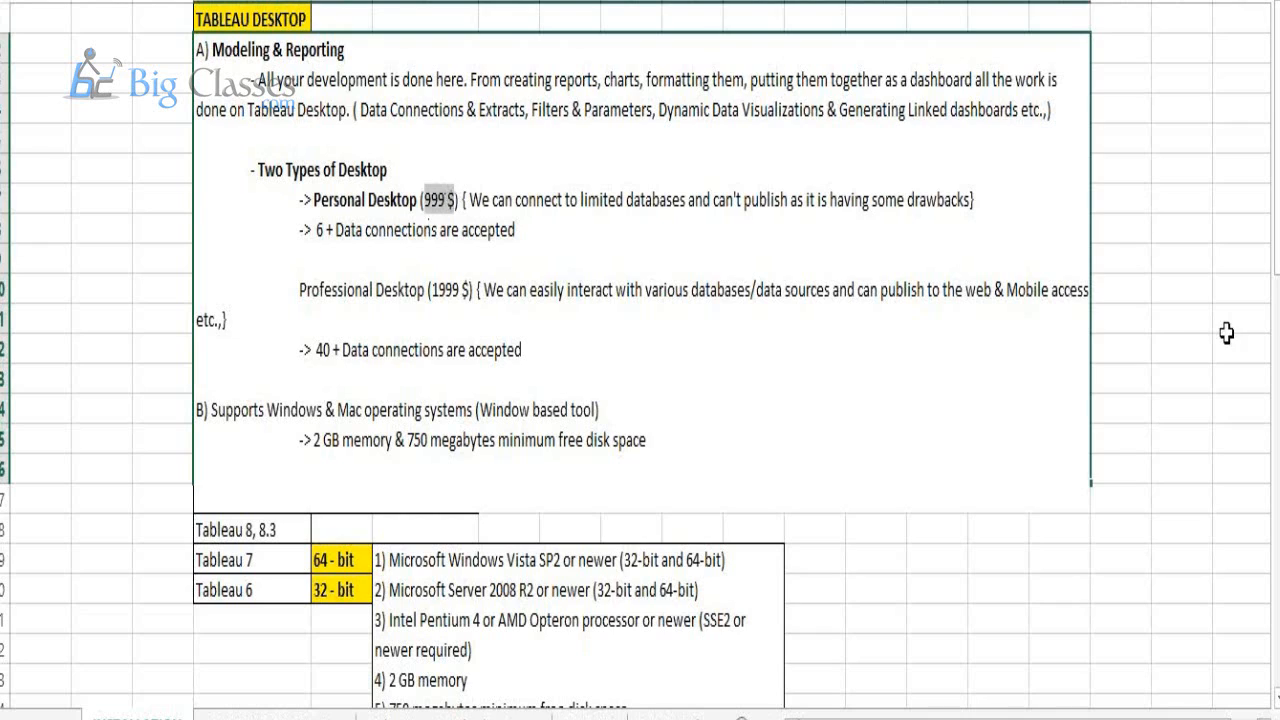
{"action": "left_click", "coordinate": [455, 498]}
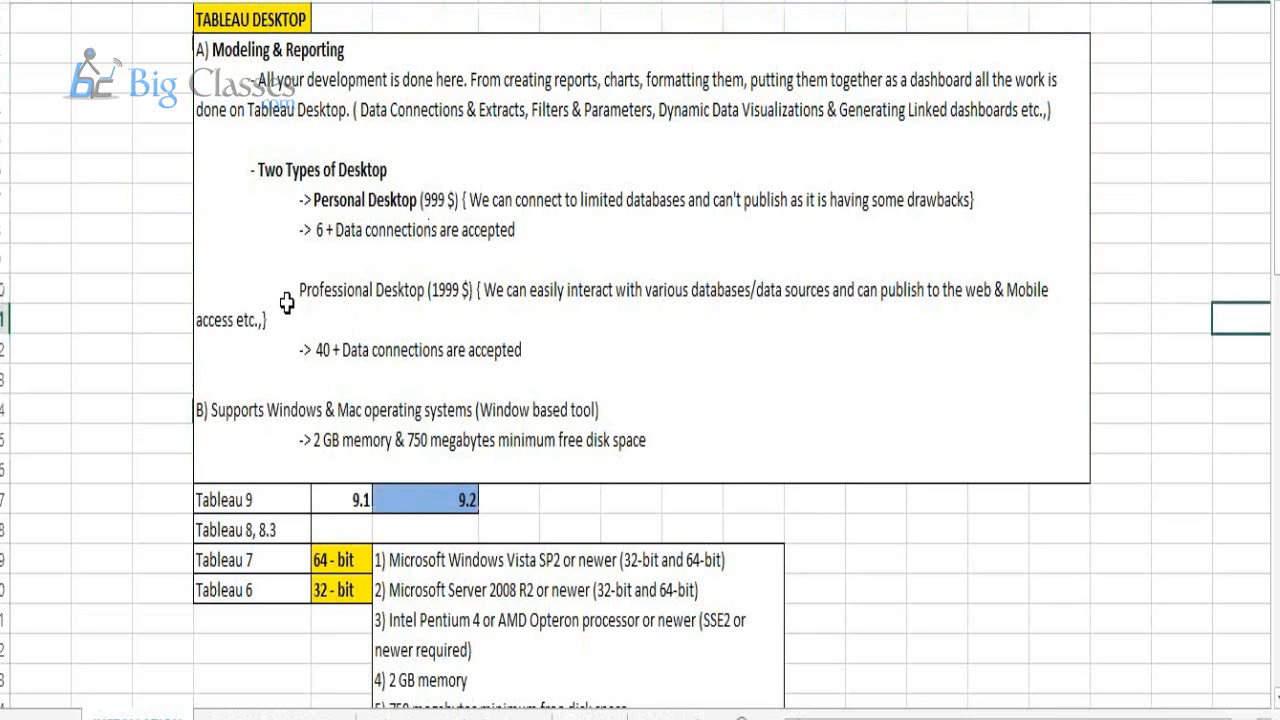
{"action": "scroll", "scroll_direction": "down", "scroll_amount": 3}
{"action": "type", "text": "->  "}
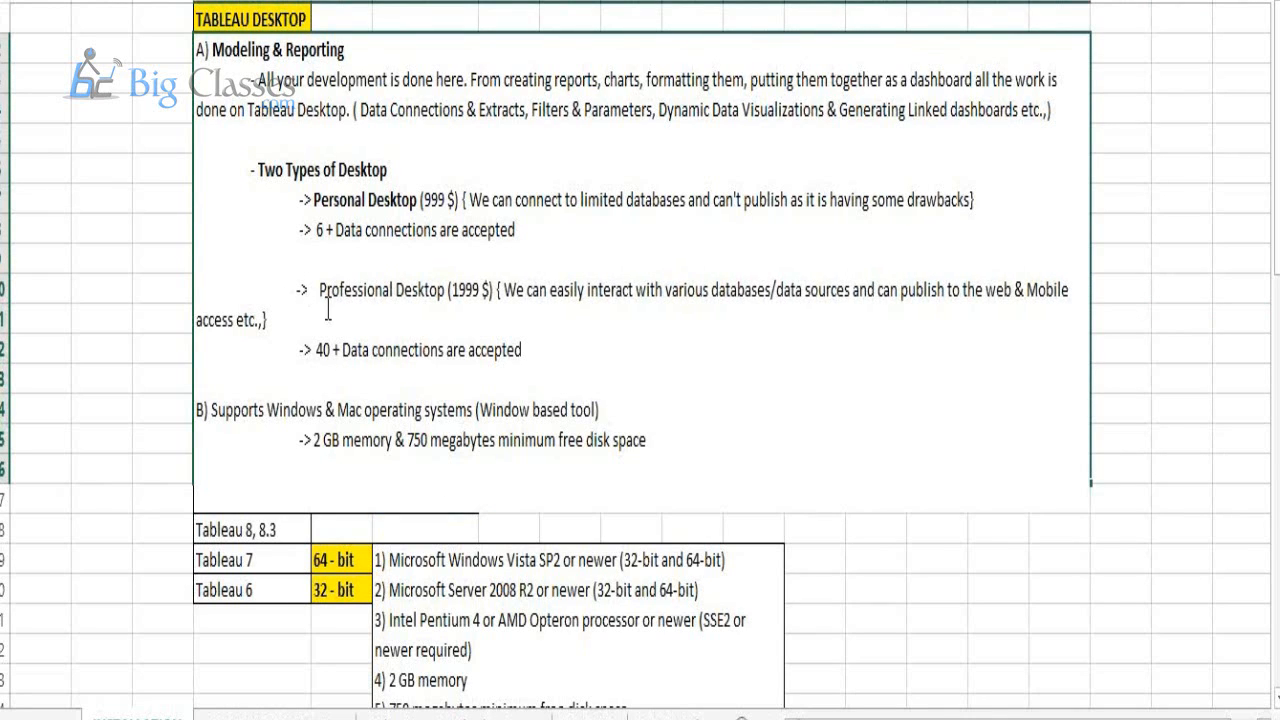
{"action": "mouse_move", "coordinate": [315, 332]}
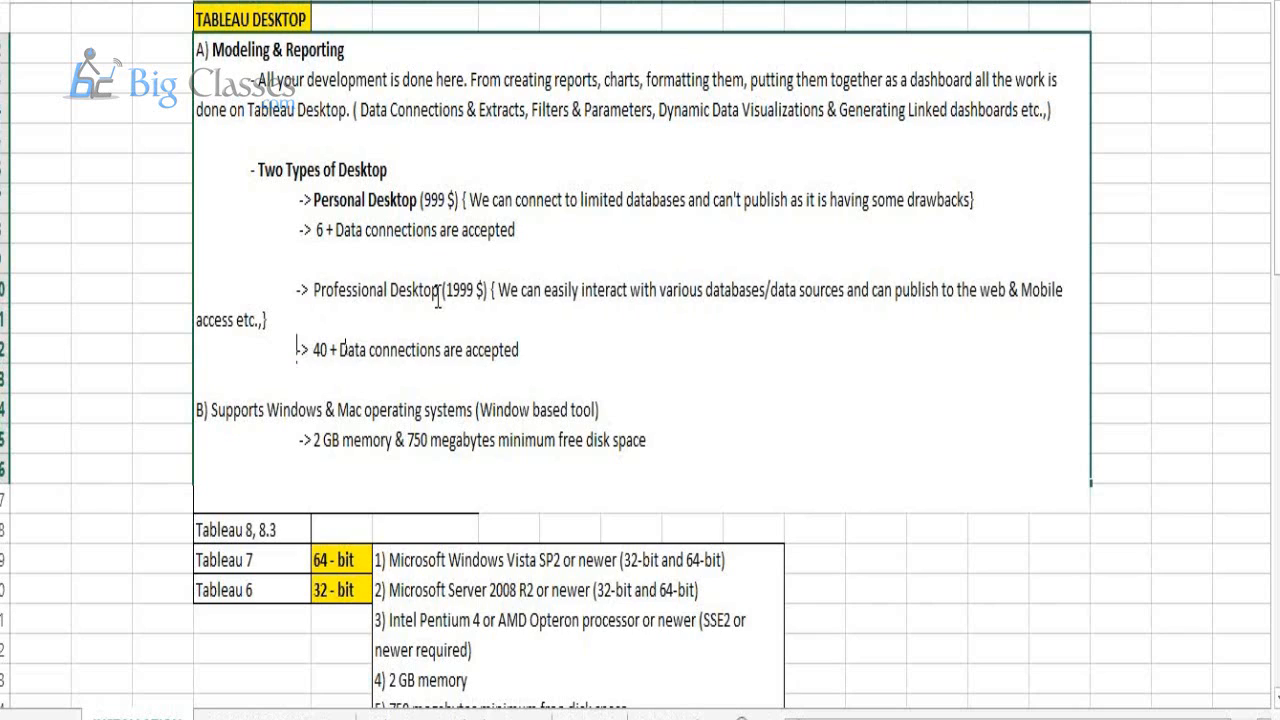
{"action": "double_click", "coordinate": [368, 290]}
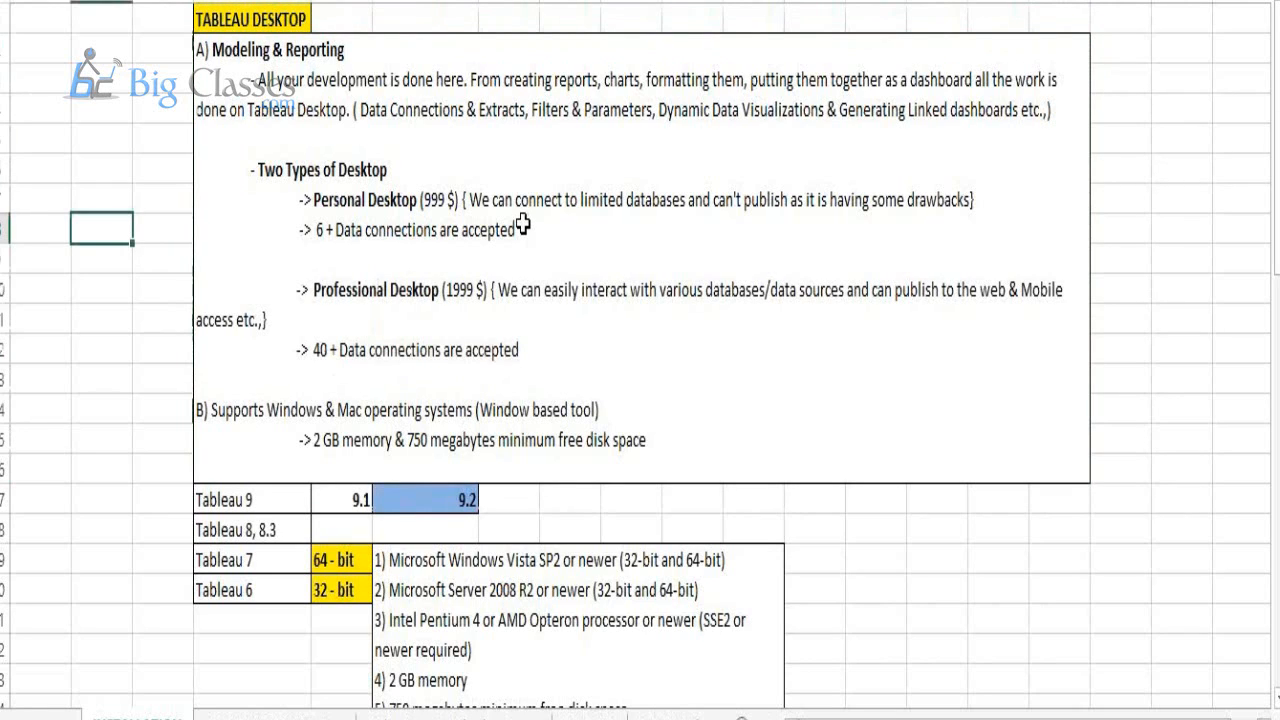
{"action": "scroll", "scroll_direction": "down", "scroll_amount": 3}
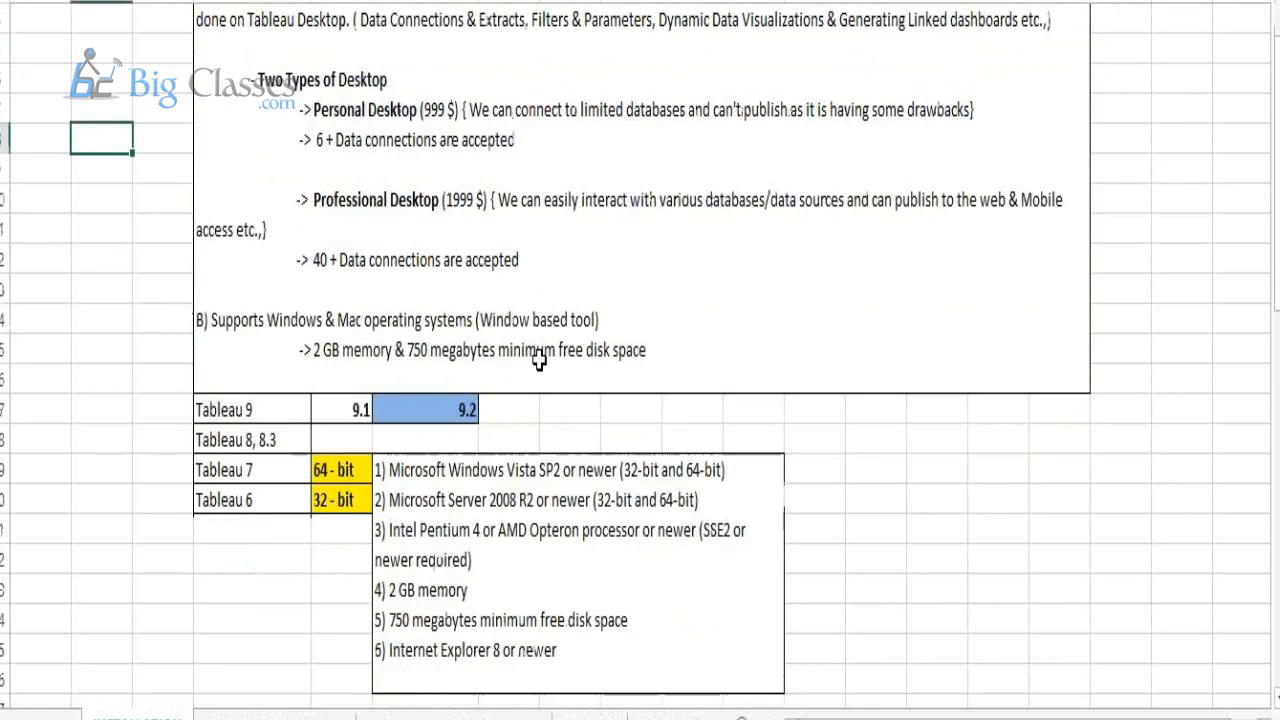
{"action": "mouse_move", "coordinate": [480, 566]}
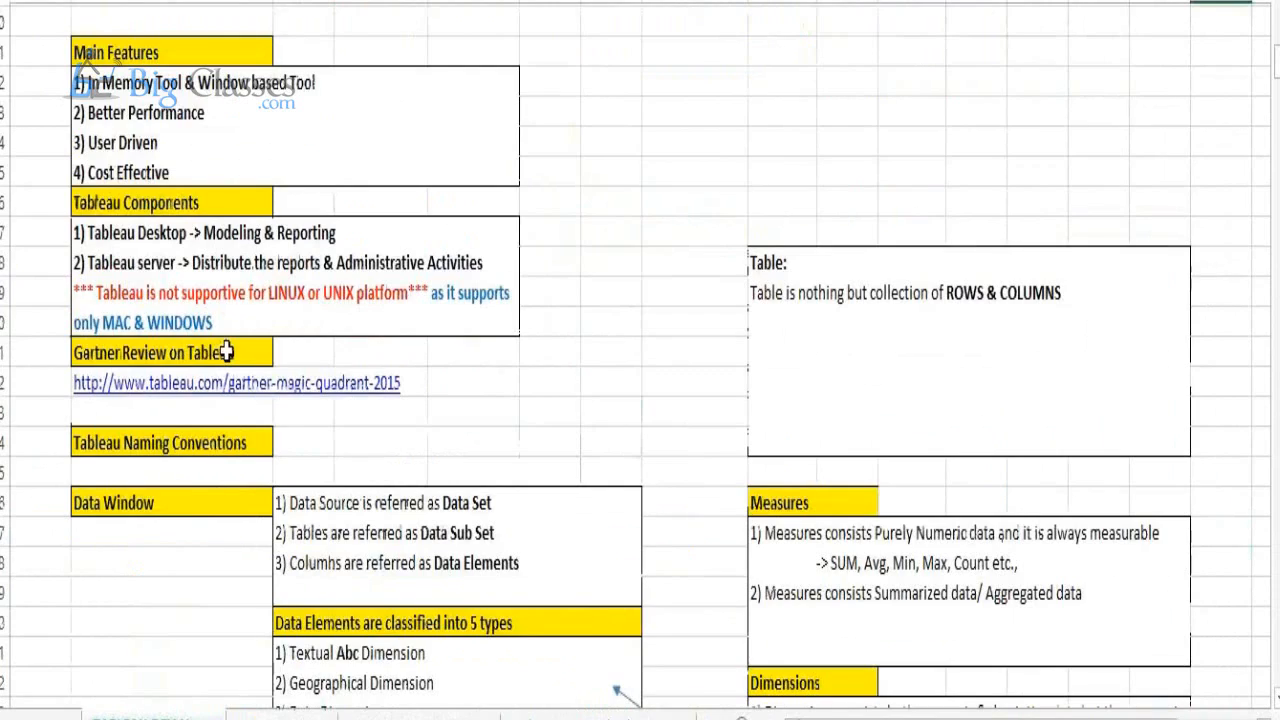
{"action": "scroll", "scroll_direction": "up", "scroll_amount": 3}
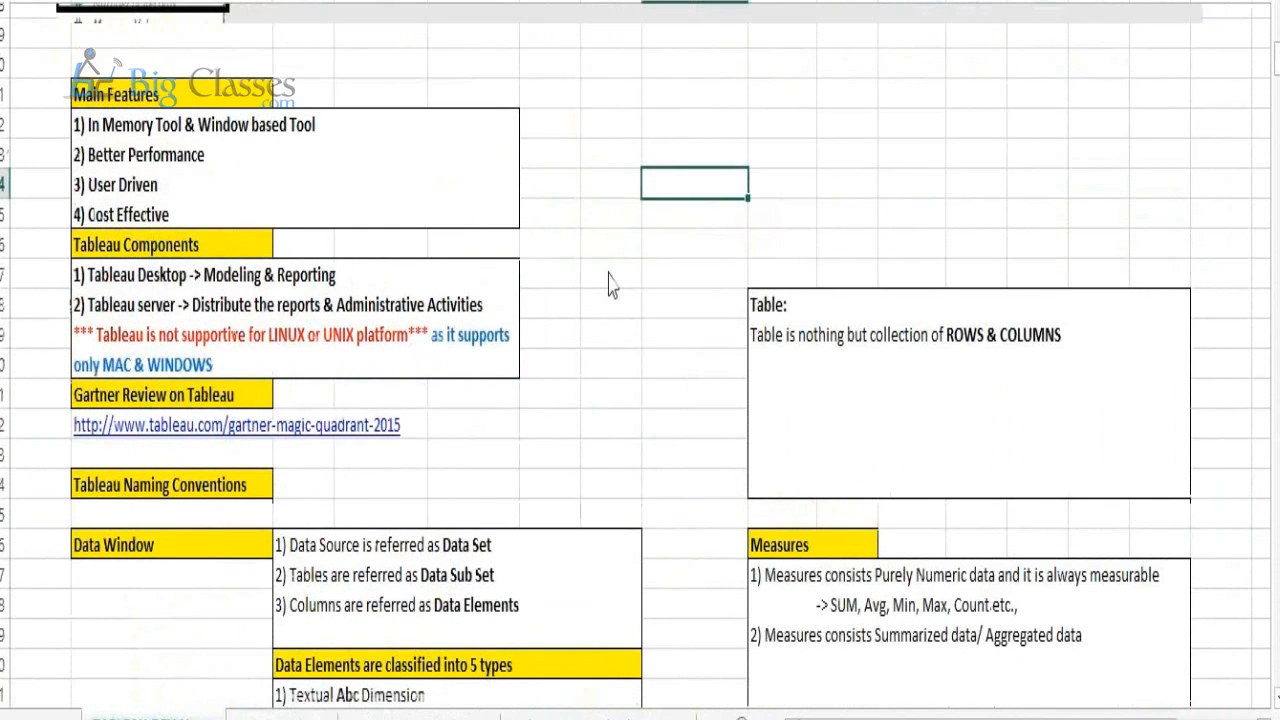
{"action": "scroll", "scroll_direction": "down", "scroll_amount": 3}
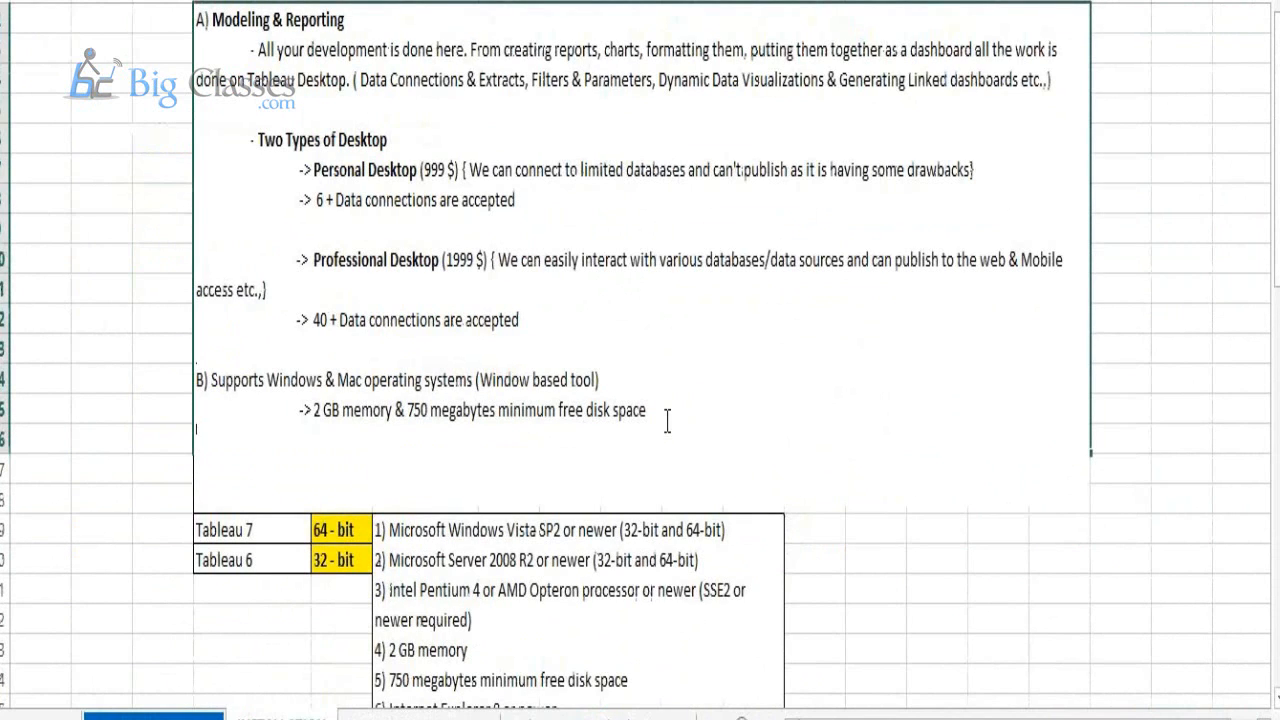
Add the note that Tableau doesn't support Linux or Unix, only MAC & WINDOWS, in bold
{"action": "type", "text": "*** Tableau is not supportive for LINUX or UNIX platform*** as it supports only MAC & WINDOWS"}
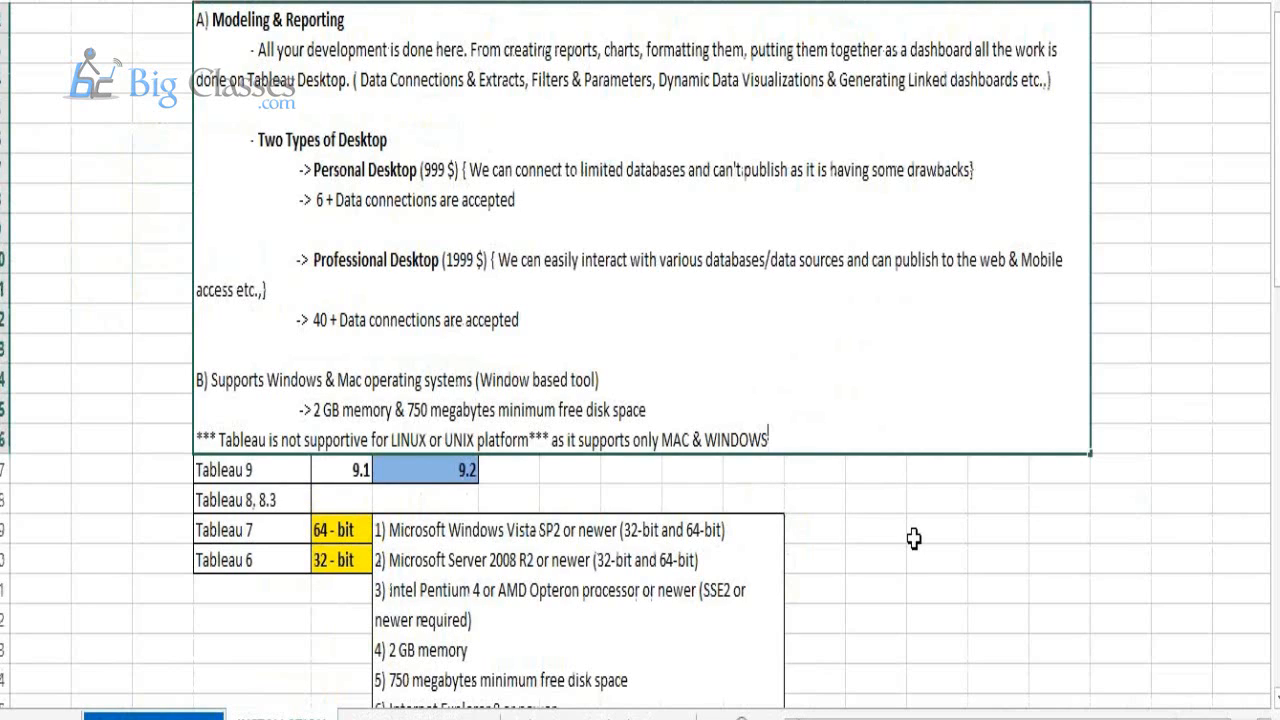
{"action": "left_click", "coordinate": [935, 528]}
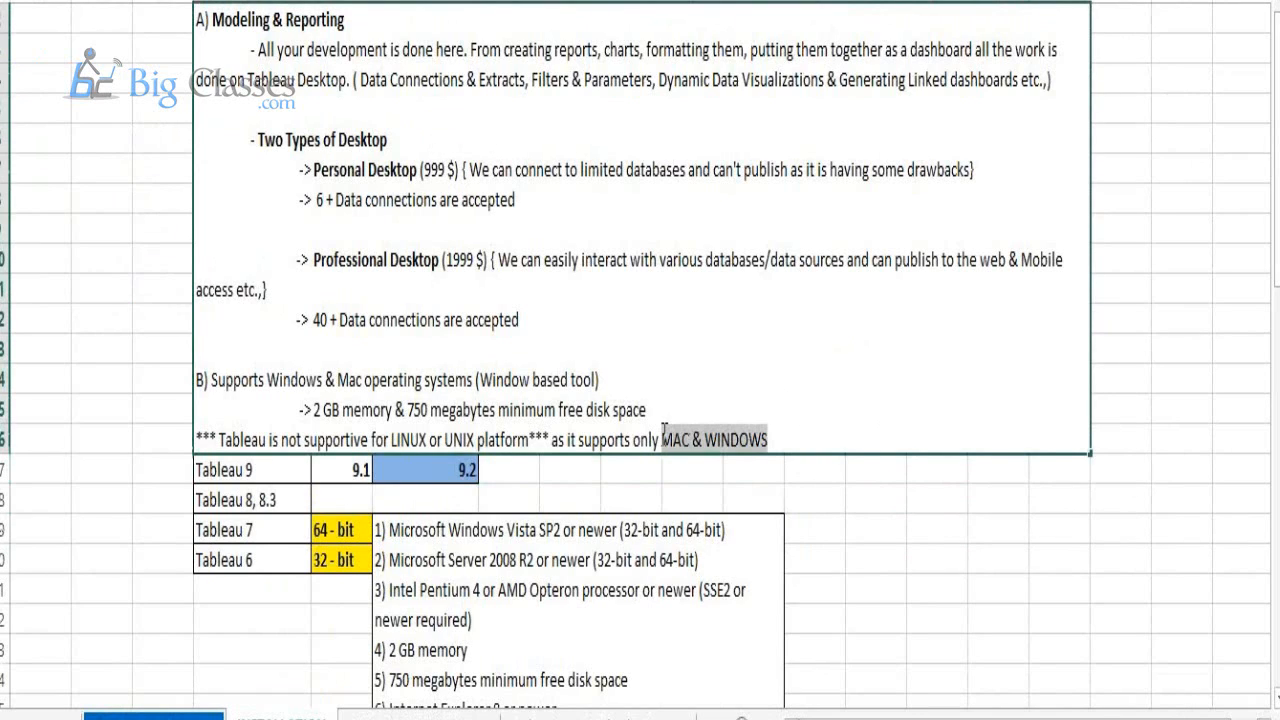
{"action": "left_click", "coordinate": [875, 527]}
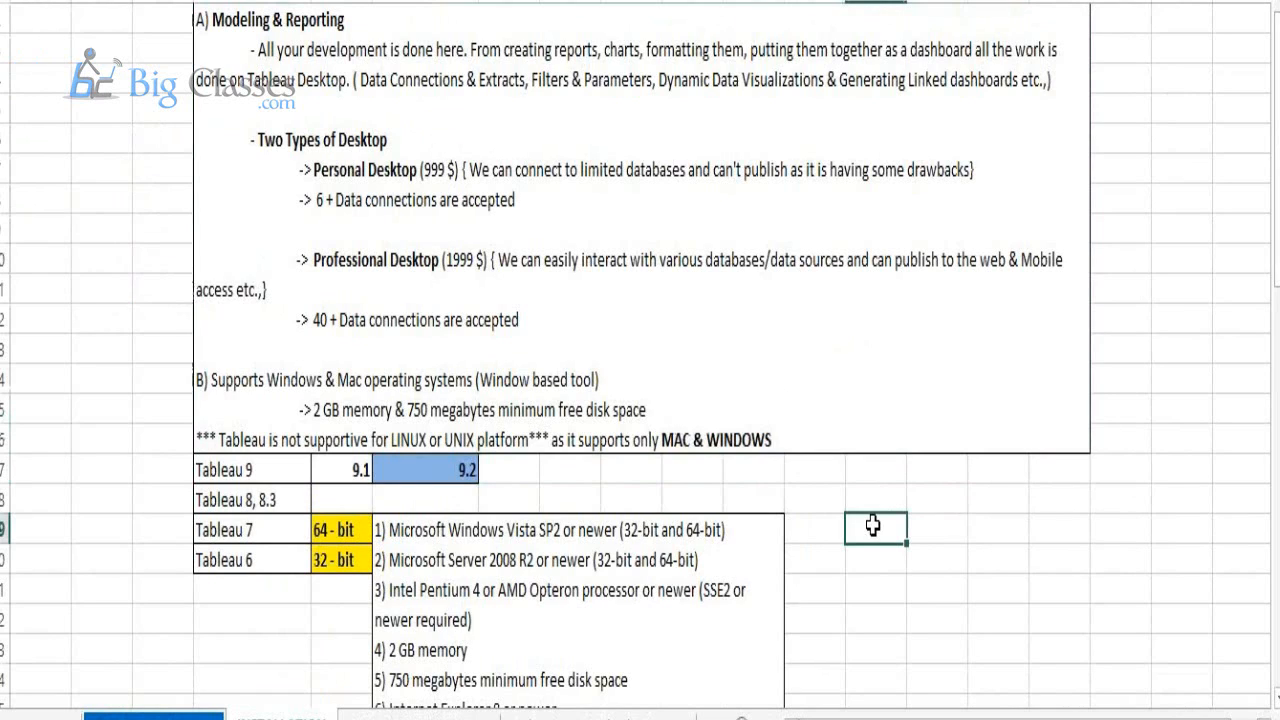
{"action": "mouse_move", "coordinate": [361, 364]}
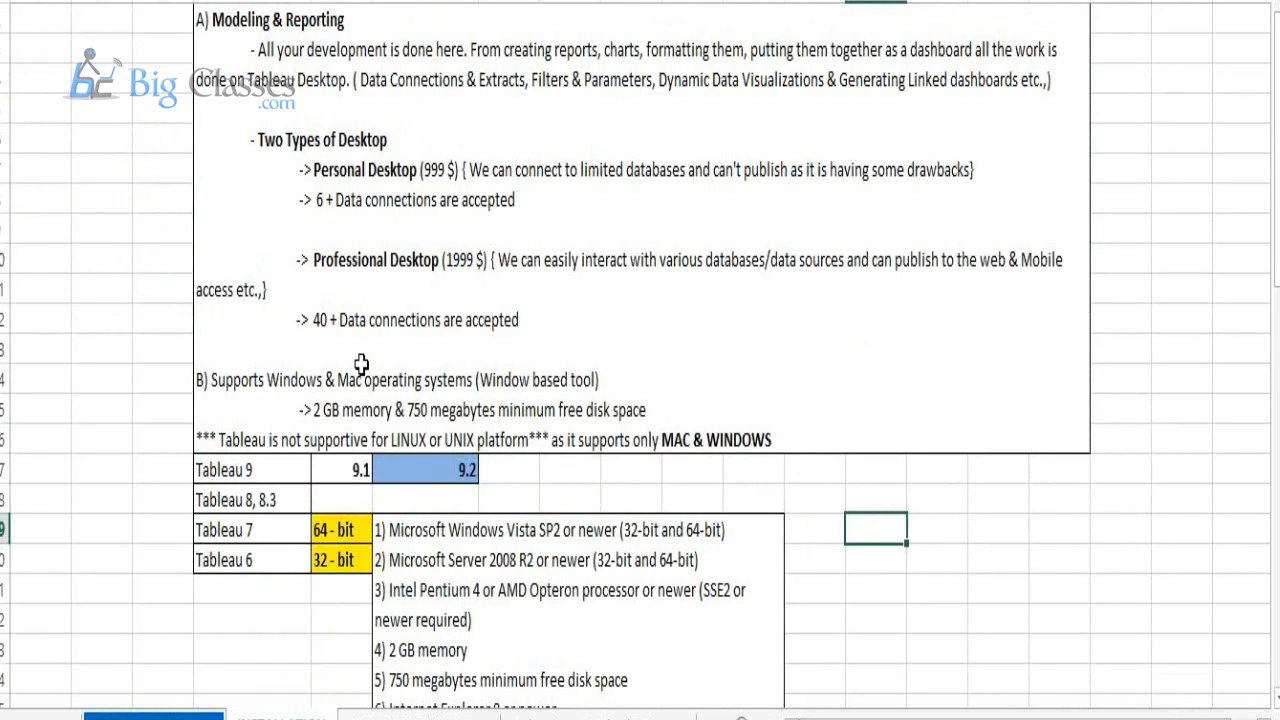
Remove a blank line from the notes block and re-edit it
{"action": "left_click", "coordinate": [362, 365]}
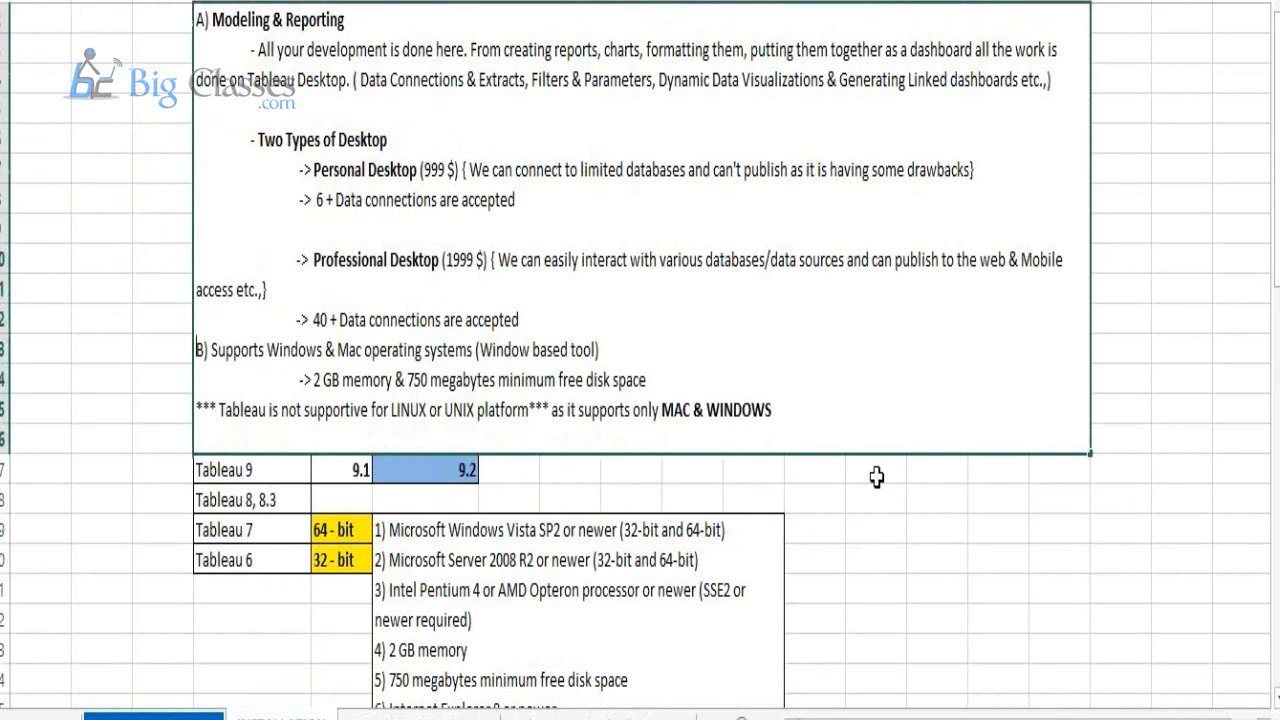
{"action": "left_click", "coordinate": [875, 467]}
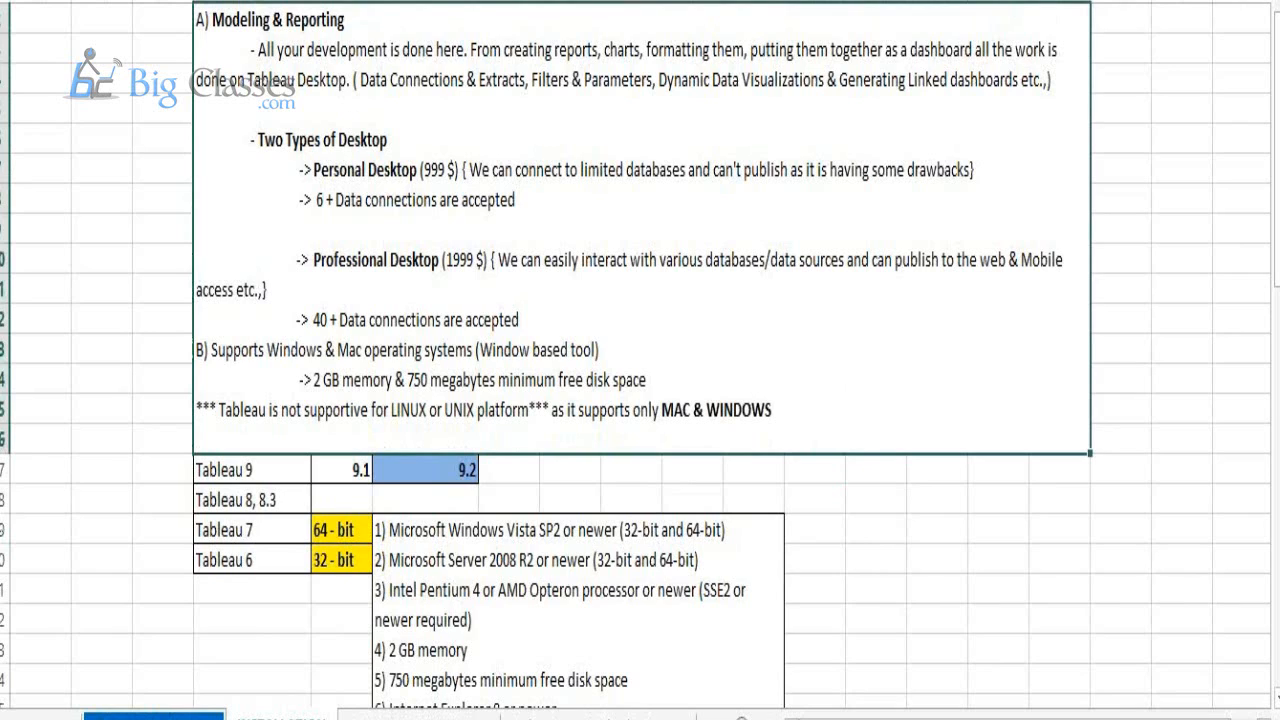
{"action": "mouse_move", "coordinate": [917, 543]}
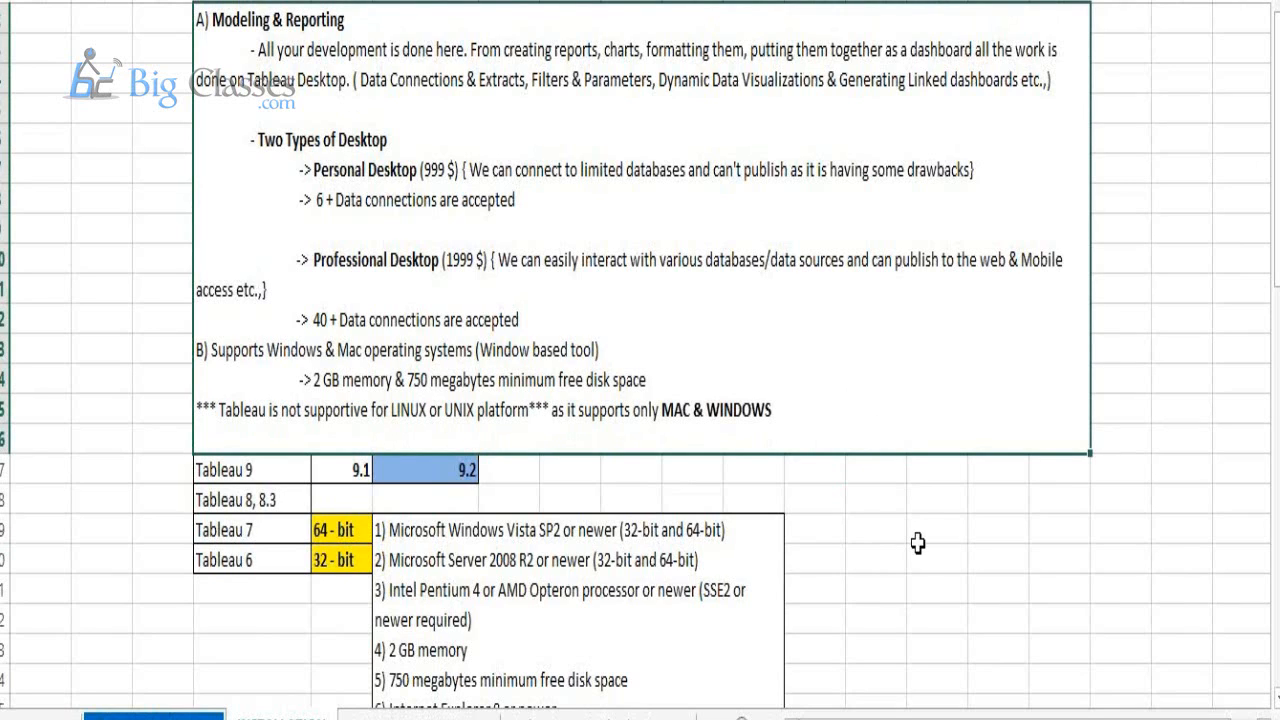
{"action": "left_click", "coordinate": [937, 530]}
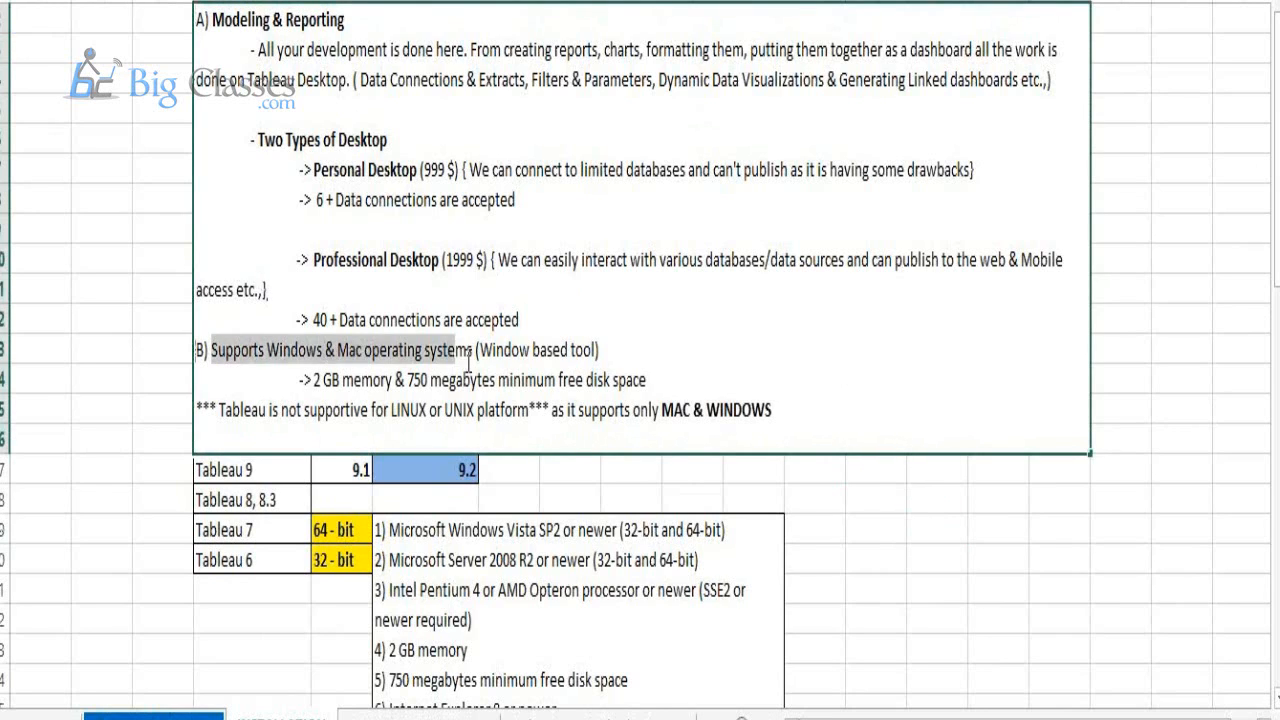
{"action": "mouse_move", "coordinate": [472, 355]}
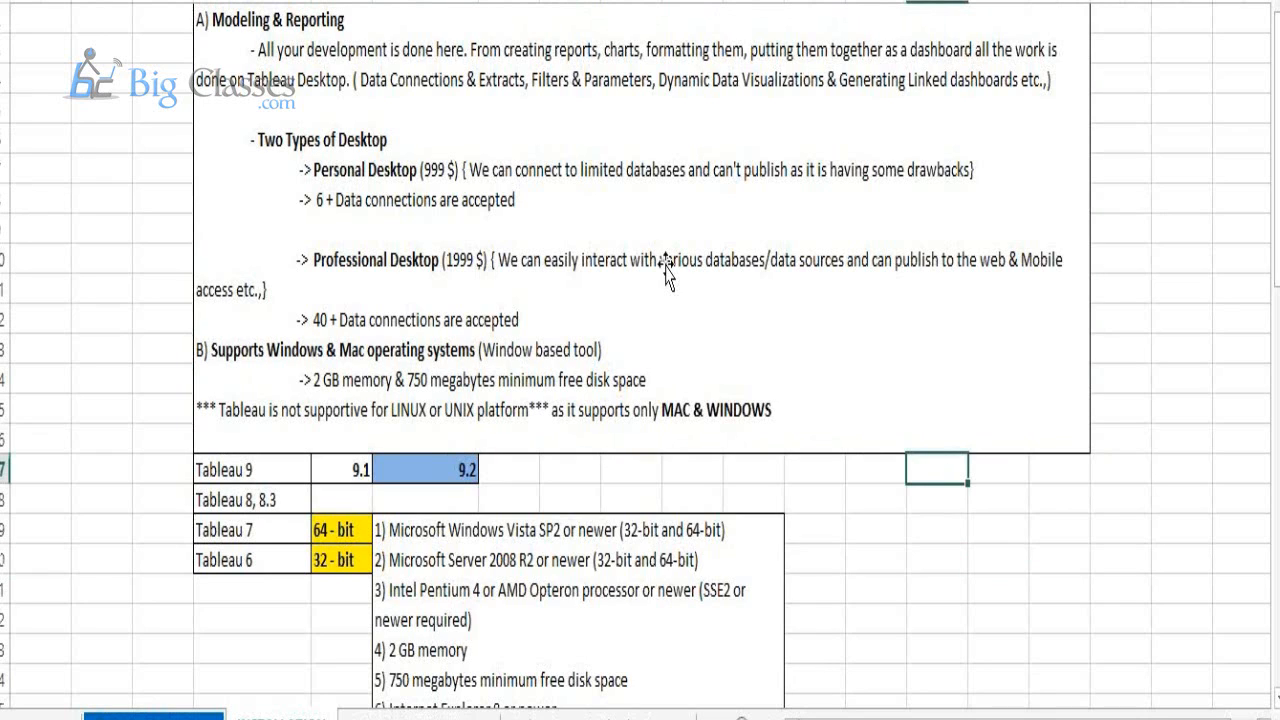
{"action": "scroll", "scroll_direction": "up", "scroll_amount": 3}
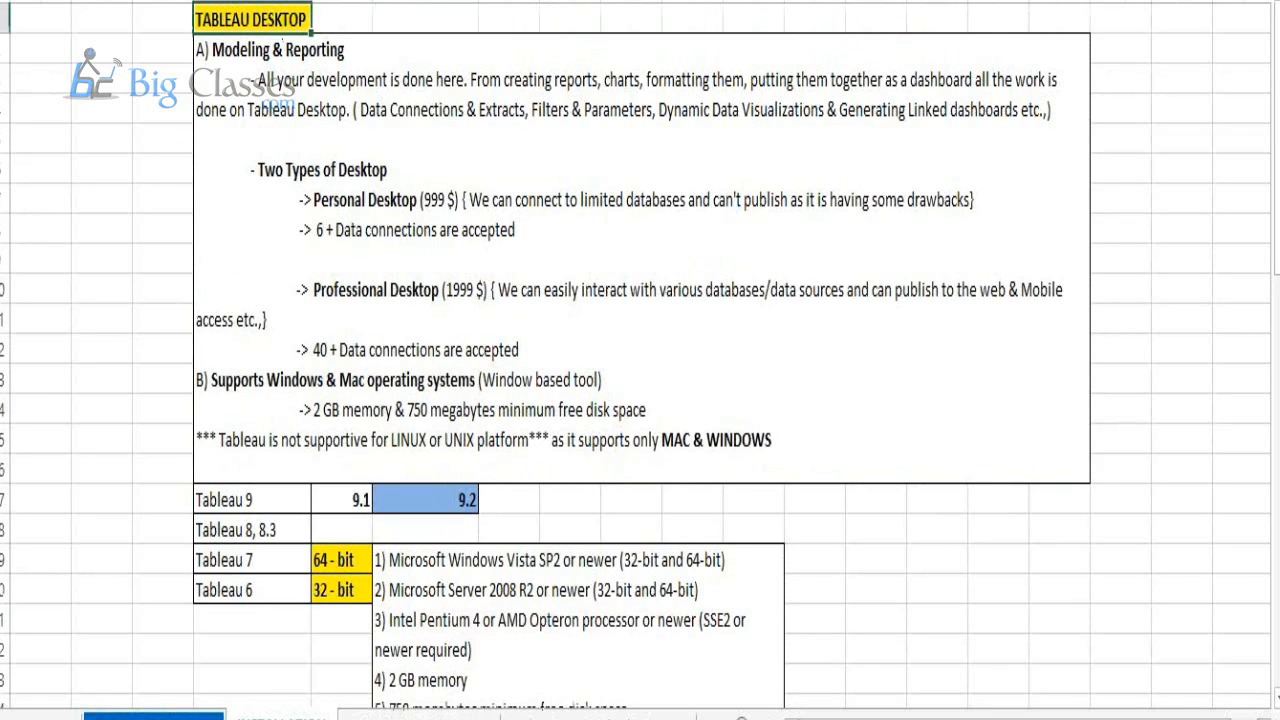
{"action": "left_click", "coordinate": [1000, 558]}
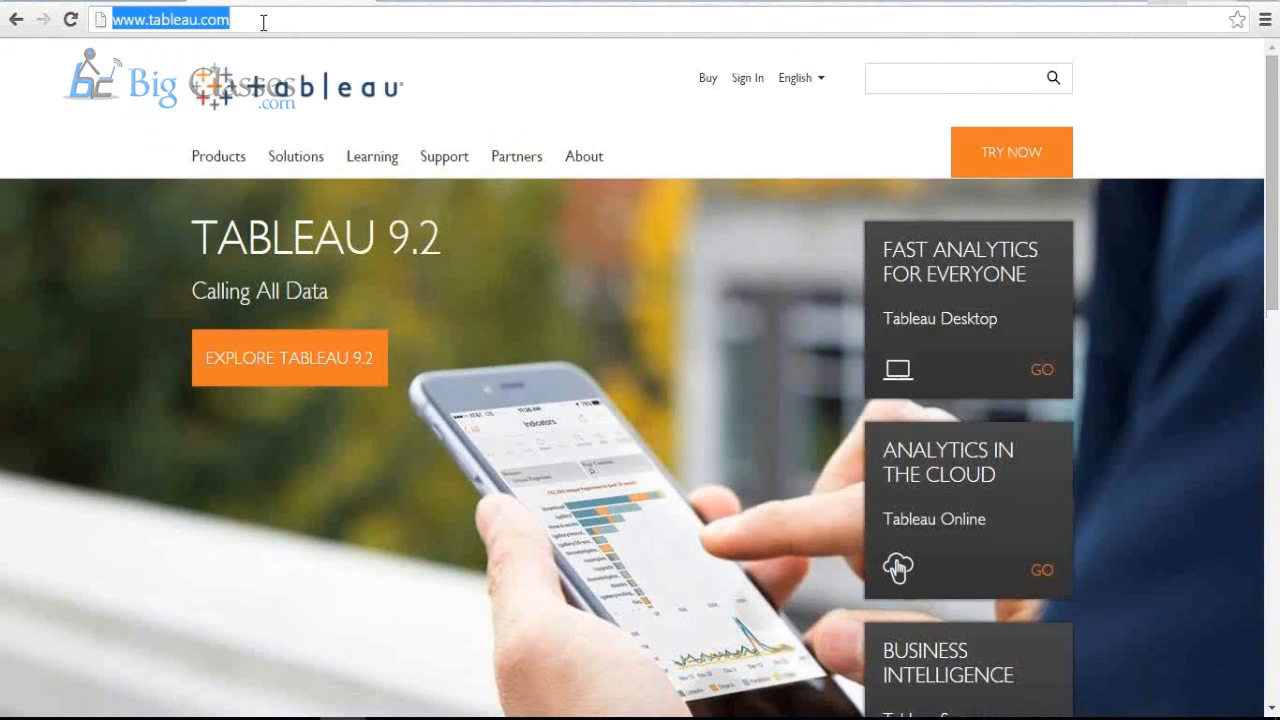
Search Google for 'tableau 9.1 desktop installation'
{"action": "type", "text": "tableu"}
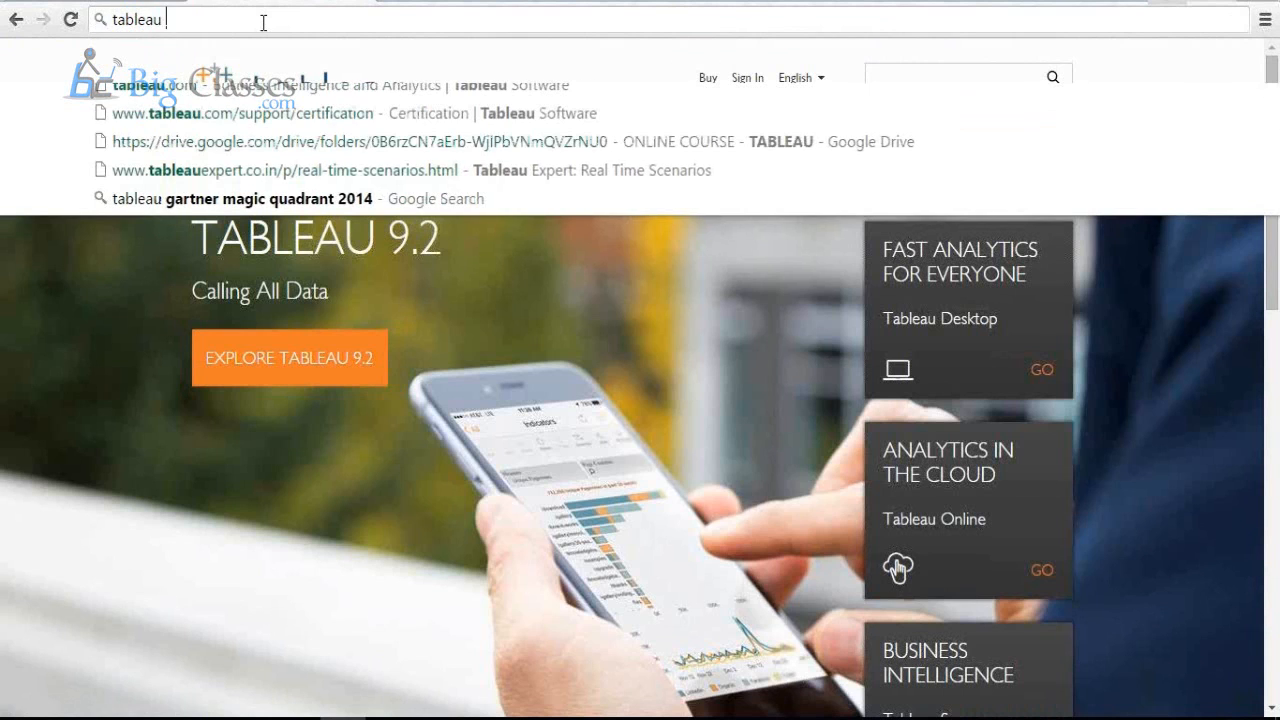
{"action": "type", "text": "9.1 version desktop"}
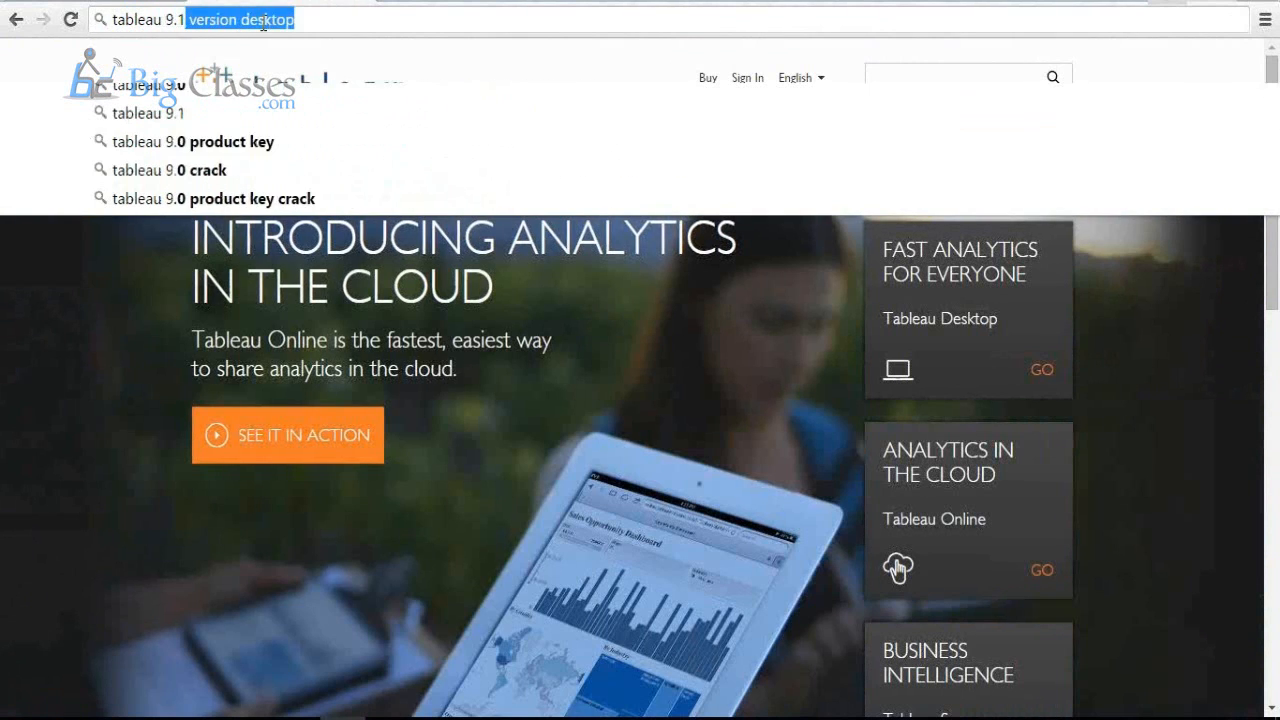
{"action": "type", "text": "tableau 9.1 desktop"}
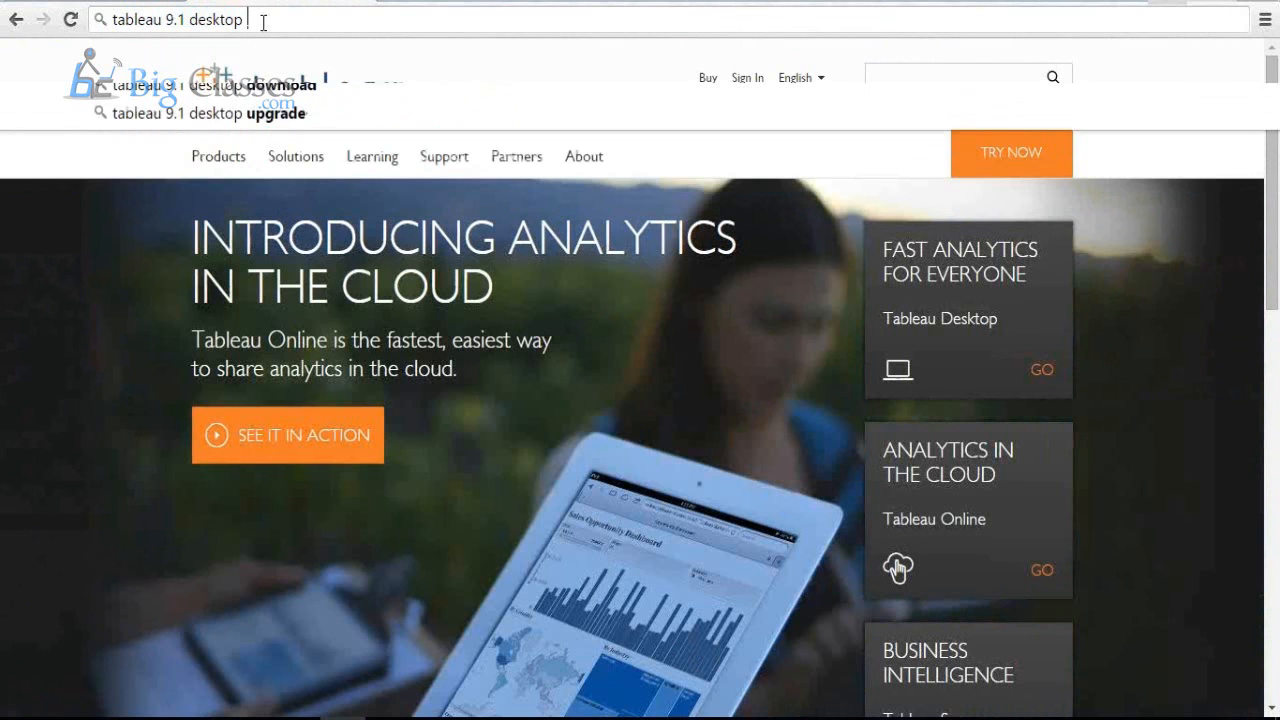
{"action": "type", "text": "versio"}
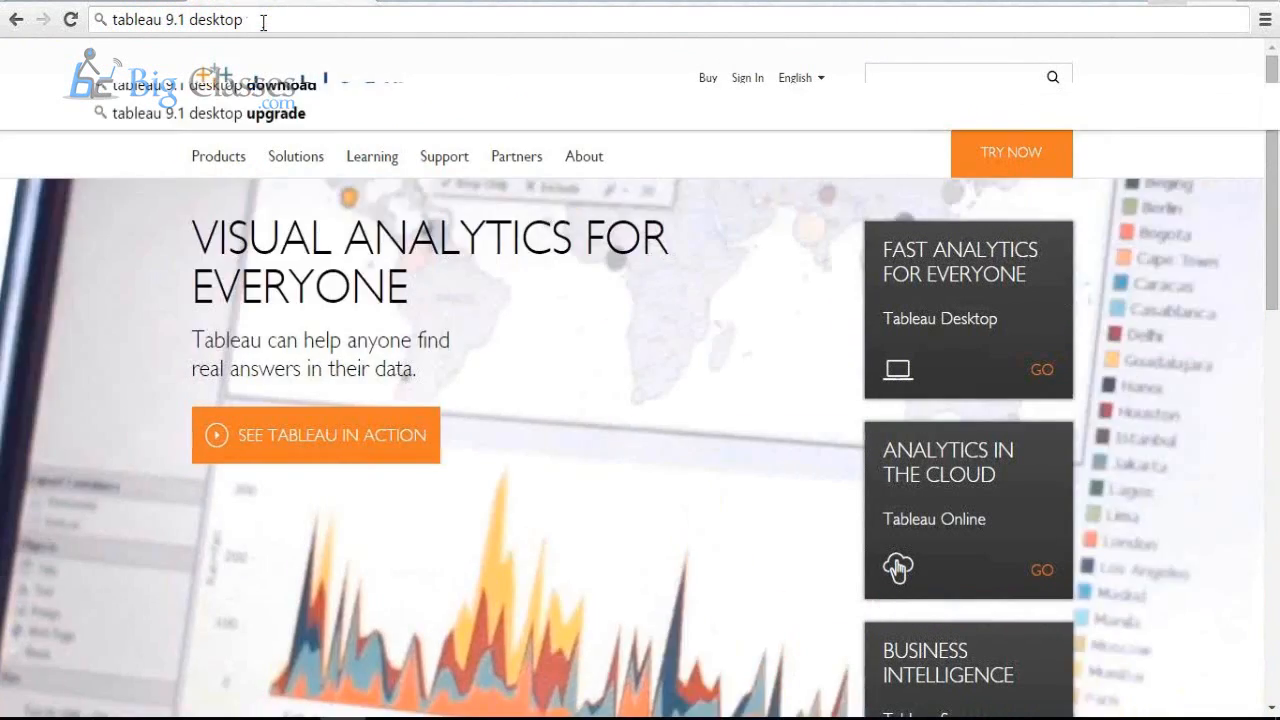
{"action": "type", "text": "installati"}
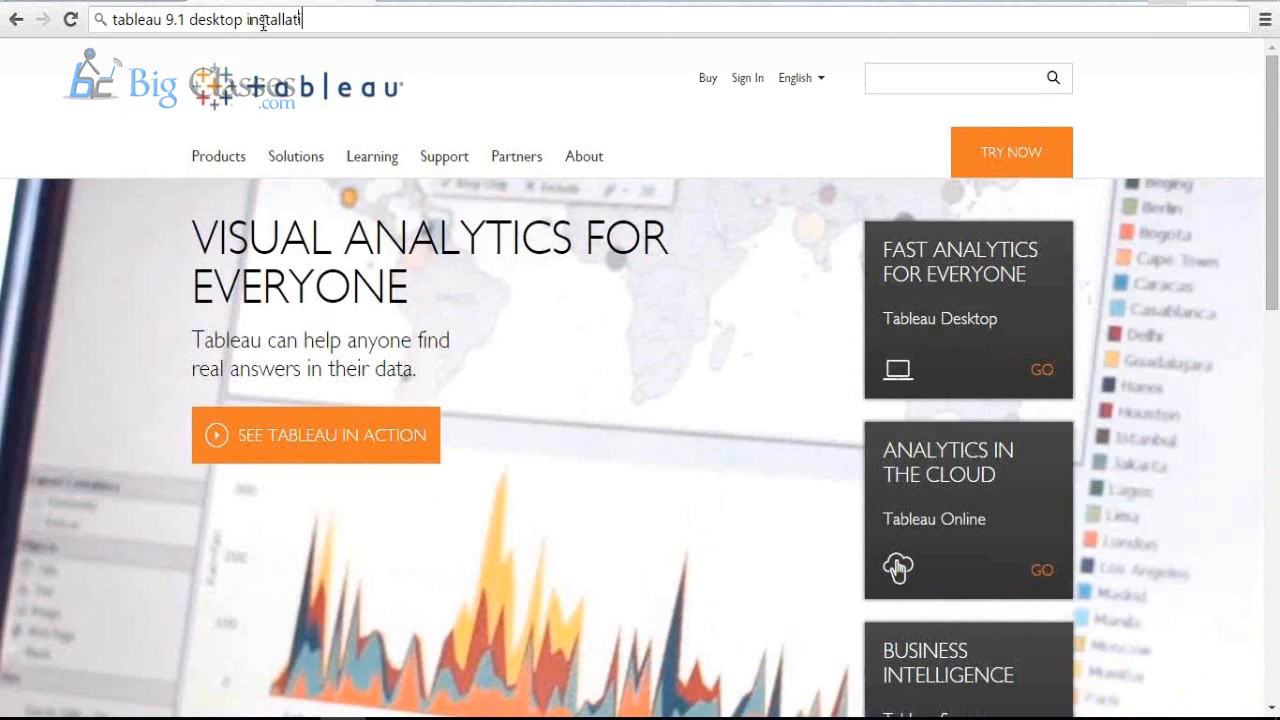
{"action": "type", "text": "on"}
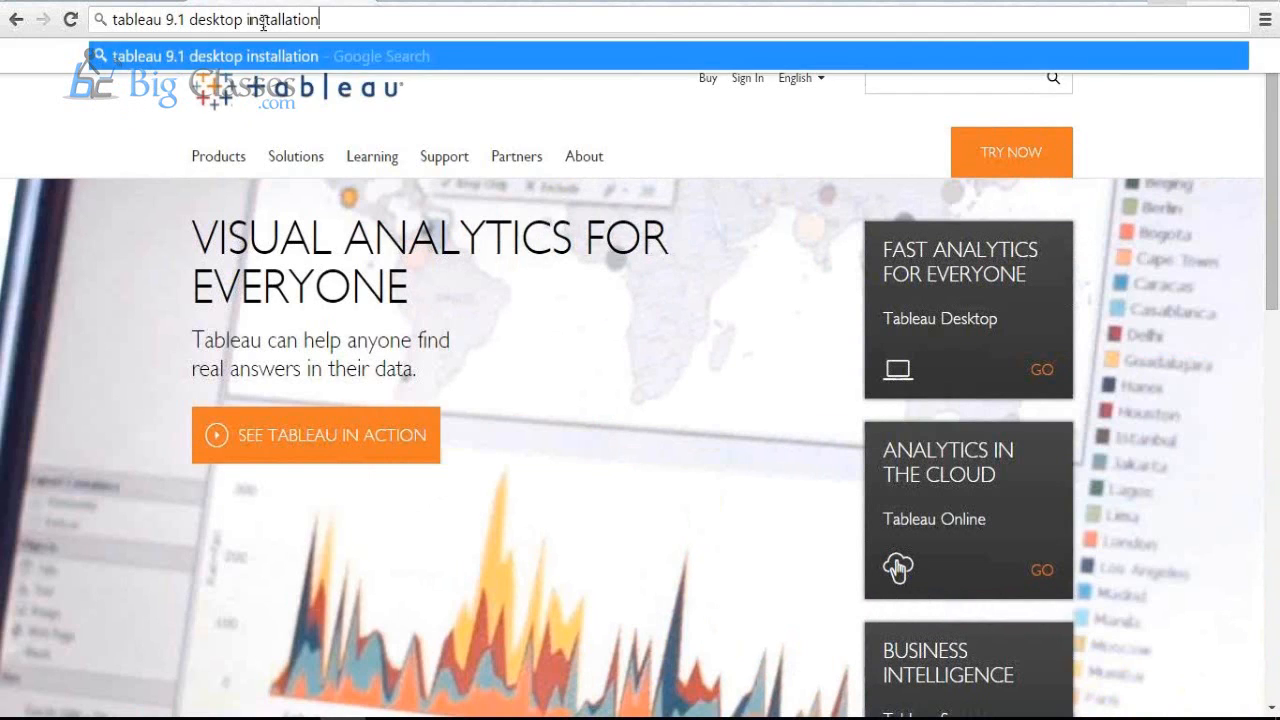
{"action": "key", "text": "Return"}
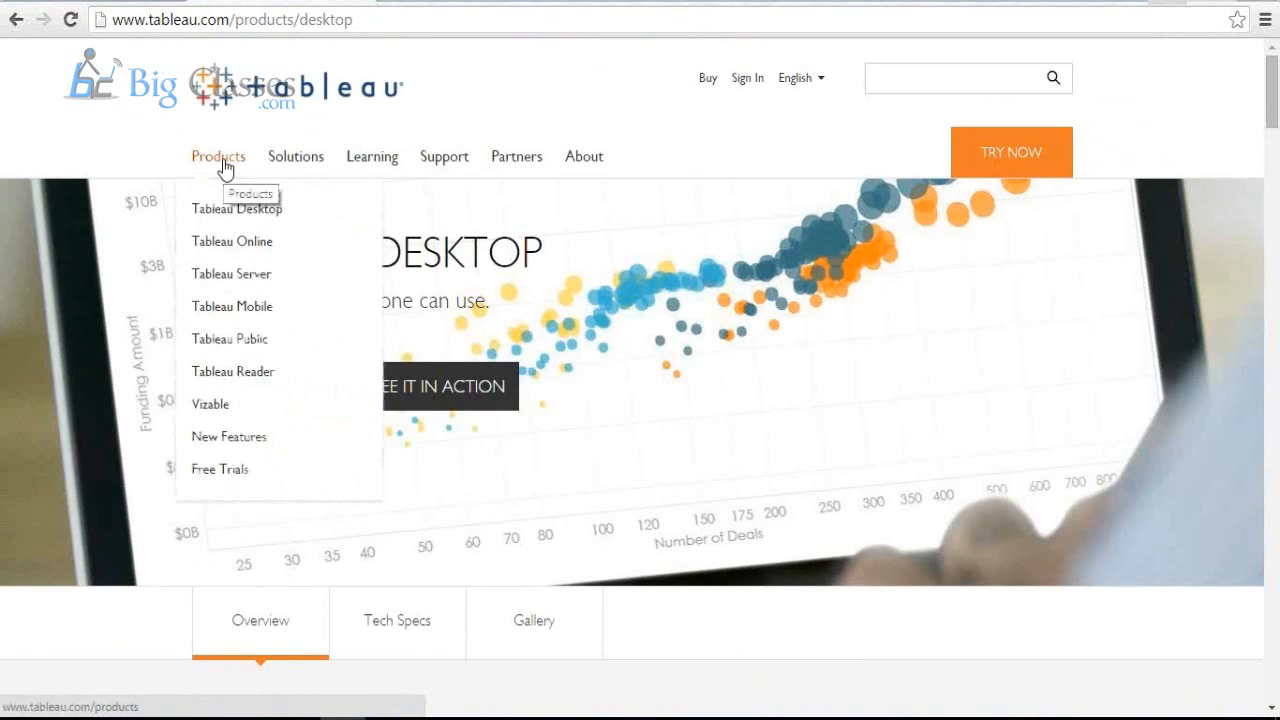
Go to Tableau Desktop through tableau.com's Products menu and scroll its overview
{"action": "left_click", "coordinate": [218, 156]}
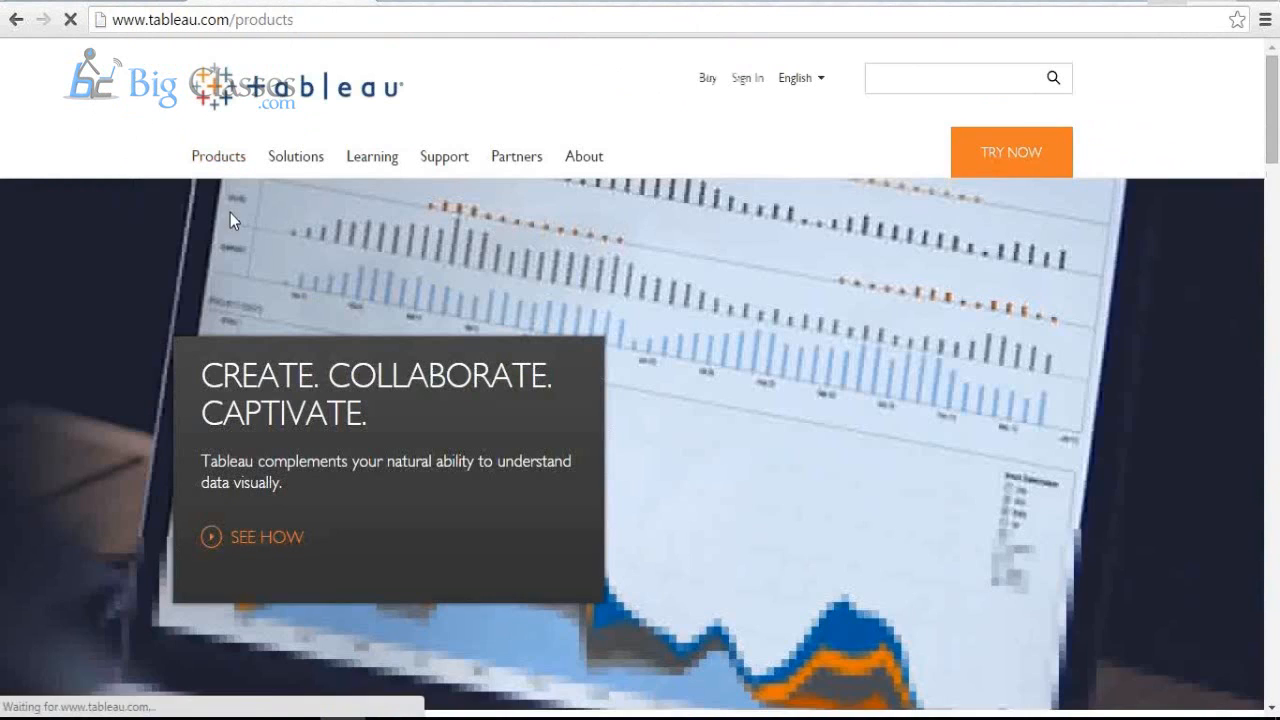
{"action": "left_click", "coordinate": [218, 156]}
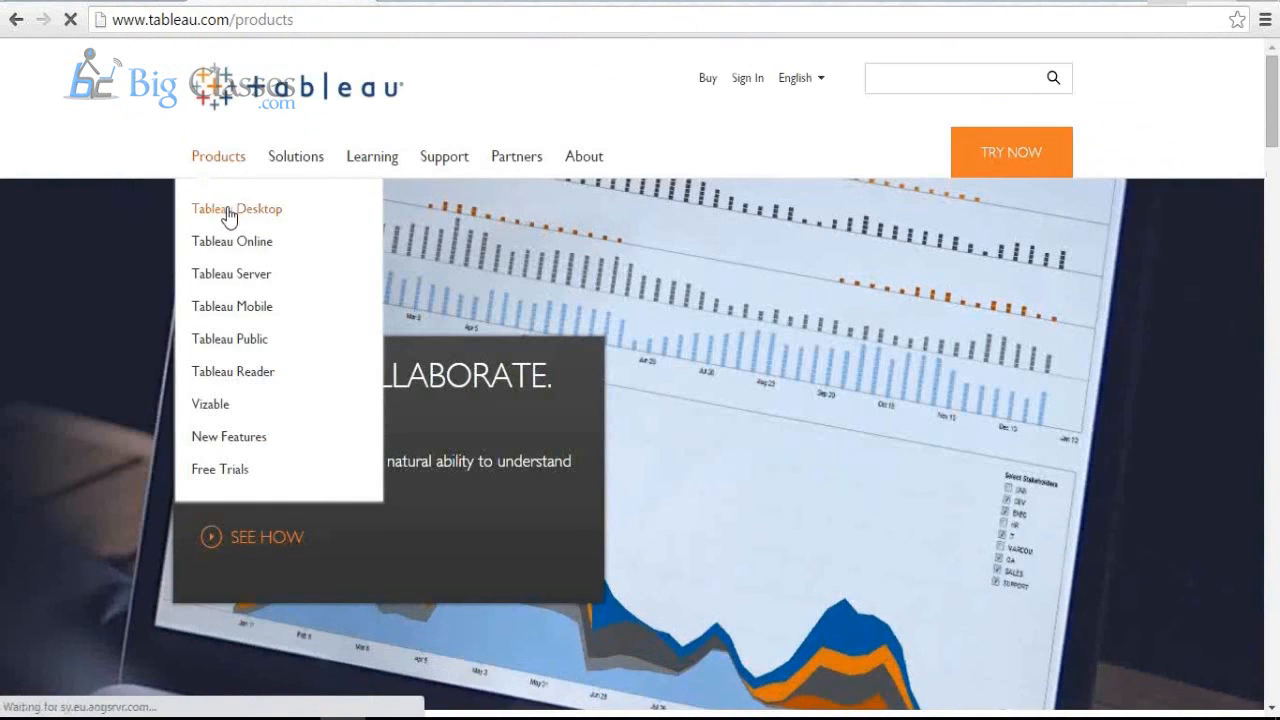
{"action": "left_click", "coordinate": [236, 208]}
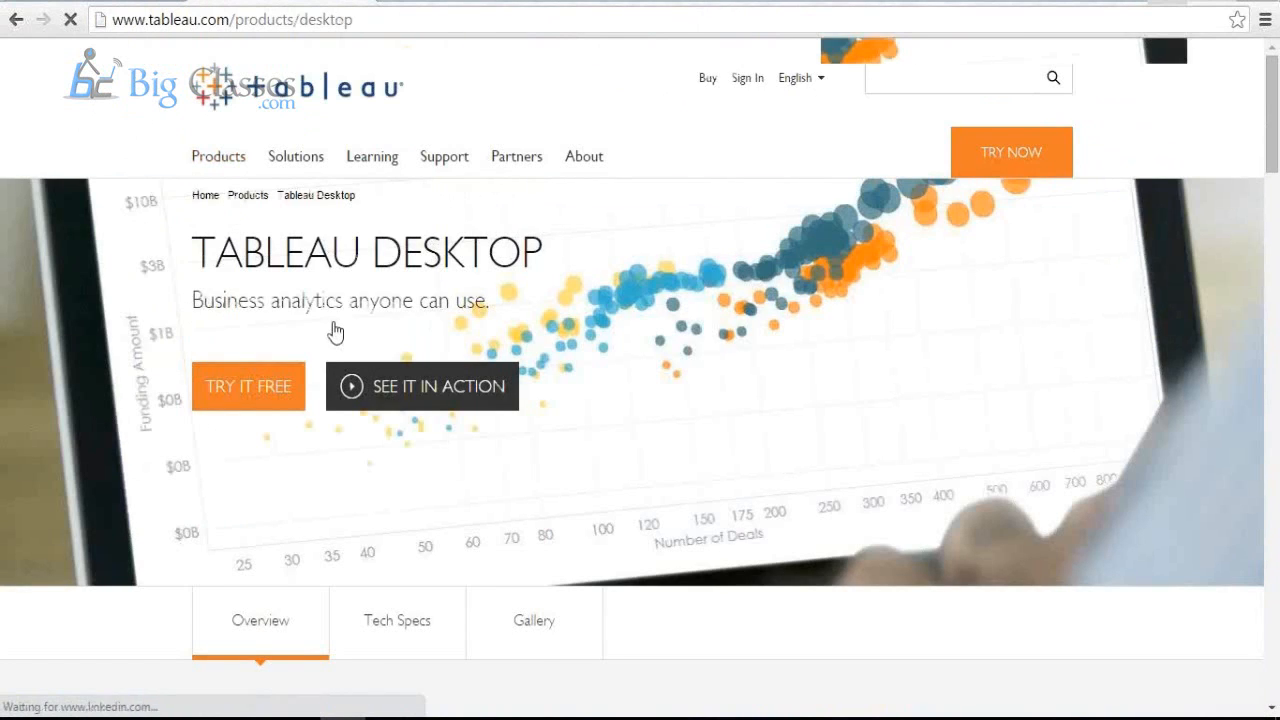
{"action": "scroll", "scroll_direction": "down", "scroll_amount": 3}
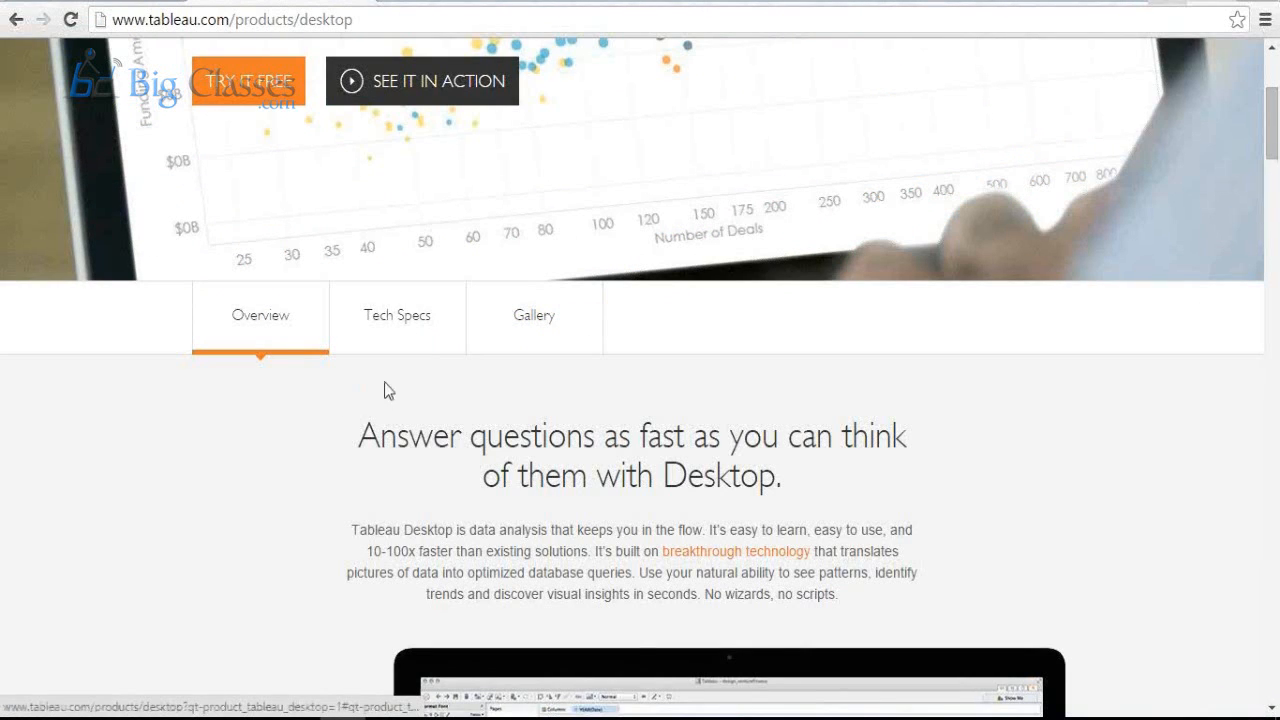
{"action": "scroll", "scroll_direction": "down", "scroll_amount": 3}
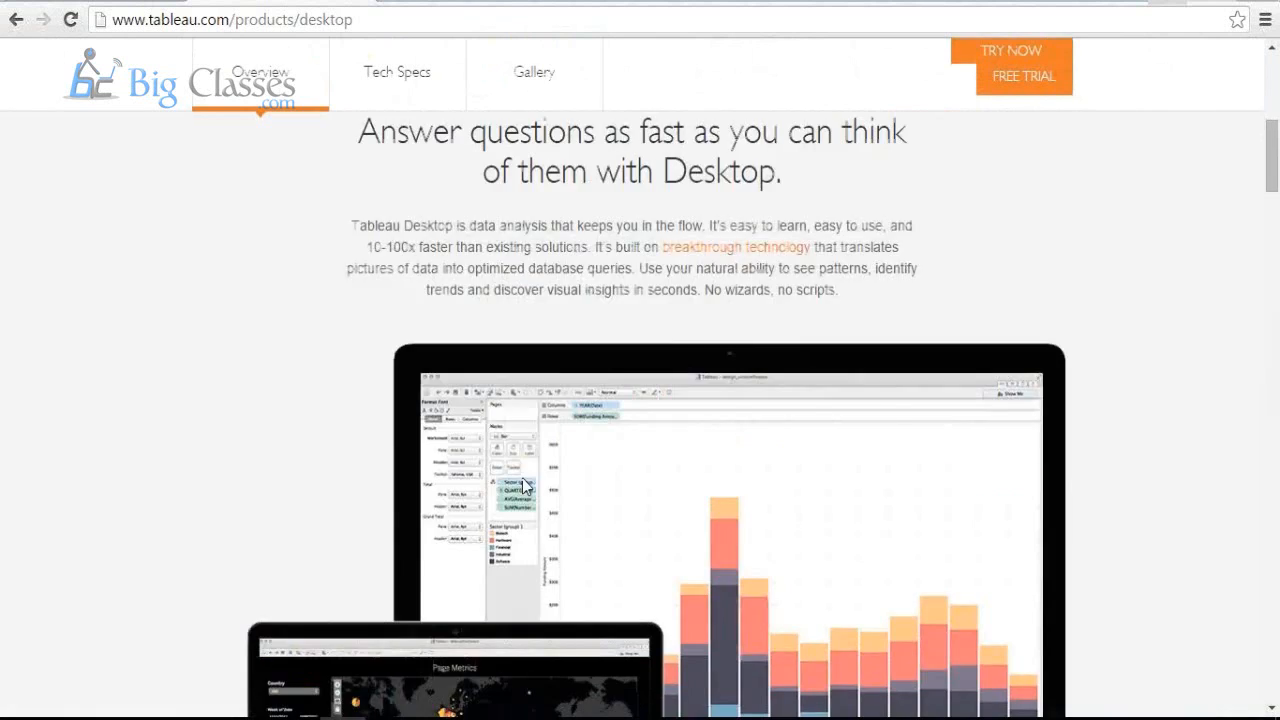
Open the Tech Specs tab and expand the Windows system requirements list
{"action": "left_click", "coordinate": [397, 71]}
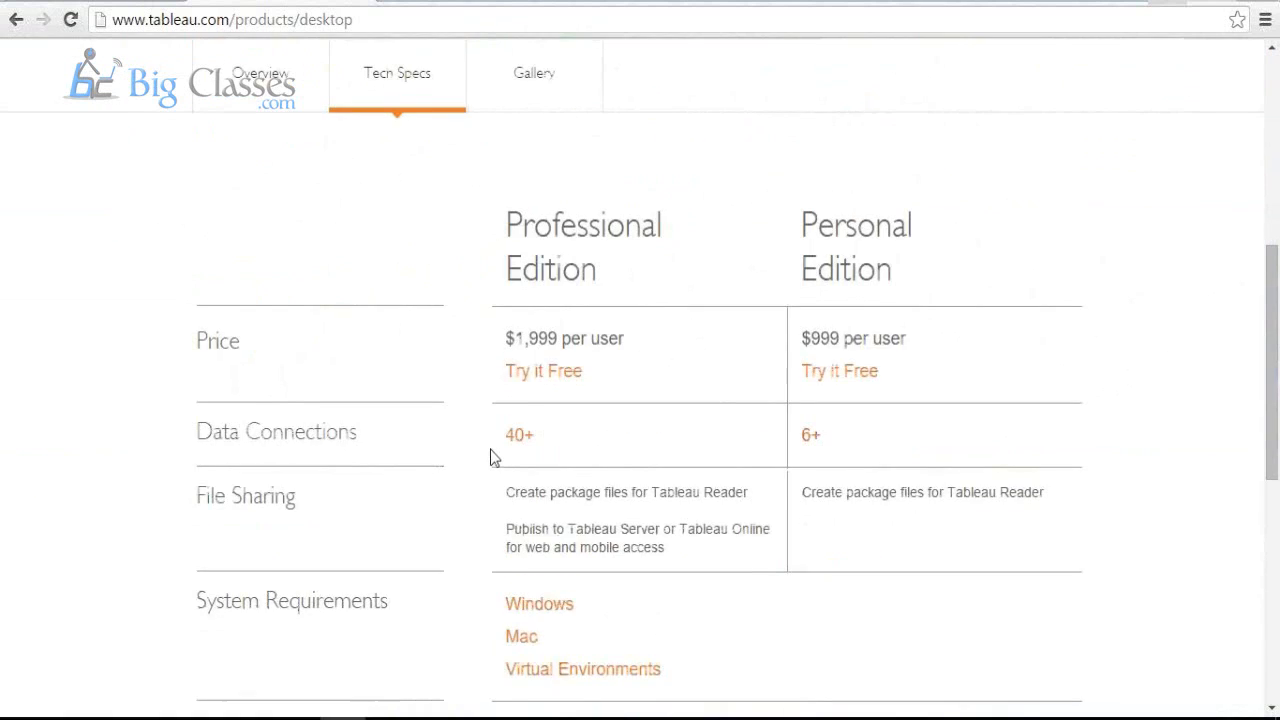
{"action": "mouse_move", "coordinate": [925, 297]}
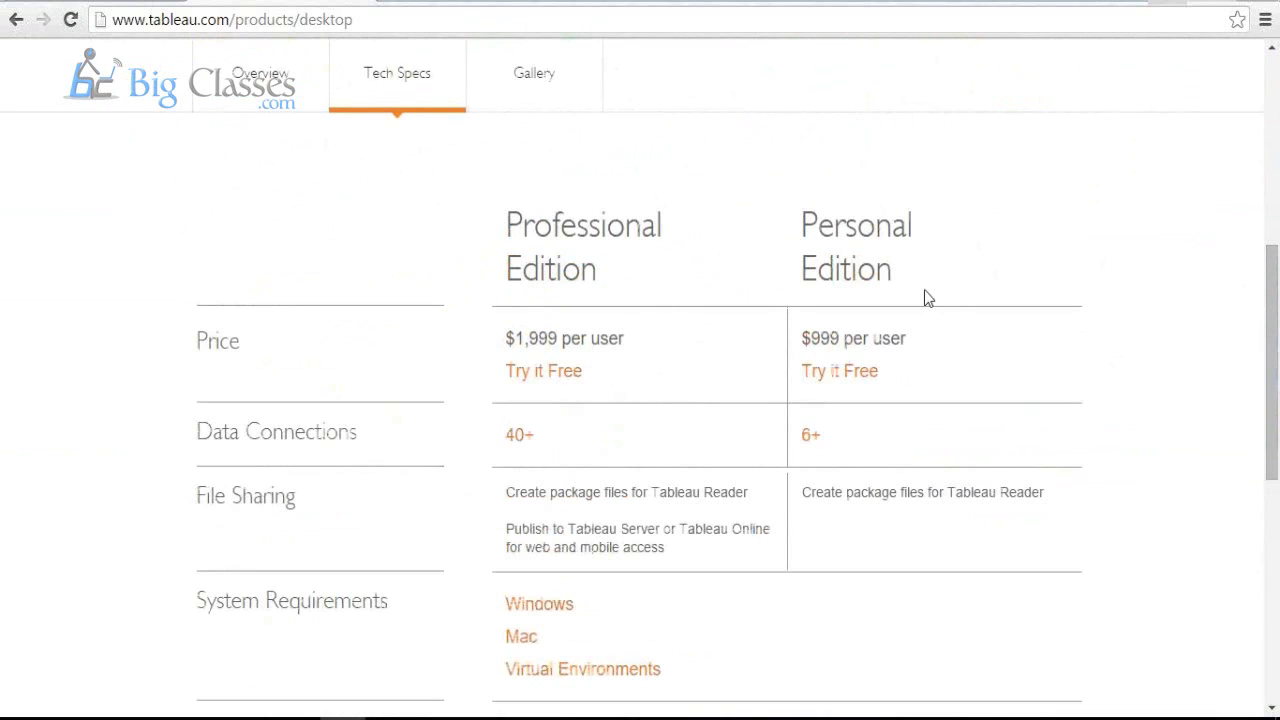
{"action": "mouse_move", "coordinate": [938, 395]}
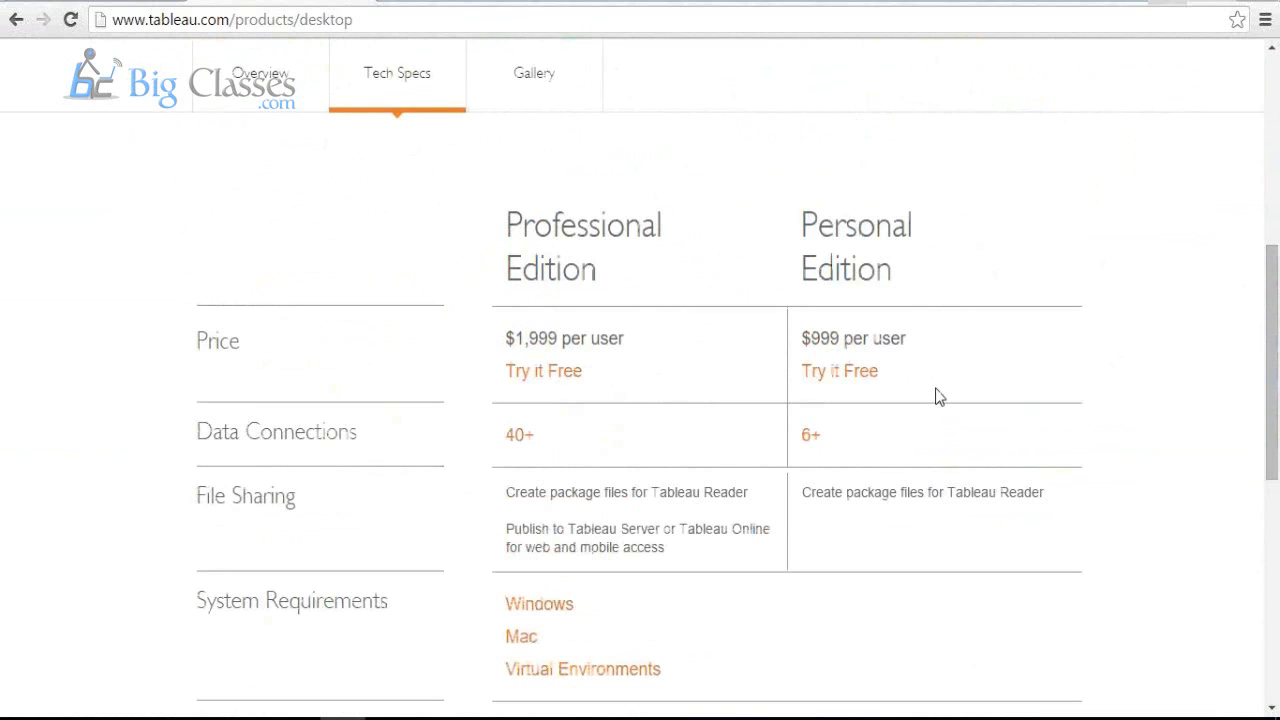
{"action": "mouse_move", "coordinate": [588, 350]}
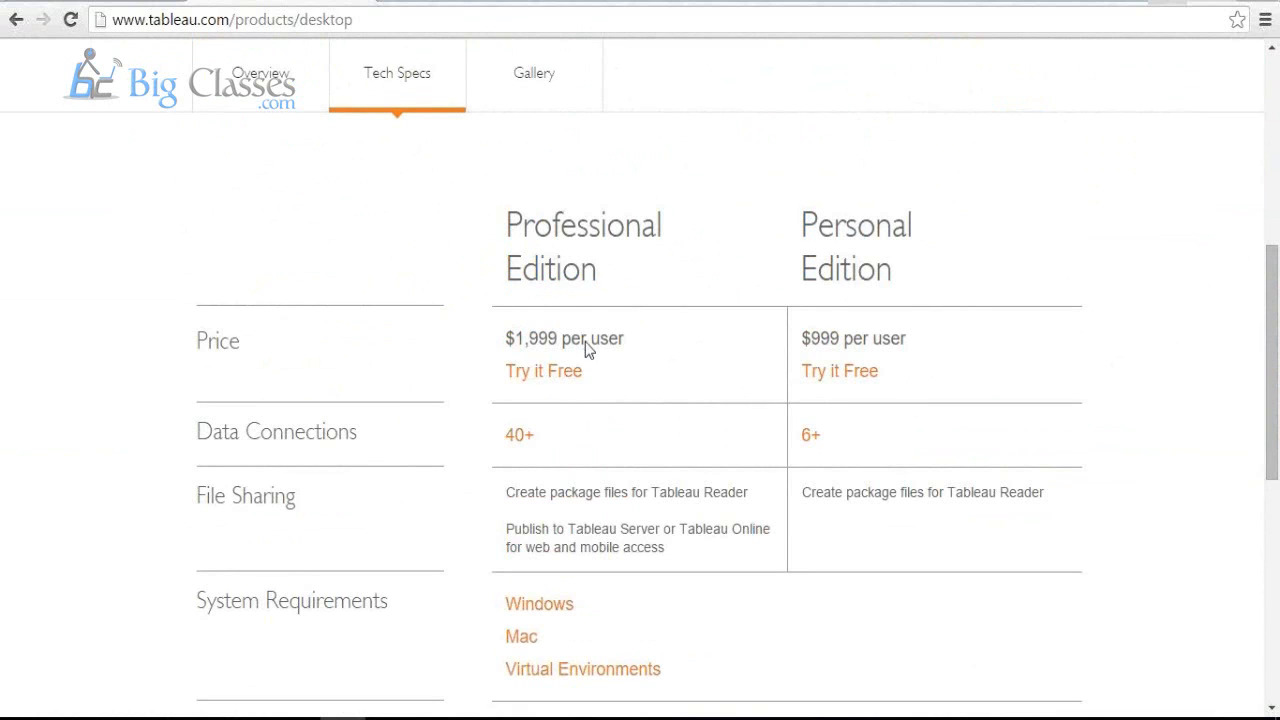
{"action": "scroll", "scroll_direction": "down", "scroll_amount": 3}
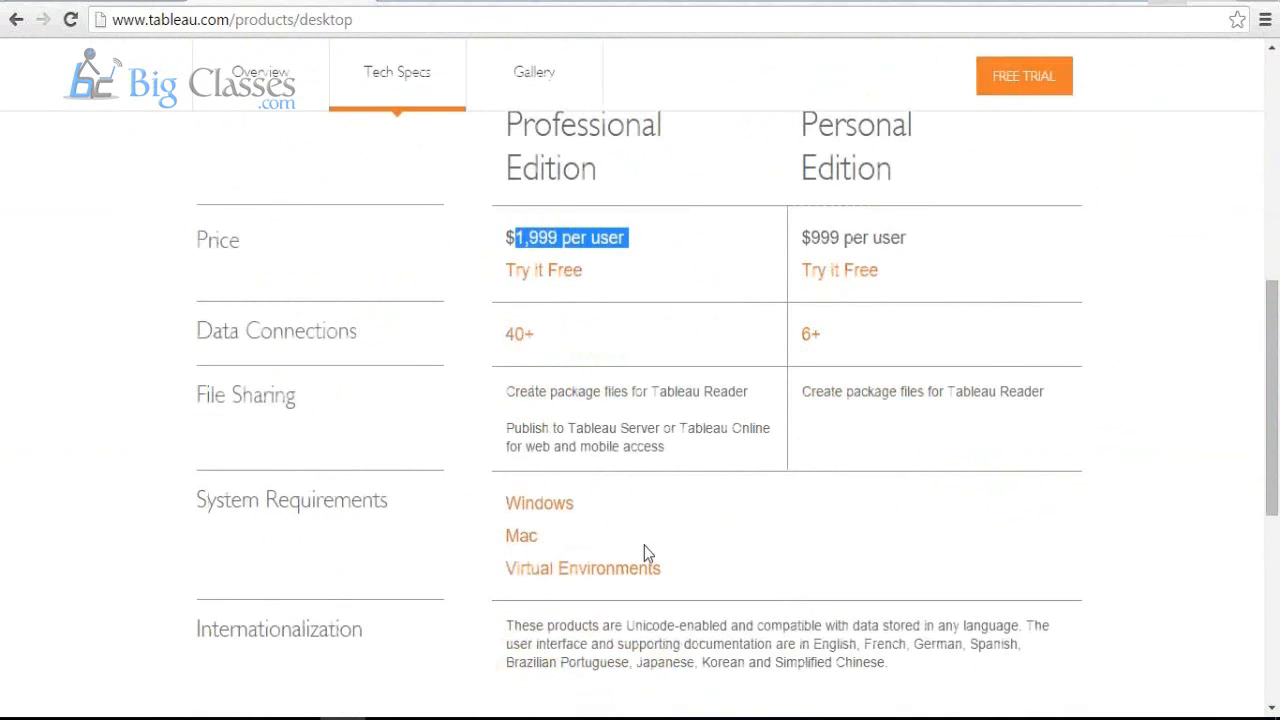
{"action": "mouse_move", "coordinate": [673, 497]}
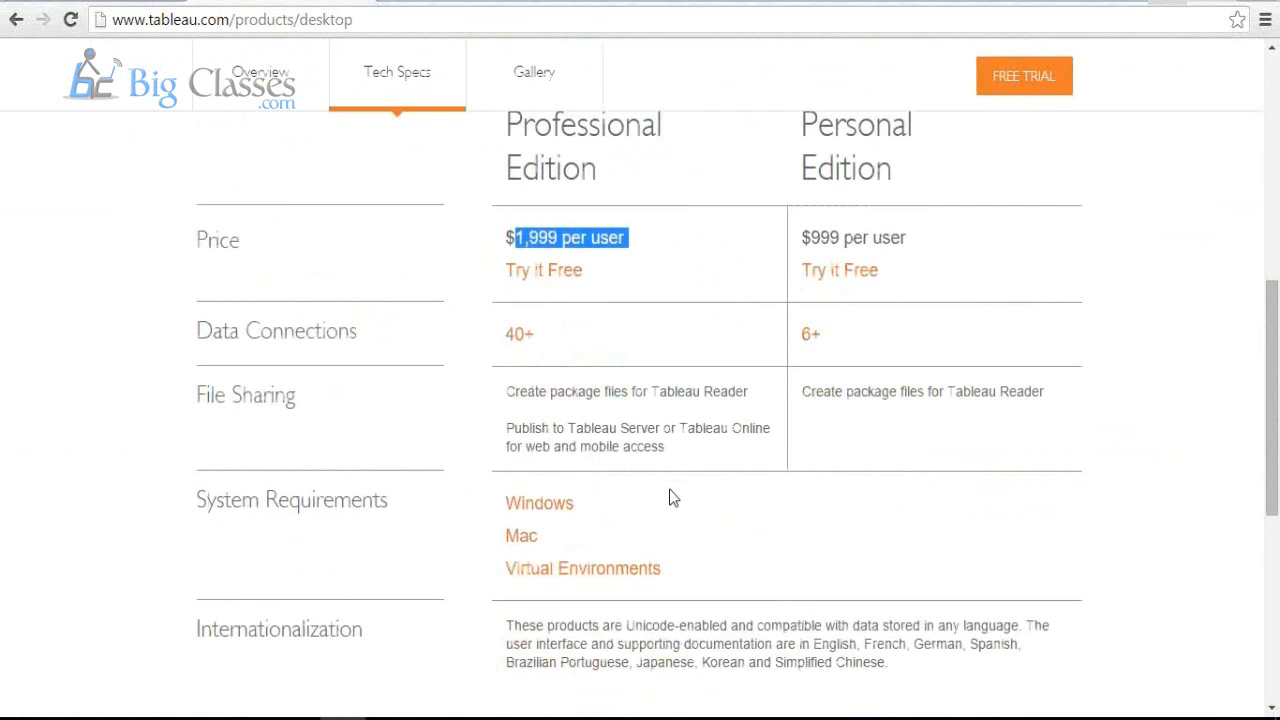
{"action": "left_click", "coordinate": [539, 502]}
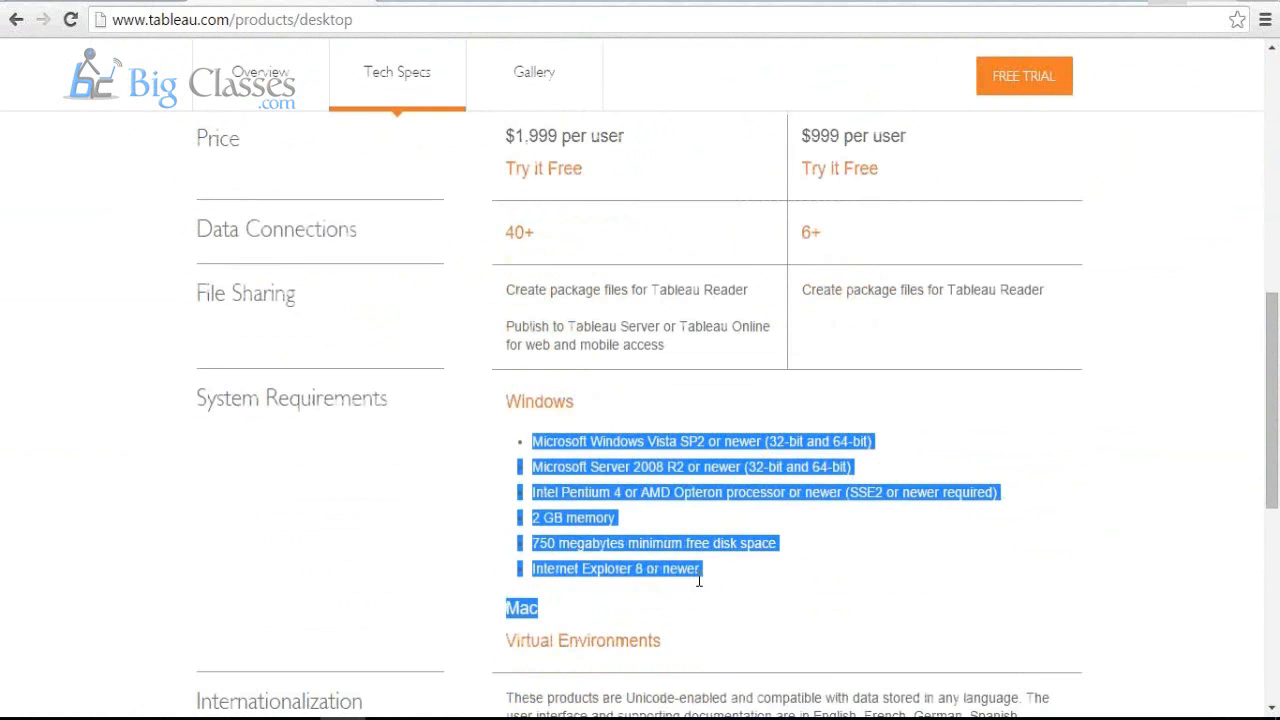
{"action": "left_click", "coordinate": [643, 487]}
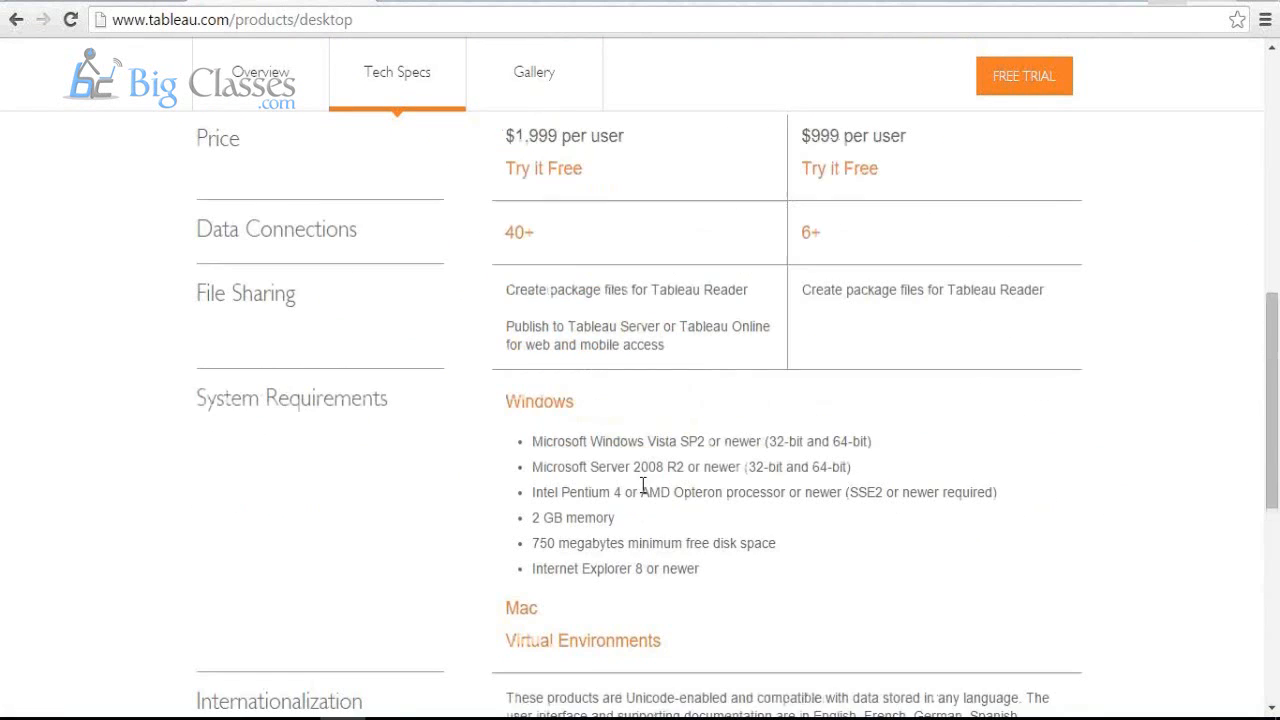
{"action": "scroll", "scroll_direction": "down", "scroll_amount": 3}
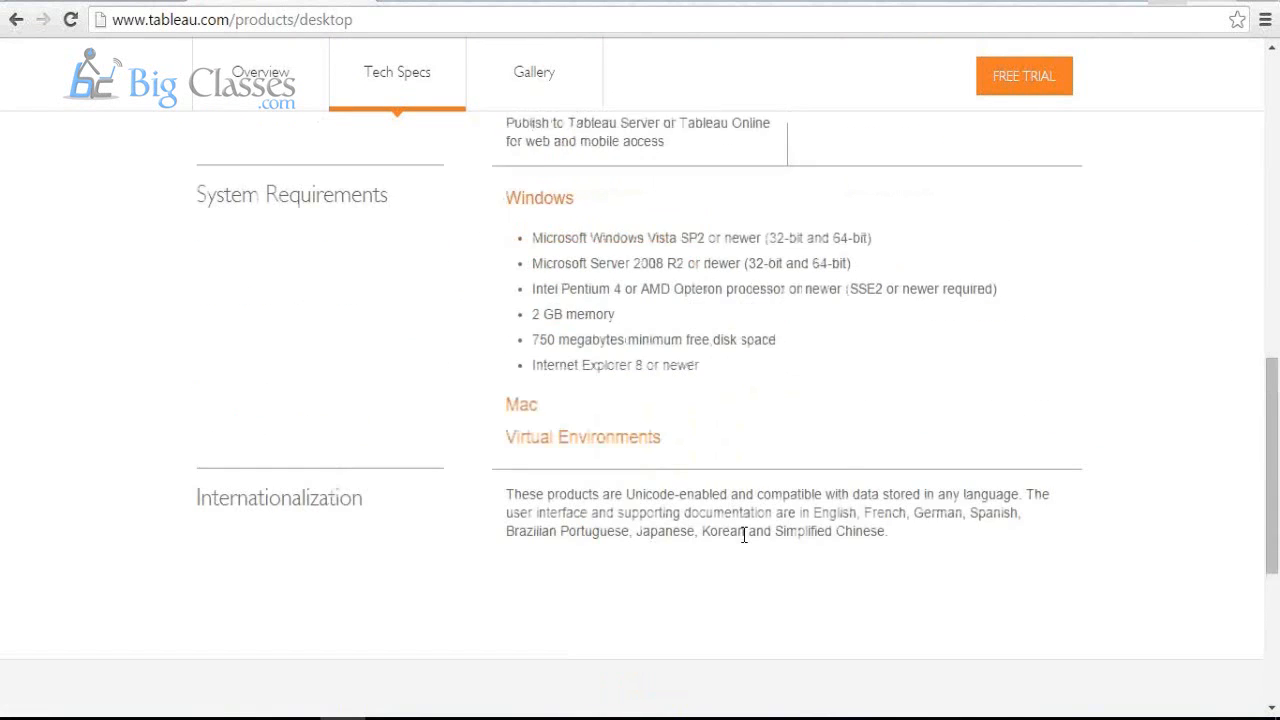
{"action": "scroll", "scroll_direction": "up", "scroll_amount": 3}
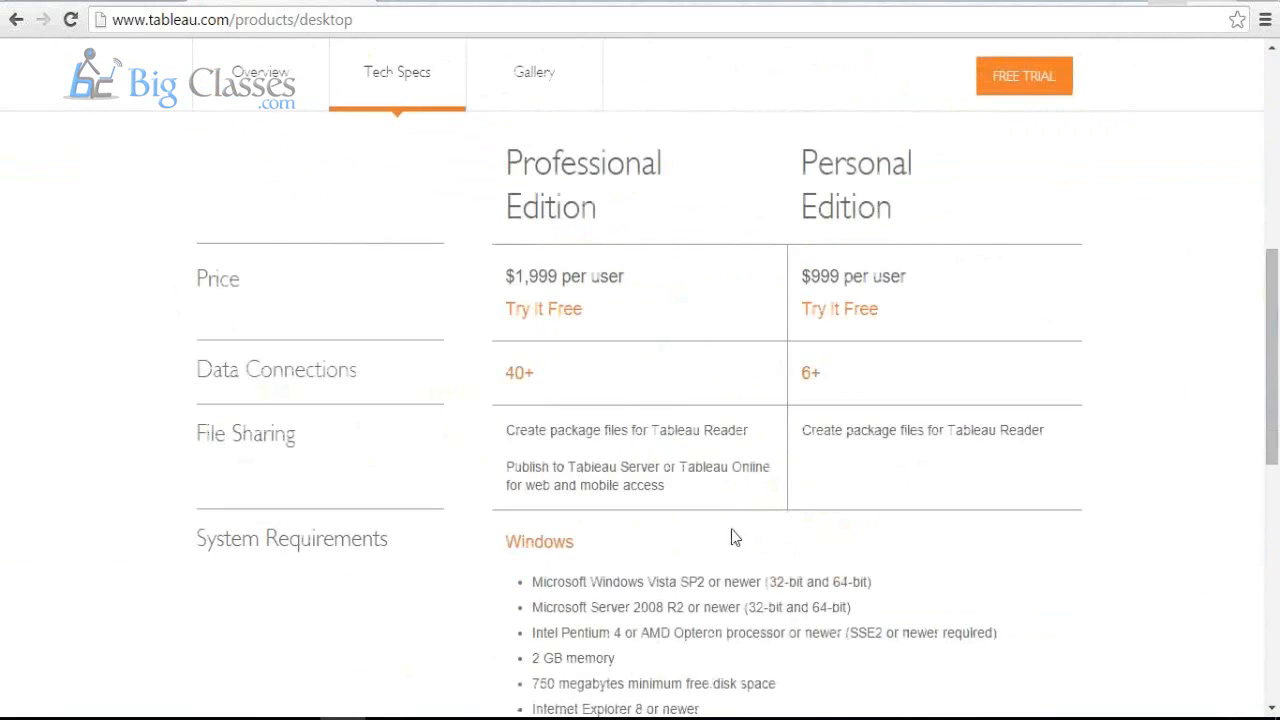
{"action": "scroll", "scroll_direction": "down", "scroll_amount": 3}
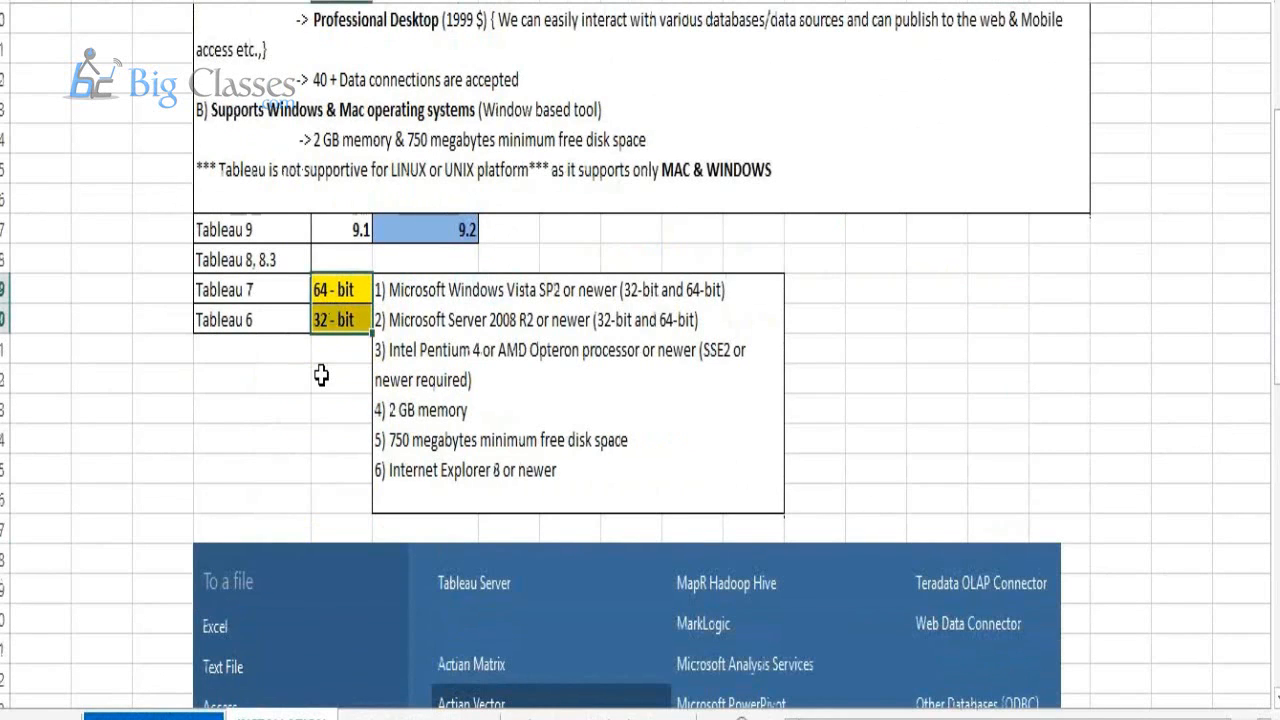
Deselect the 64-bit and 32-bit cells in the Tableau notes
{"action": "left_click", "coordinate": [340, 375]}
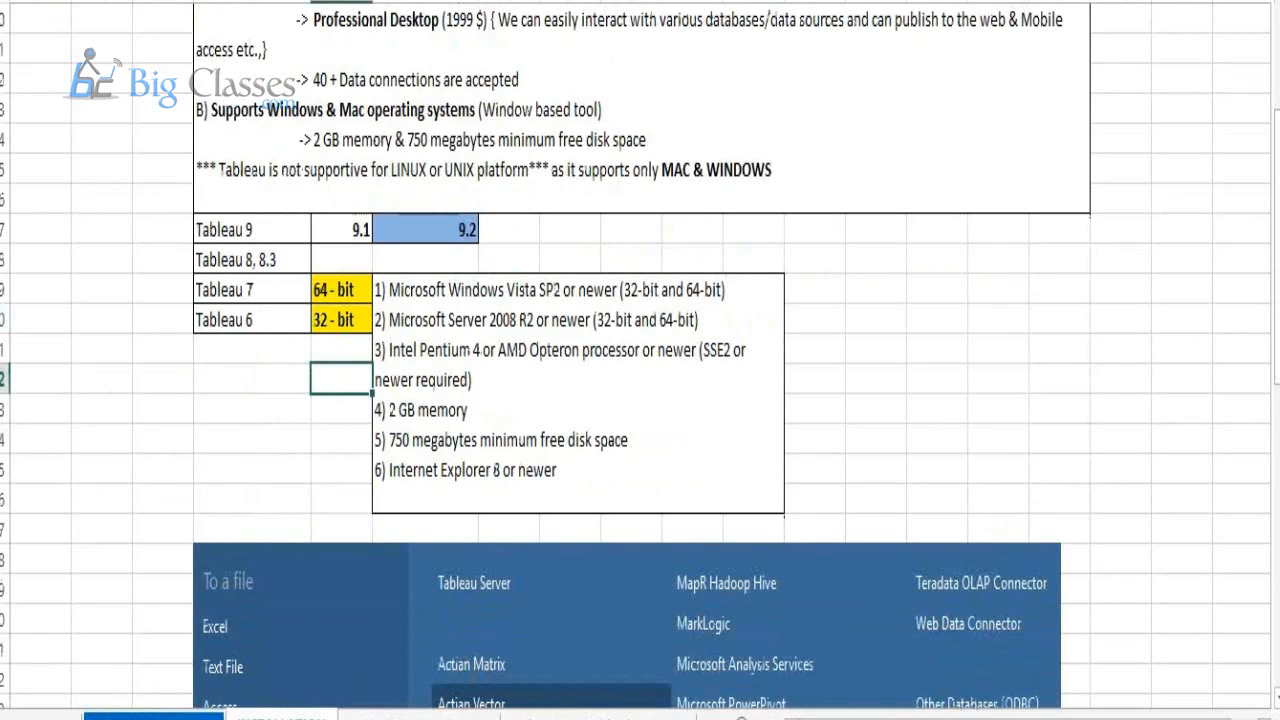
{"action": "mouse_move", "coordinate": [1108, 18]}
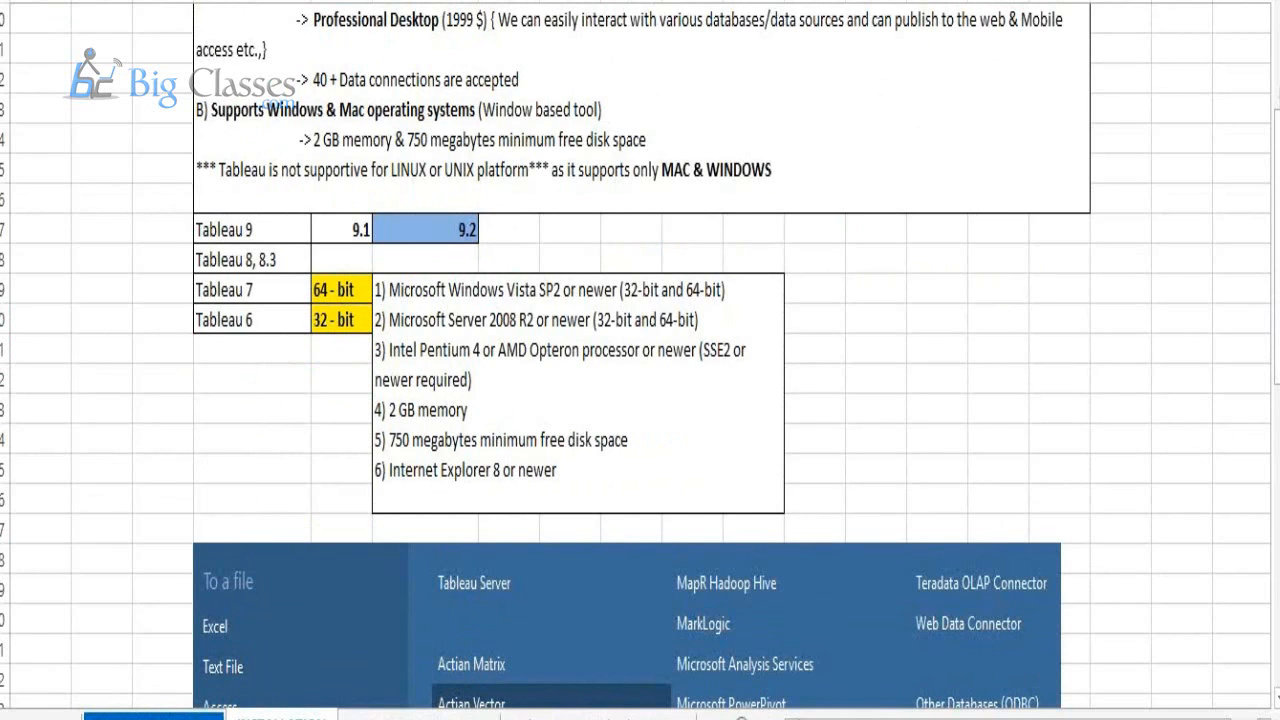
{"action": "mouse_move", "coordinate": [1015, 405]}
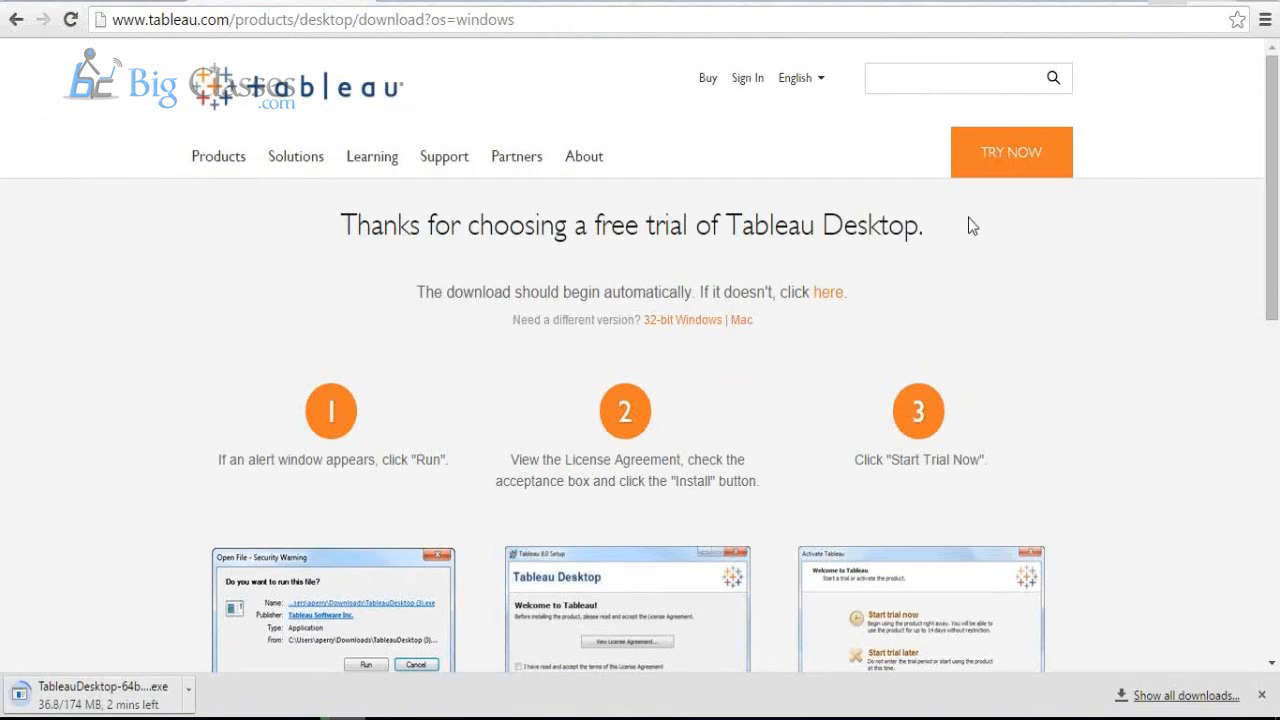
Pause the Tableau Desktop 64-bit download and show the installer in its folder
{"action": "scroll", "scroll_direction": "down", "scroll_amount": 3}
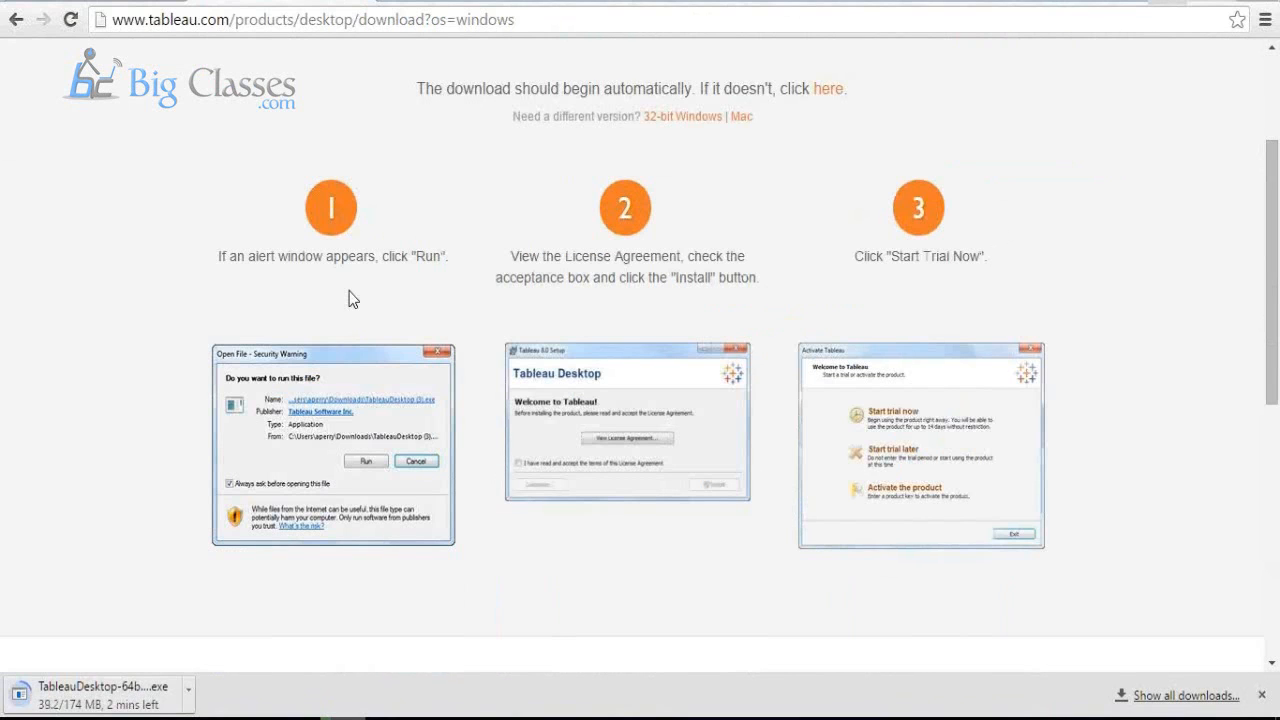
{"action": "mouse_move", "coordinate": [668, 205]}
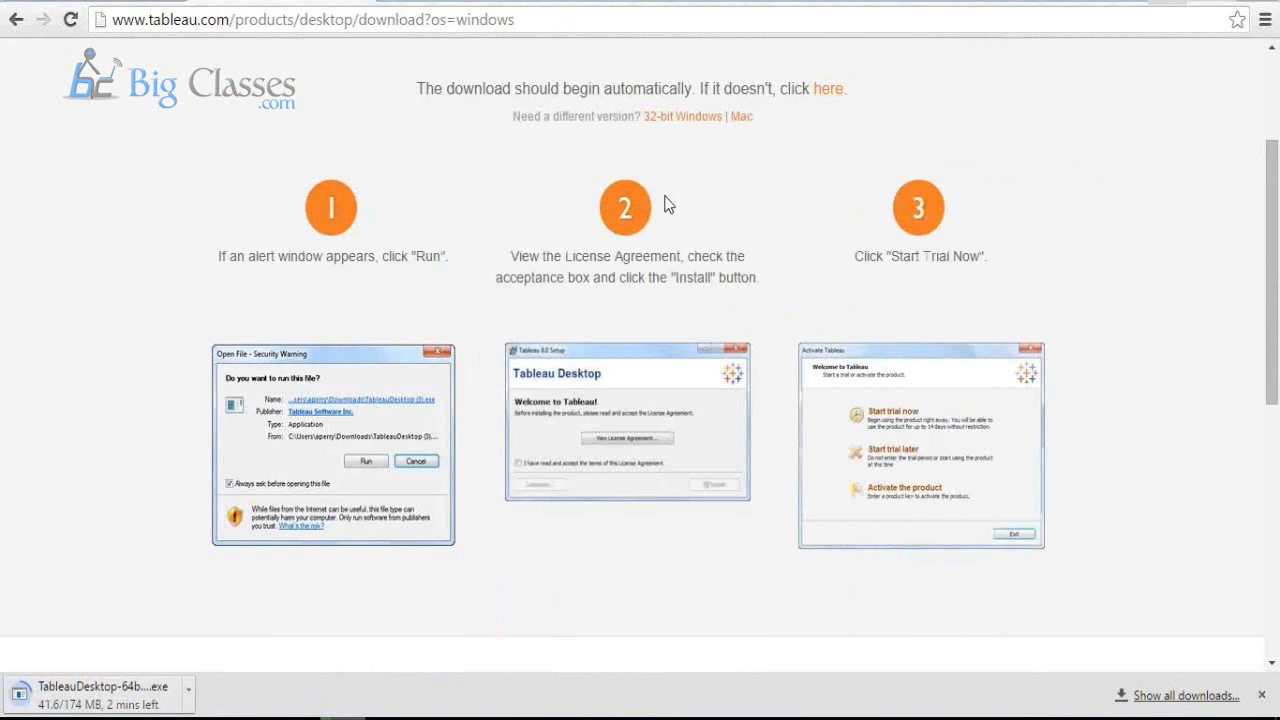
{"action": "mouse_move", "coordinate": [367, 457]}
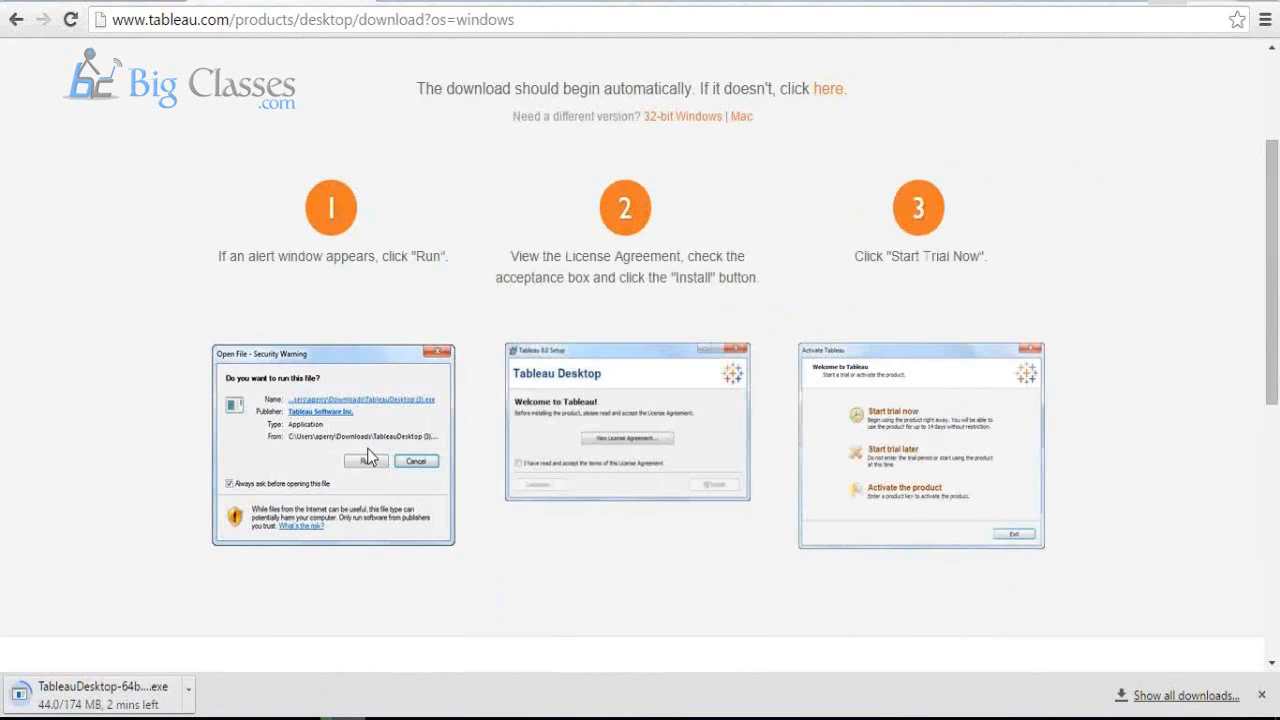
{"action": "mouse_move", "coordinate": [425, 340]}
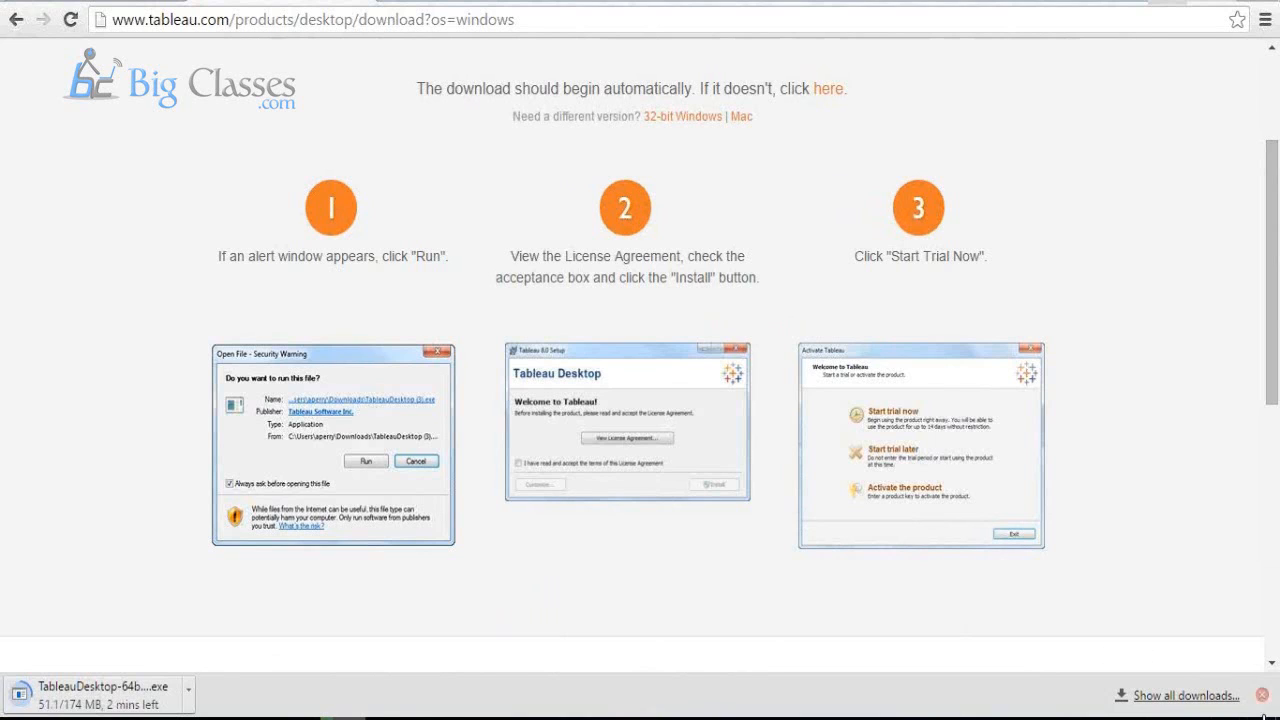
{"action": "mouse_move", "coordinate": [278, 650]}
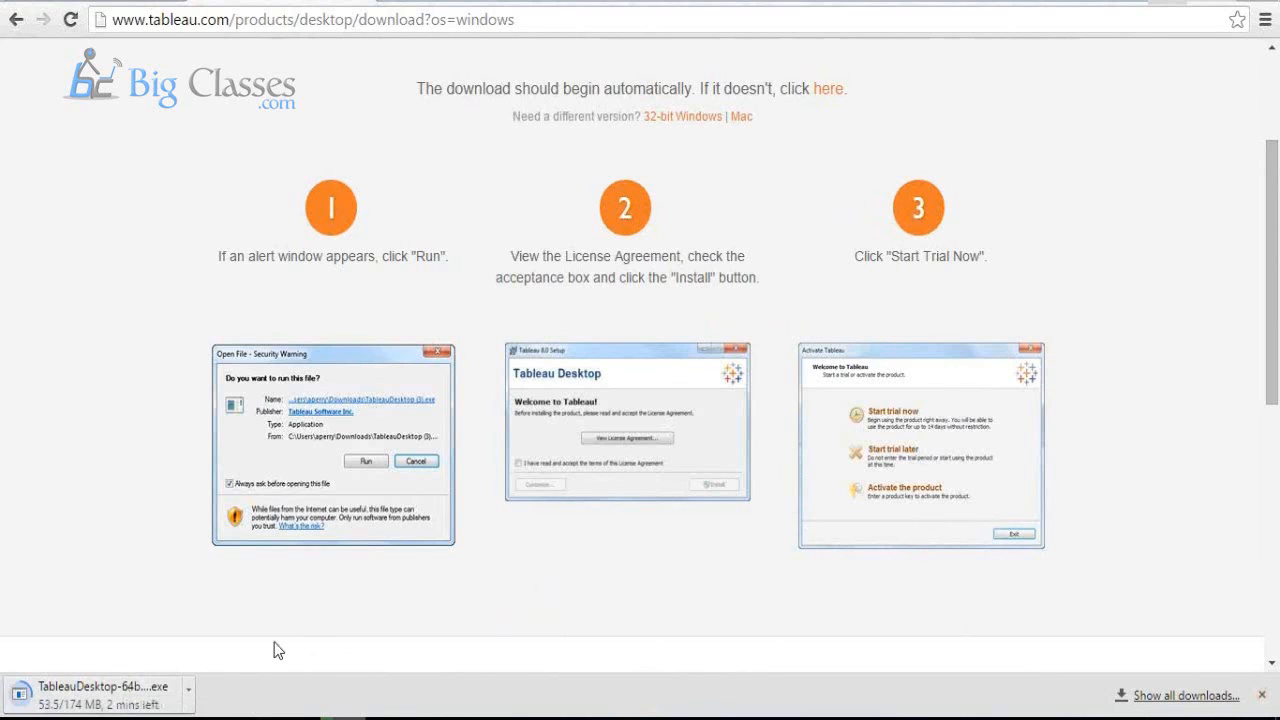
{"action": "right_click", "coordinate": [90, 693]}
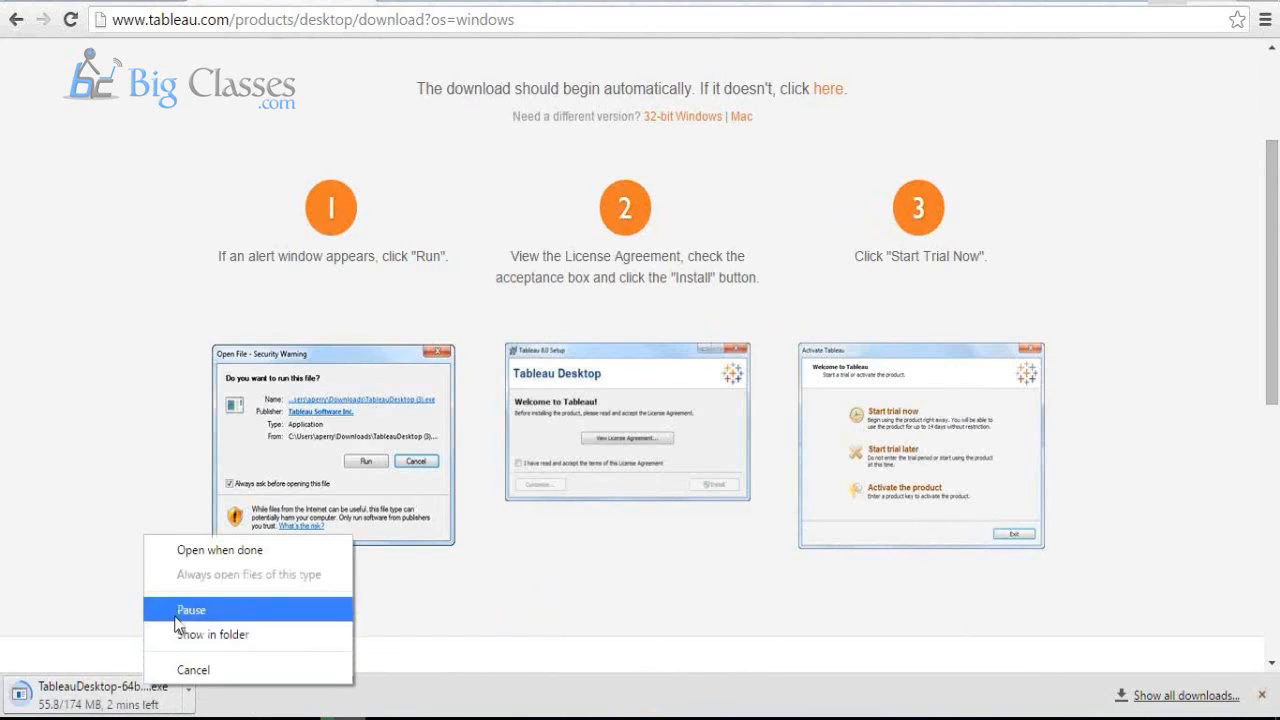
{"action": "left_click", "coordinate": [191, 609]}
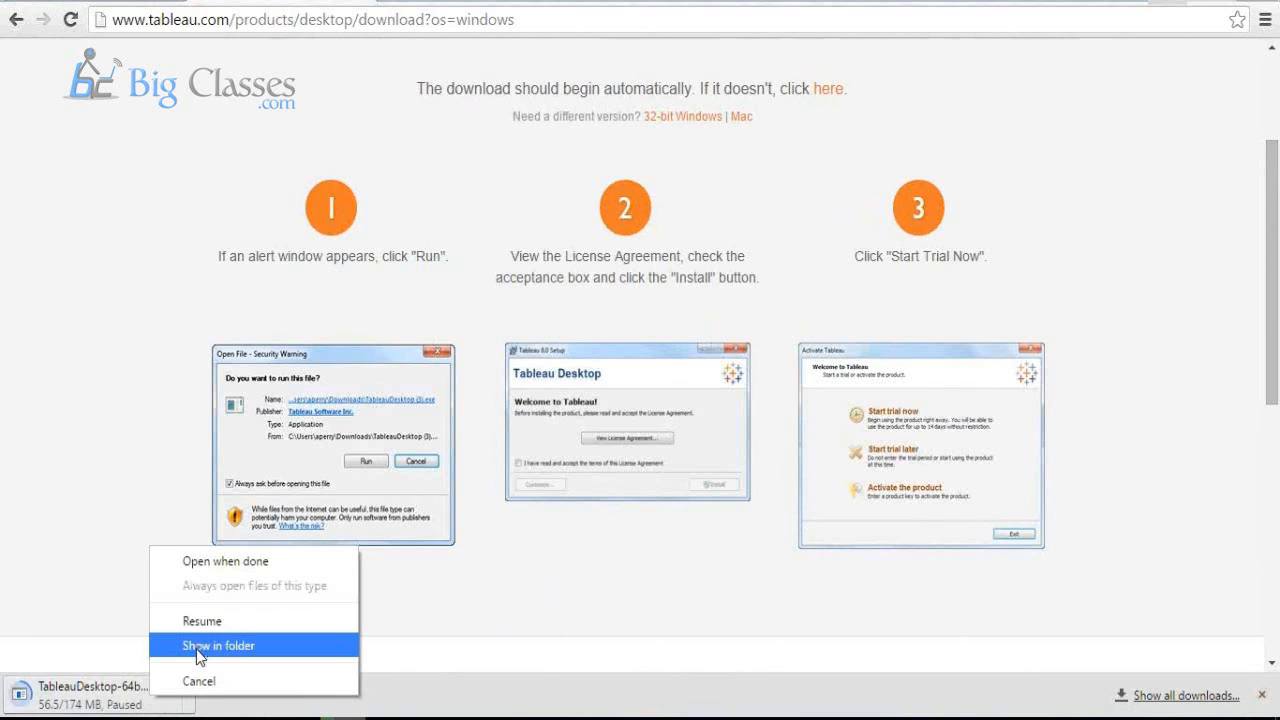
{"action": "left_click", "coordinate": [218, 645]}
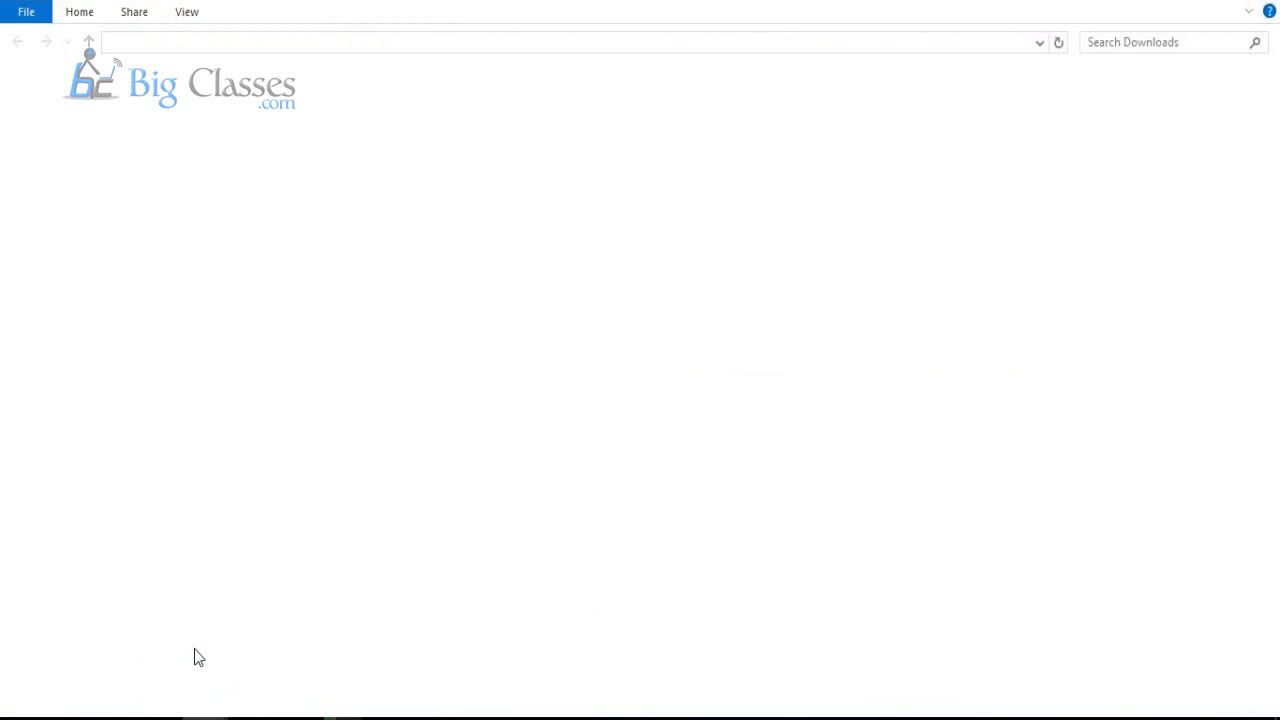
Run TableauDesktop-64bit-9-2-1 from Downloads and accept the license agreement
{"action": "left_click", "coordinate": [255, 639]}
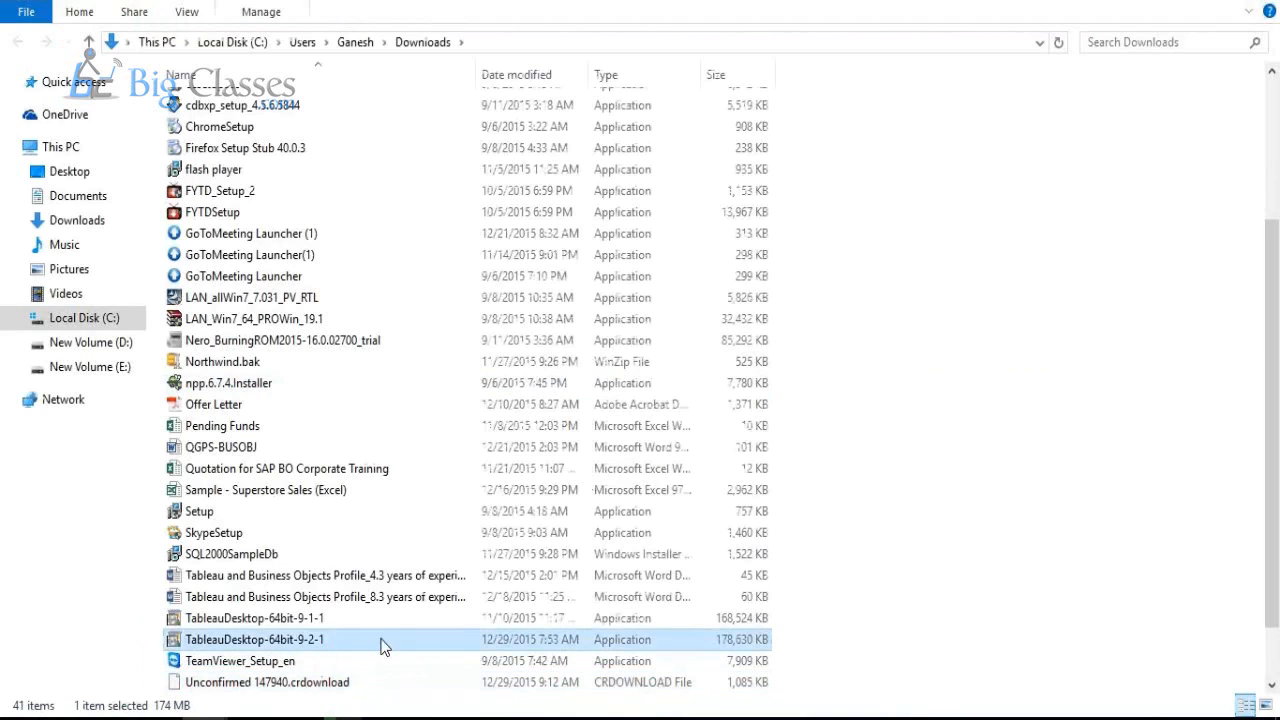
{"action": "mouse_move", "coordinate": [343, 650]}
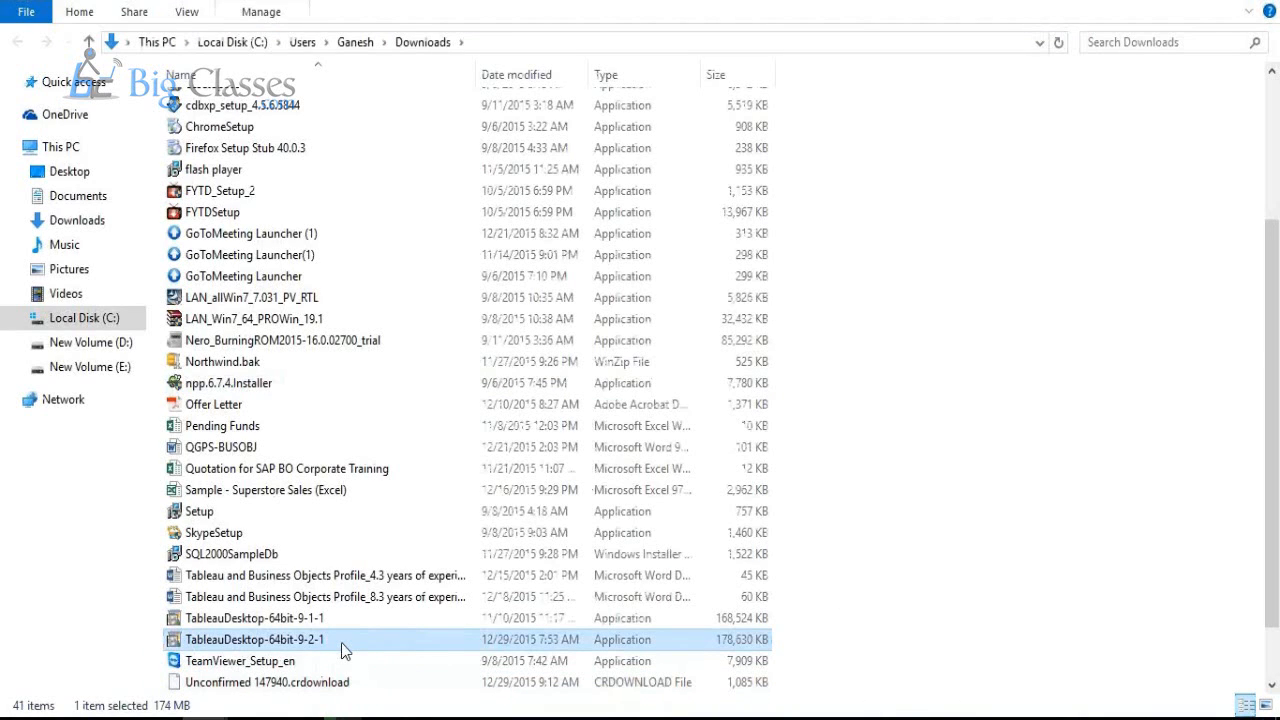
{"action": "double_click", "coordinate": [255, 639]}
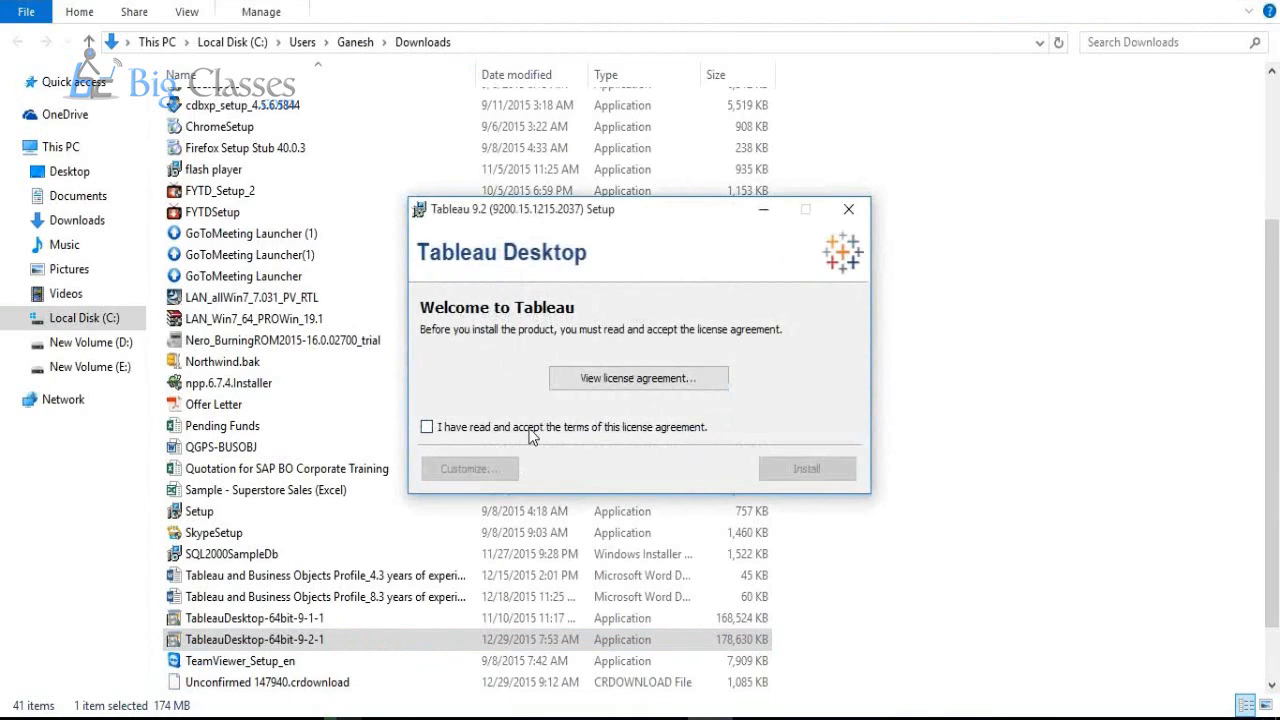
{"action": "left_click", "coordinate": [427, 426]}
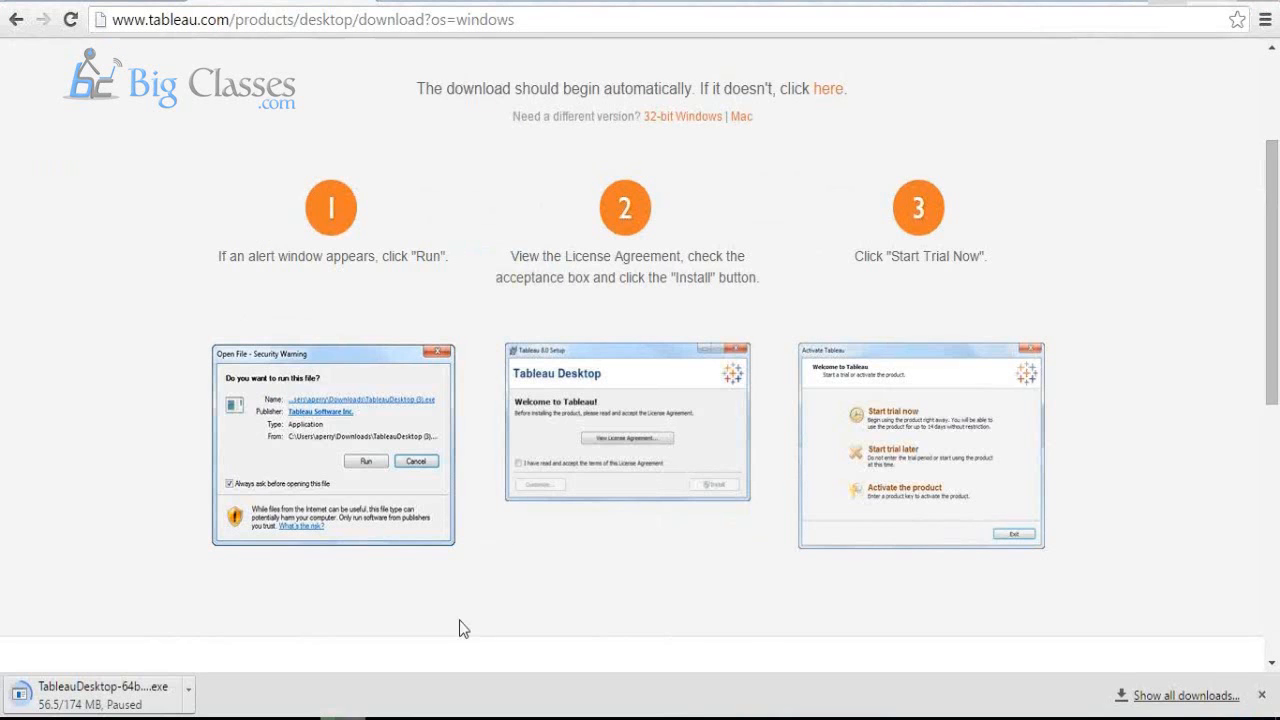
{"action": "scroll", "scroll_direction": "down", "scroll_amount": 3}
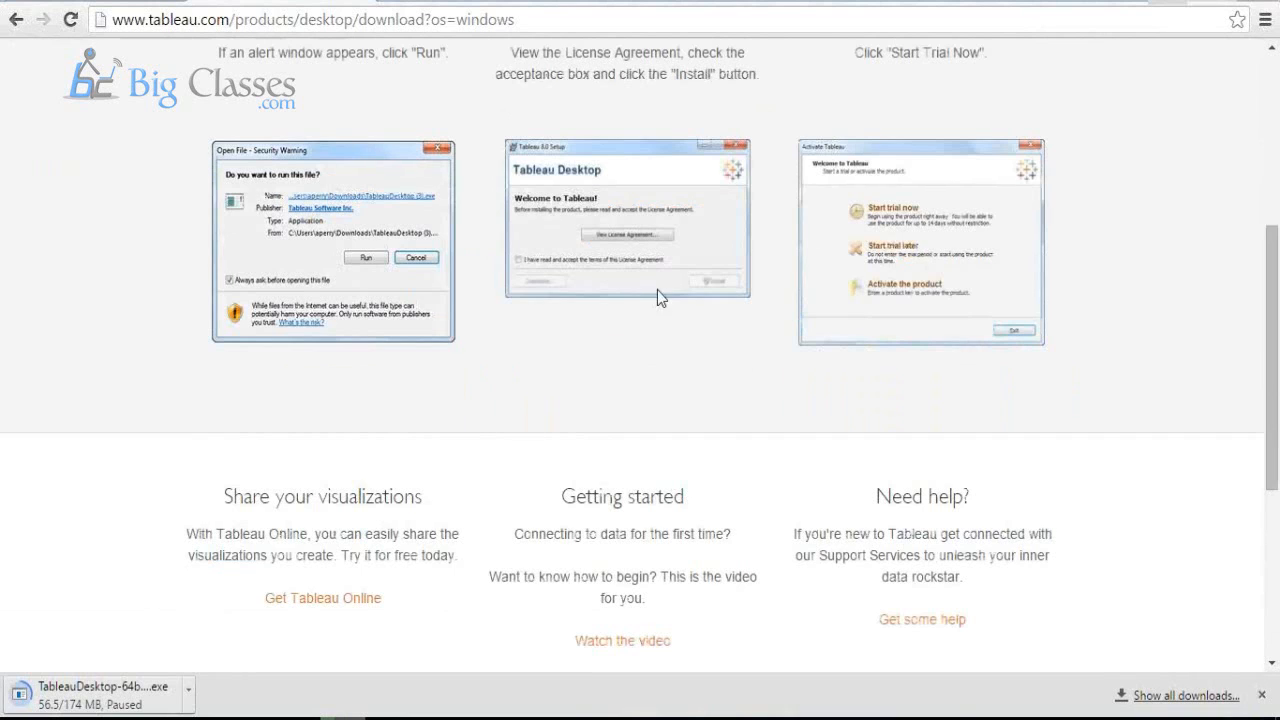
{"action": "mouse_move", "coordinate": [673, 265]}
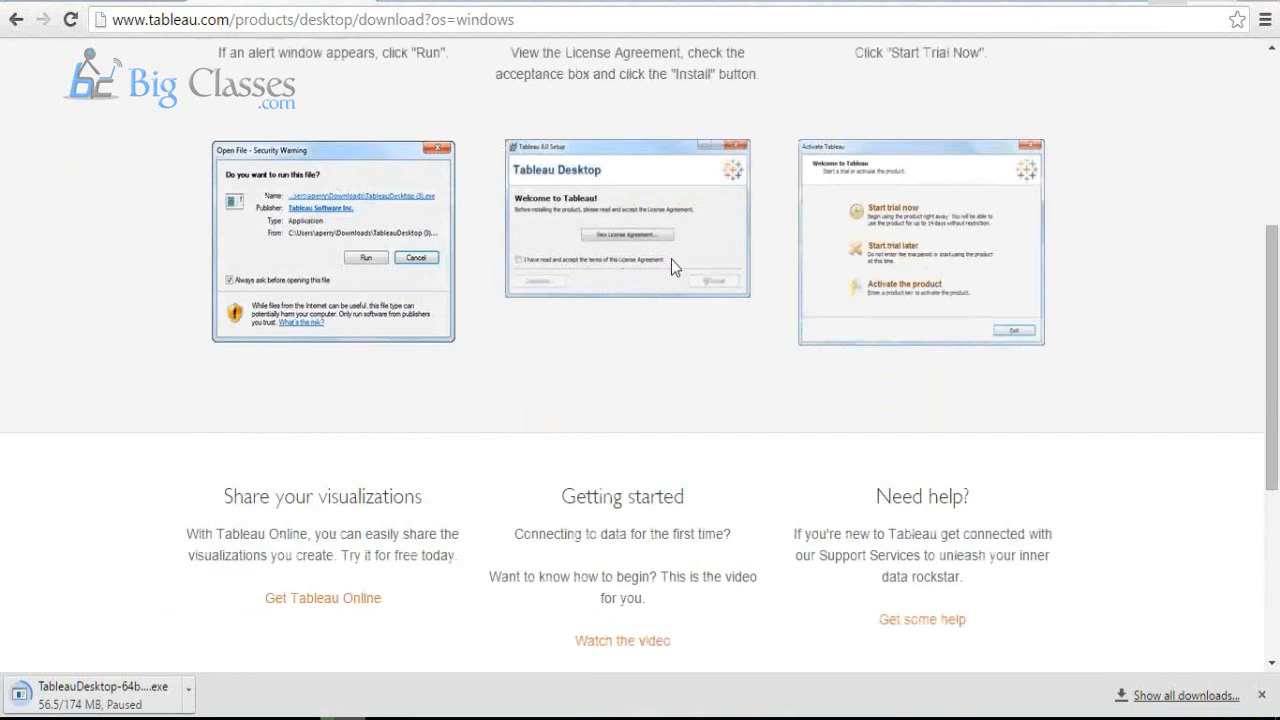
{"action": "mouse_move", "coordinate": [1006, 307]}
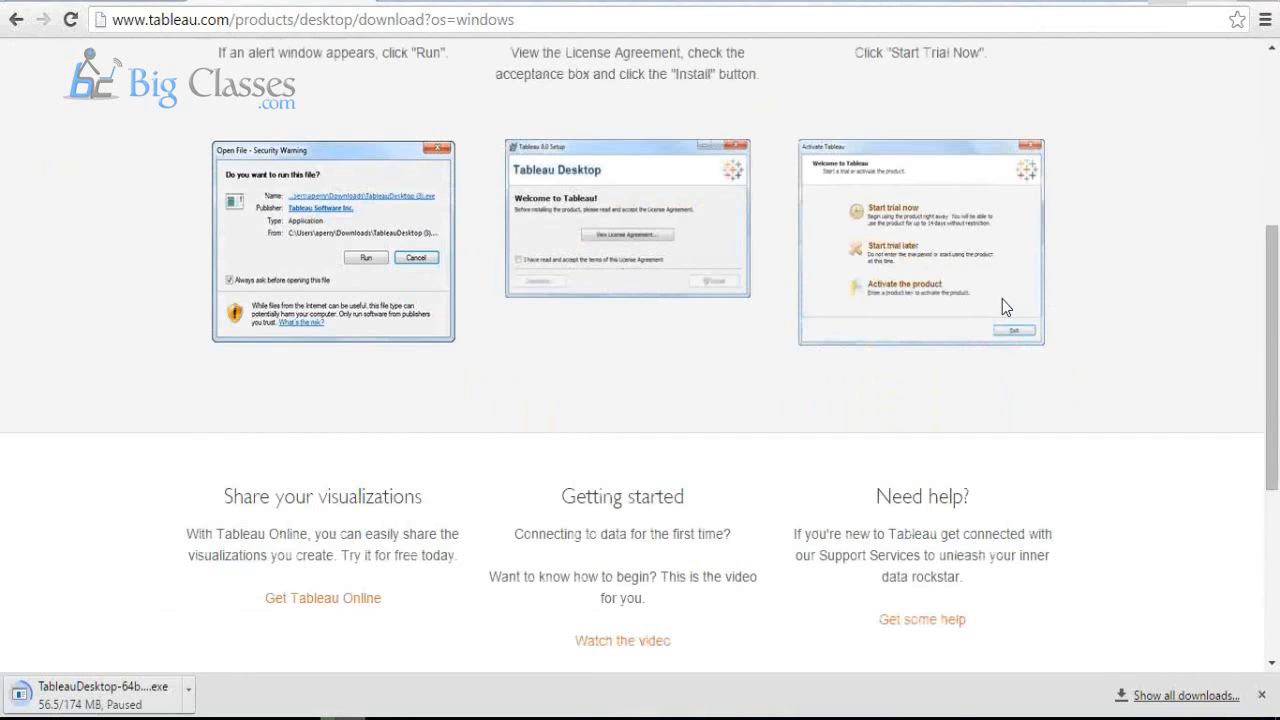
{"action": "scroll", "scroll_direction": "up", "scroll_amount": 3}
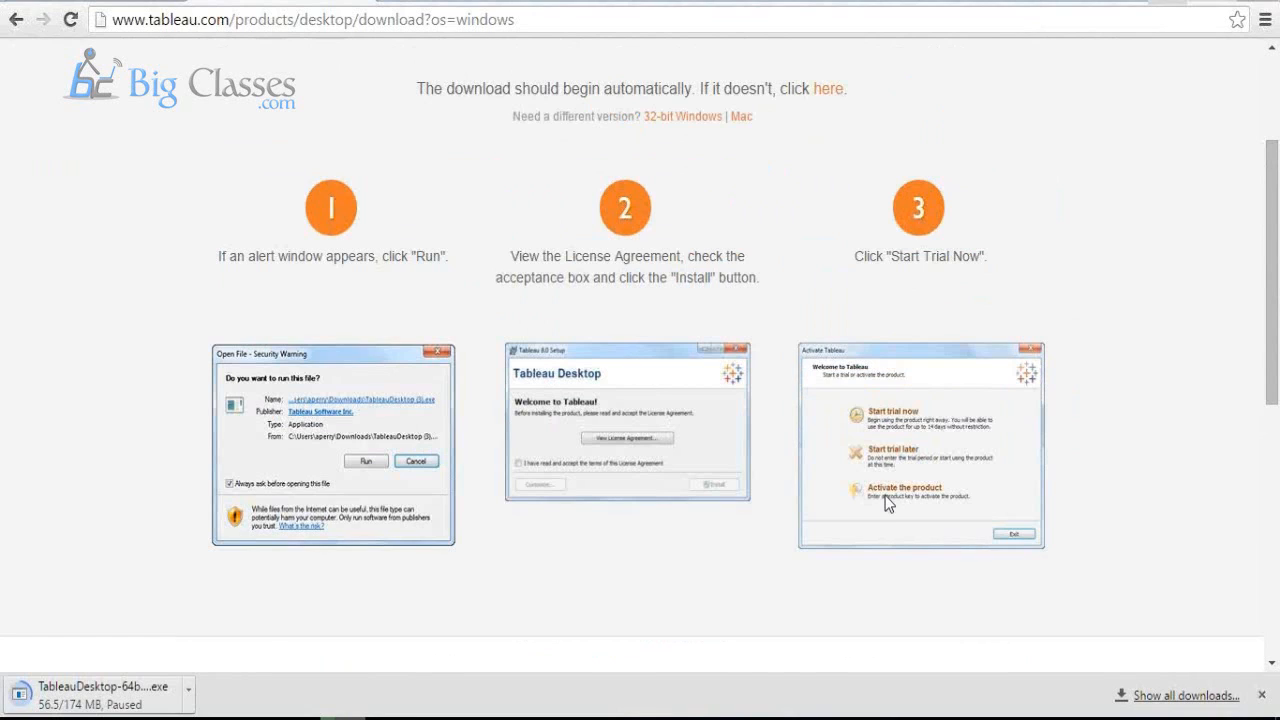
{"action": "mouse_move", "coordinate": [875, 365]}
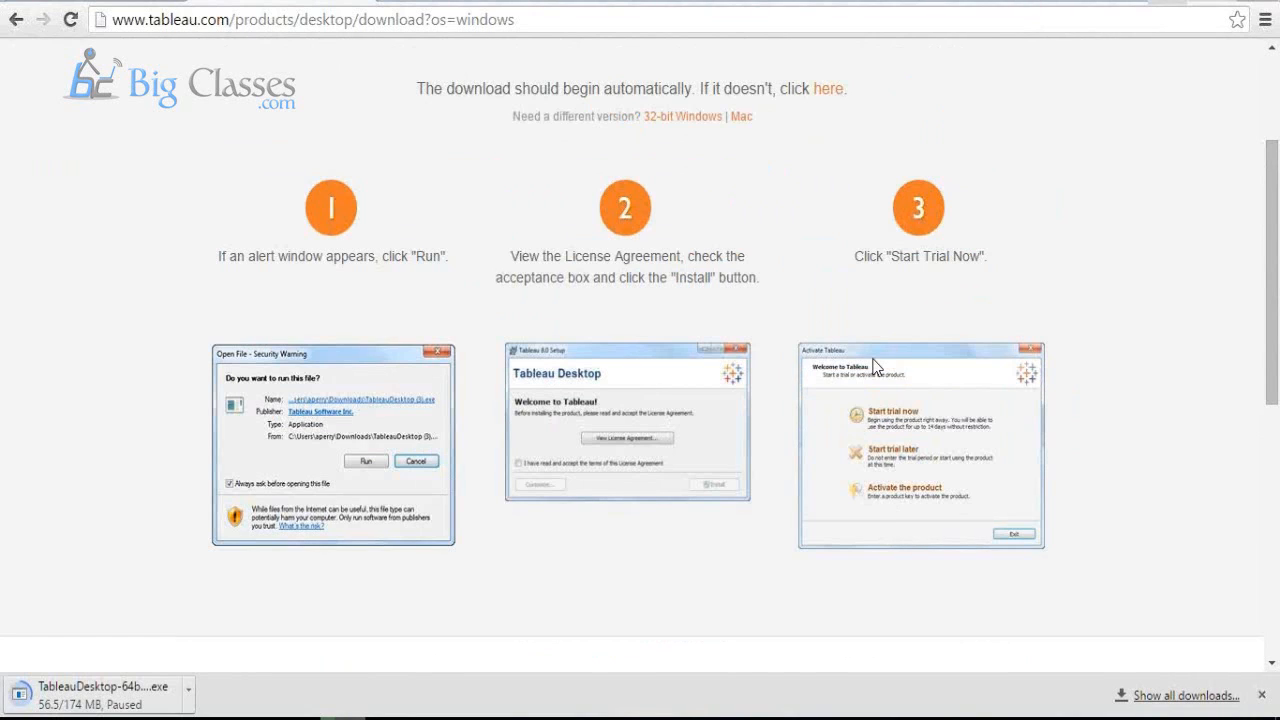
{"action": "mouse_move", "coordinate": [912, 447]}
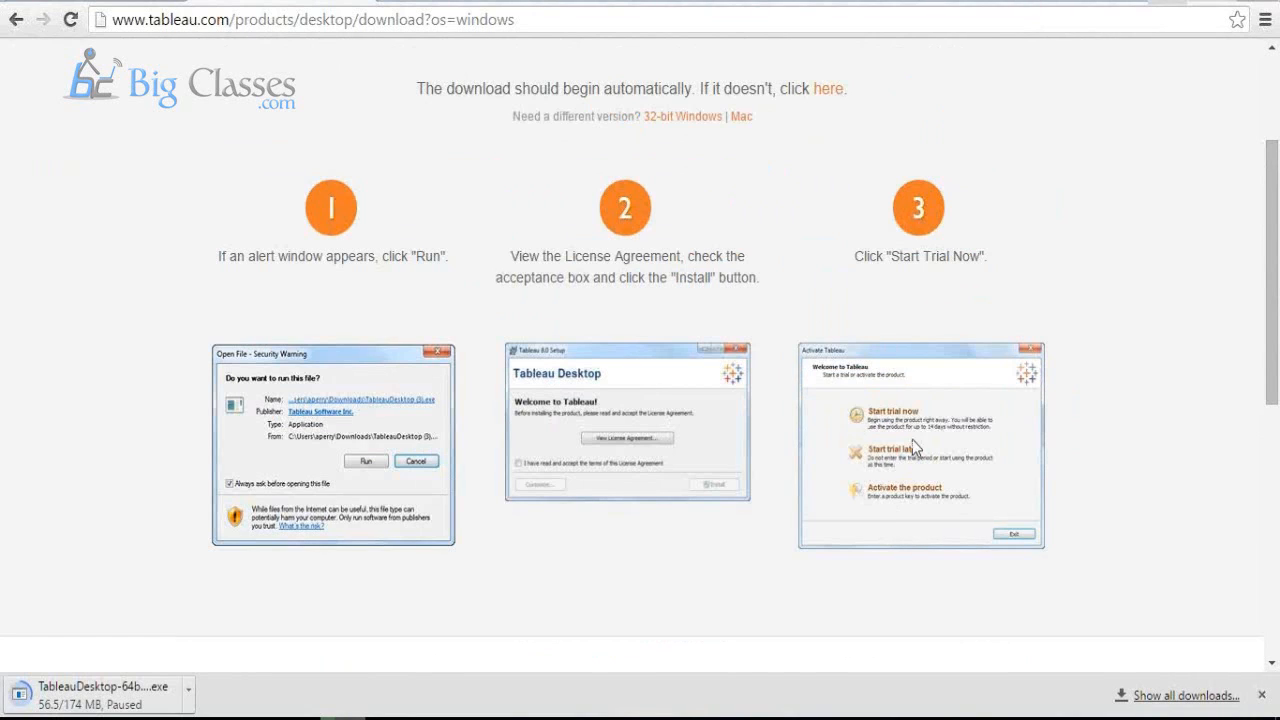
{"action": "mouse_move", "coordinate": [963, 324]}
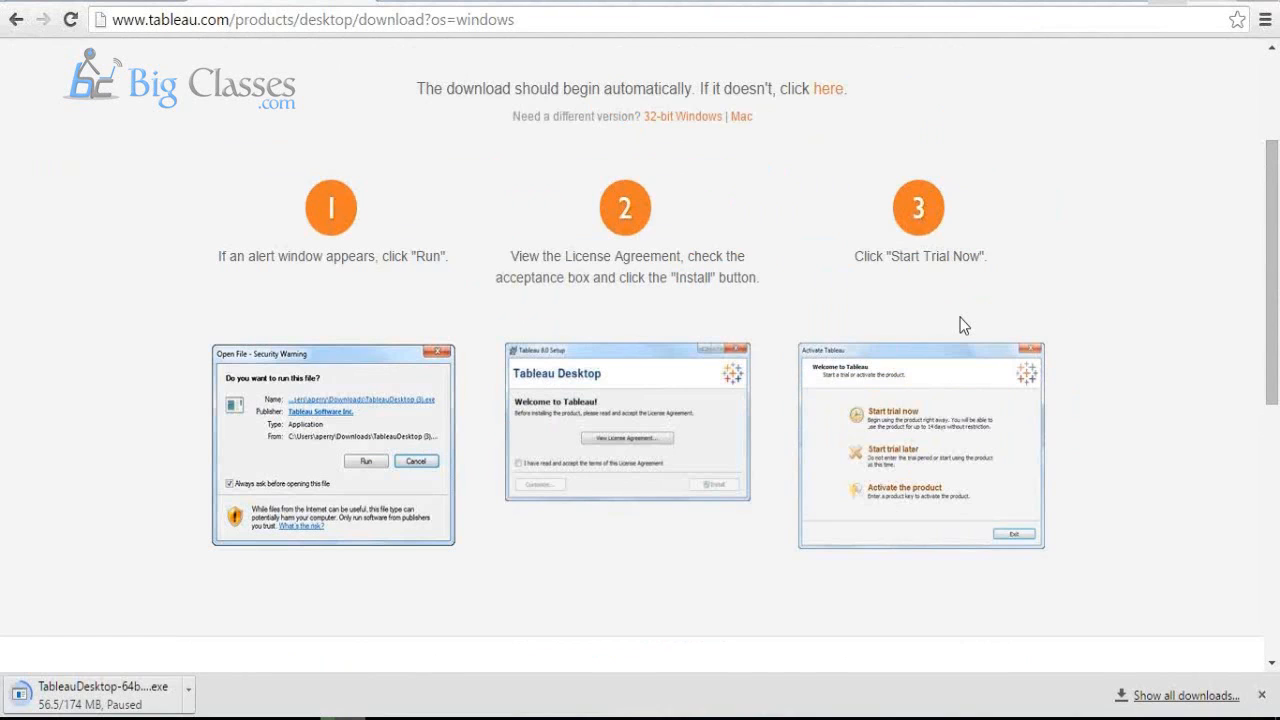
{"action": "mouse_move", "coordinate": [767, 321]}
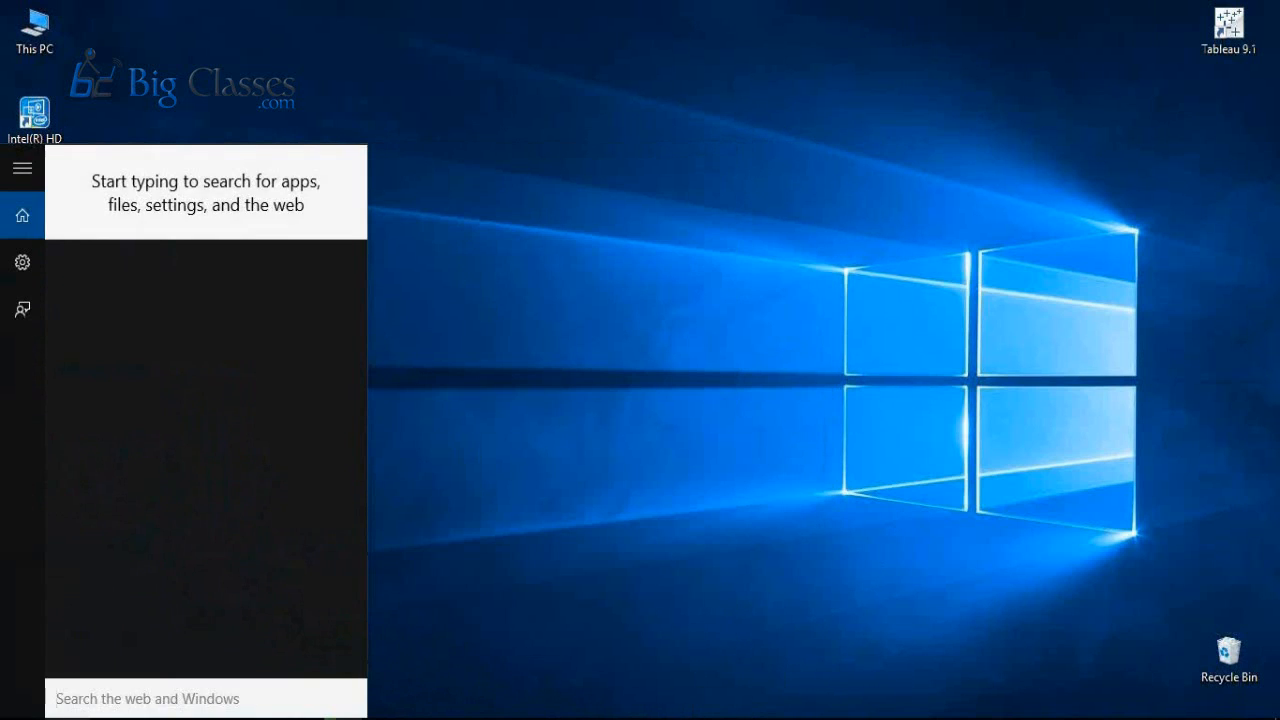
Search the Start menu for 'tab' to find the Tableau 9.1 app
{"action": "type", "text": "tab"}
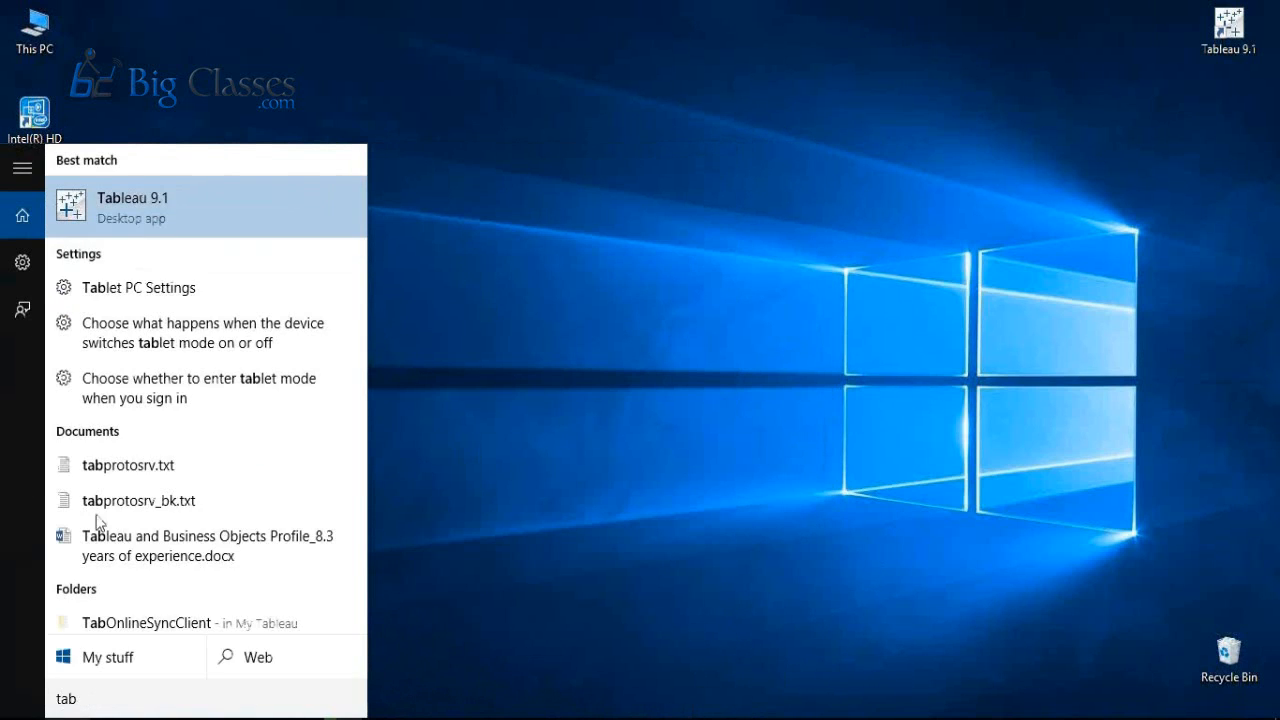
{"action": "mouse_move", "coordinate": [112, 211]}
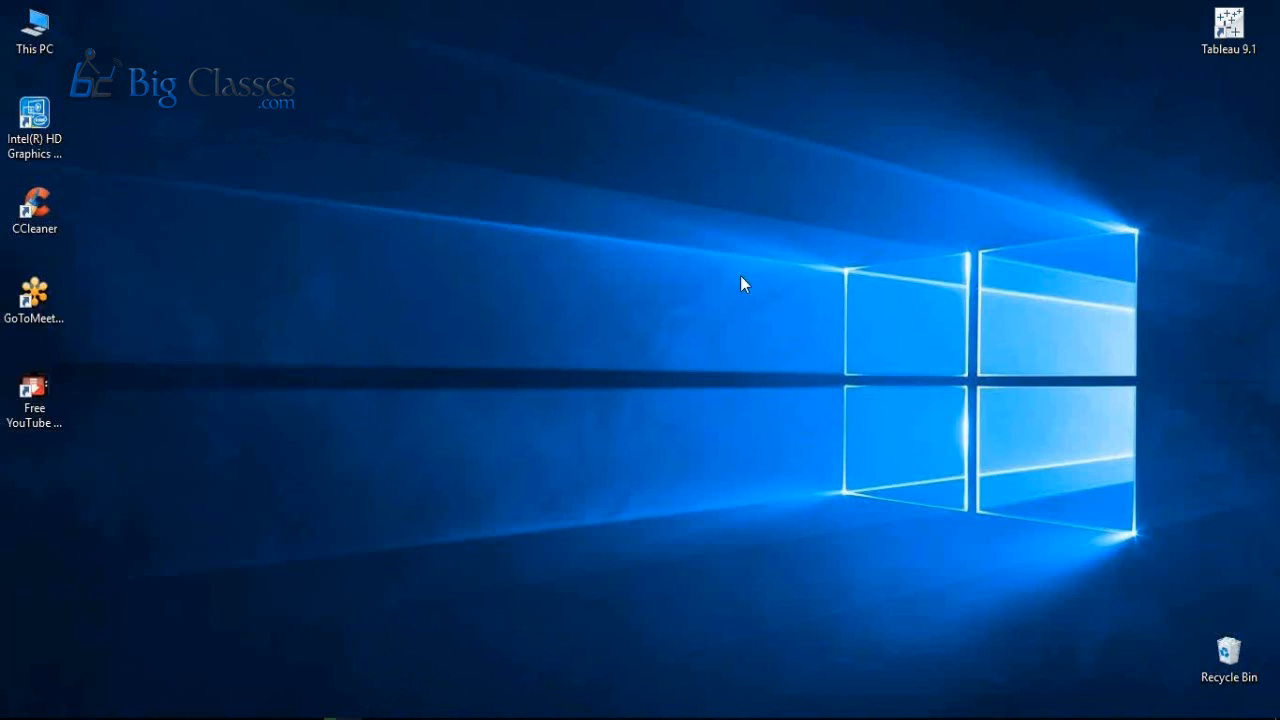
{"action": "mouse_move", "coordinate": [948, 270]}
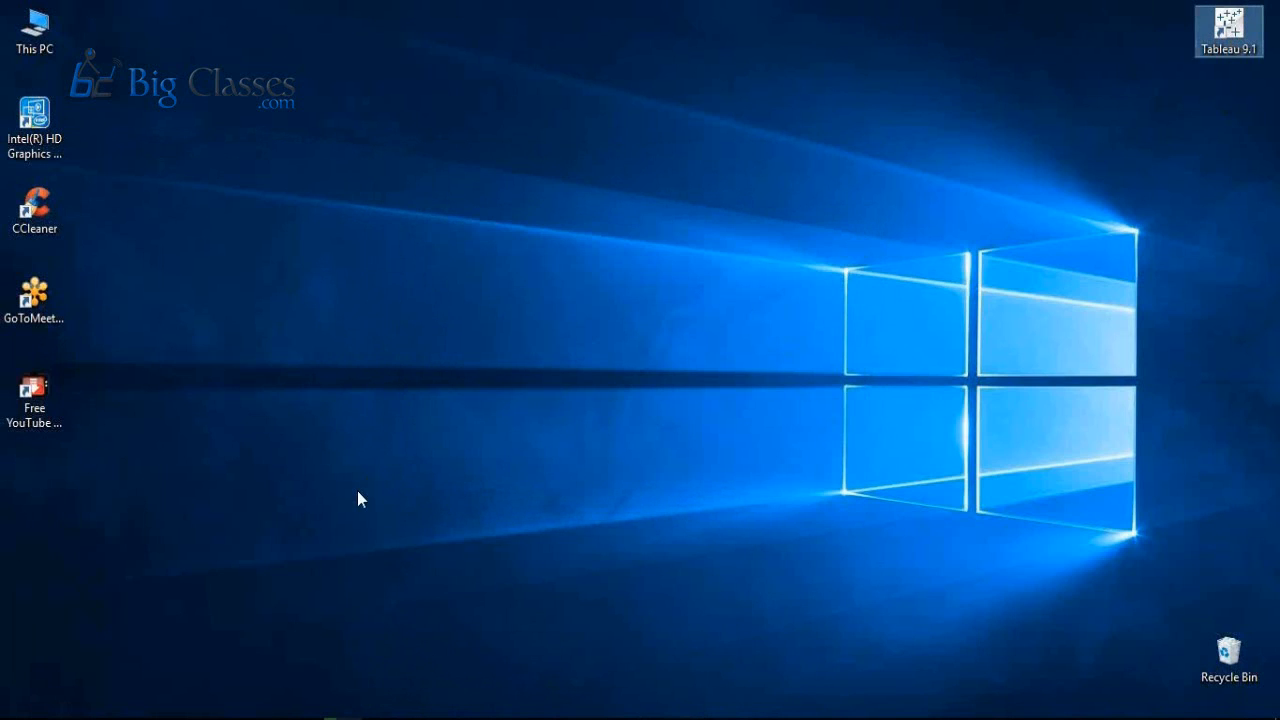
Launch Tableau 9.1 and connect to the Sample - Superstore Excel workbook
{"action": "double_click", "coordinate": [1229, 31]}
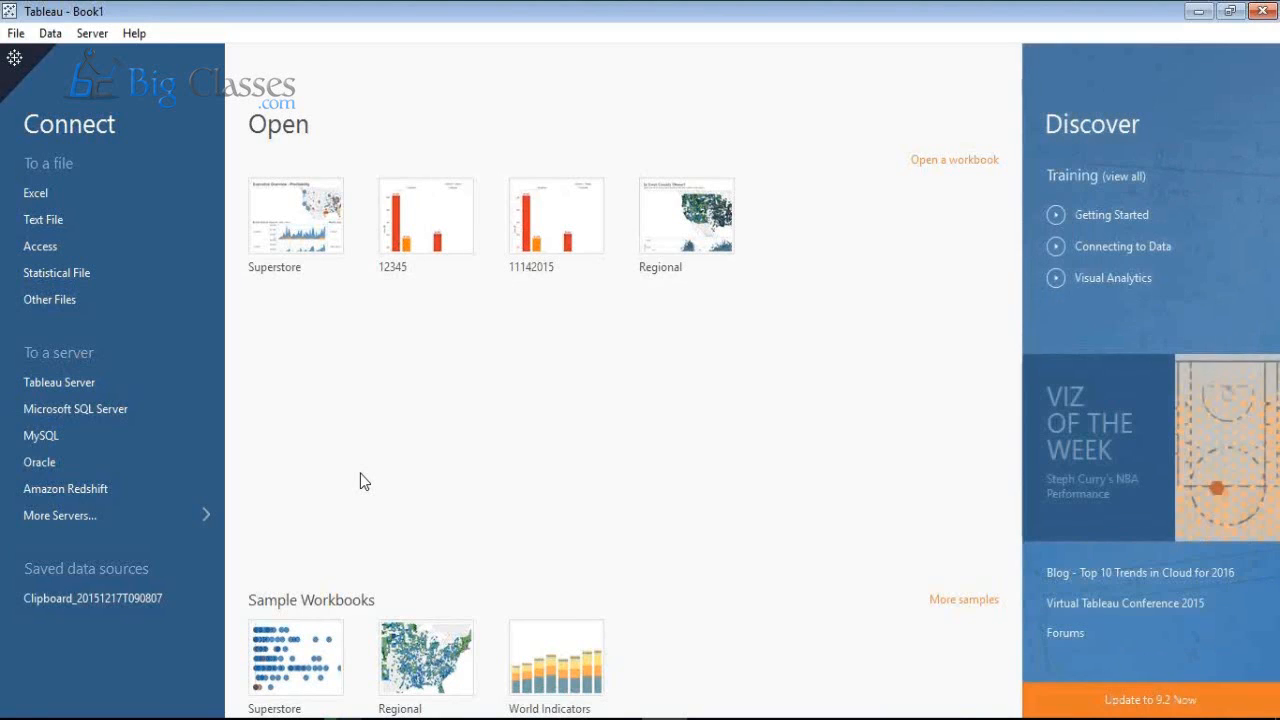
{"action": "mouse_move", "coordinate": [119, 690]}
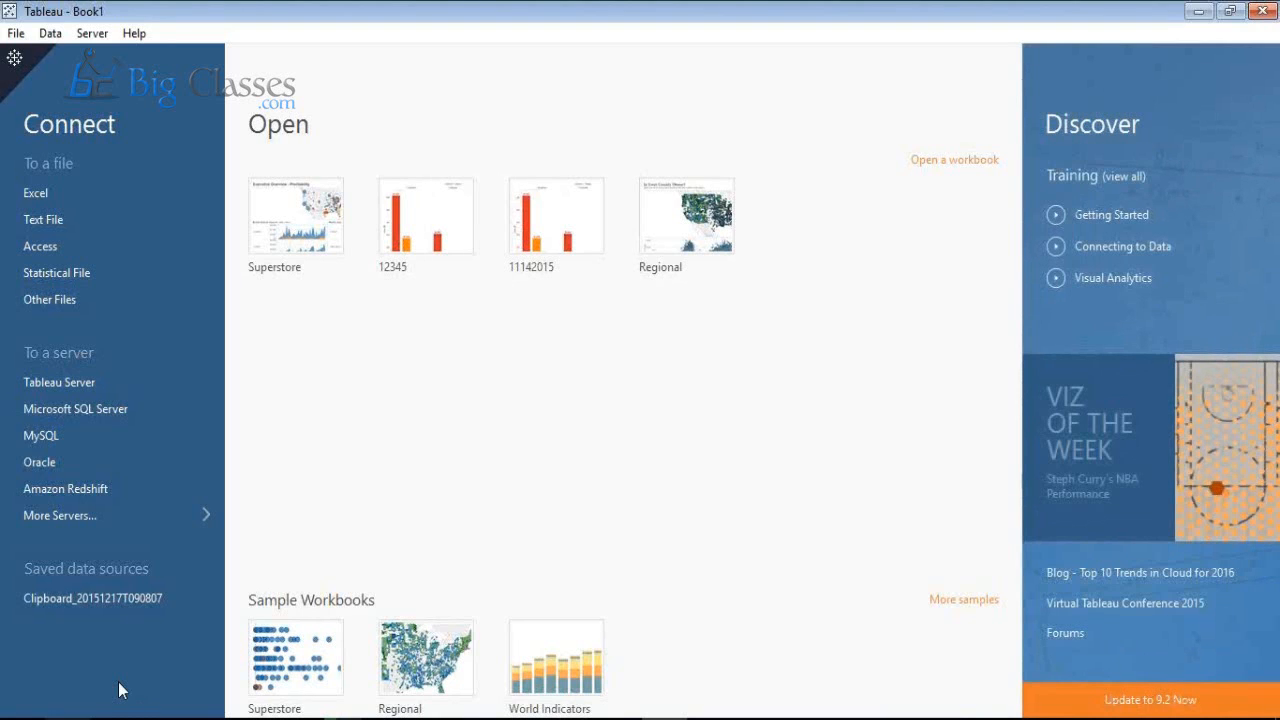
{"action": "mouse_move", "coordinate": [110, 363]}
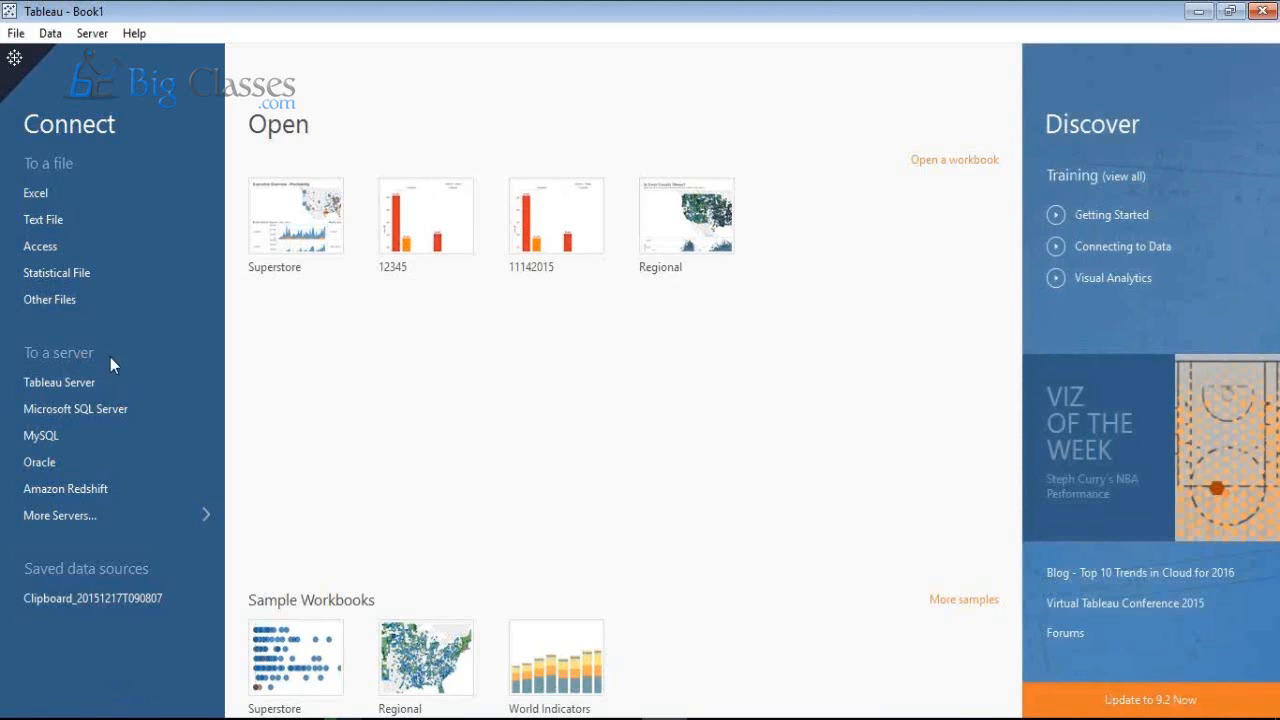
{"action": "mouse_move", "coordinate": [50, 455]}
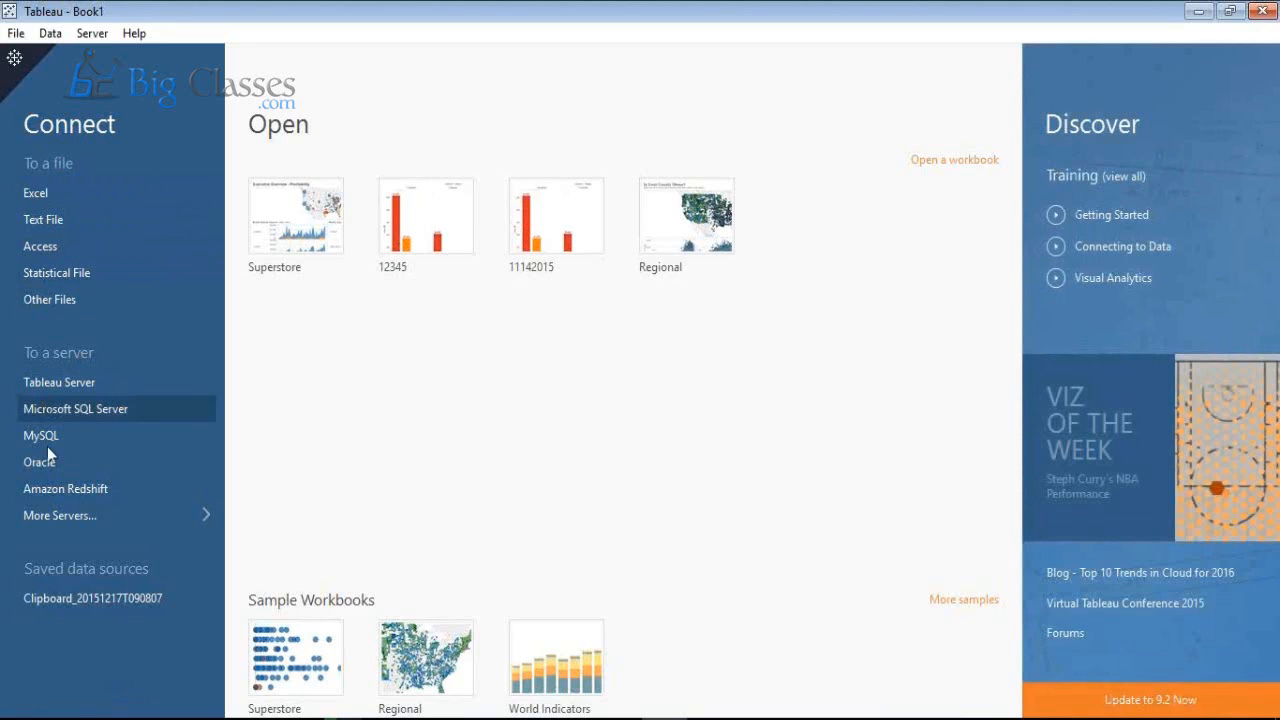
{"action": "mouse_move", "coordinate": [68, 520]}
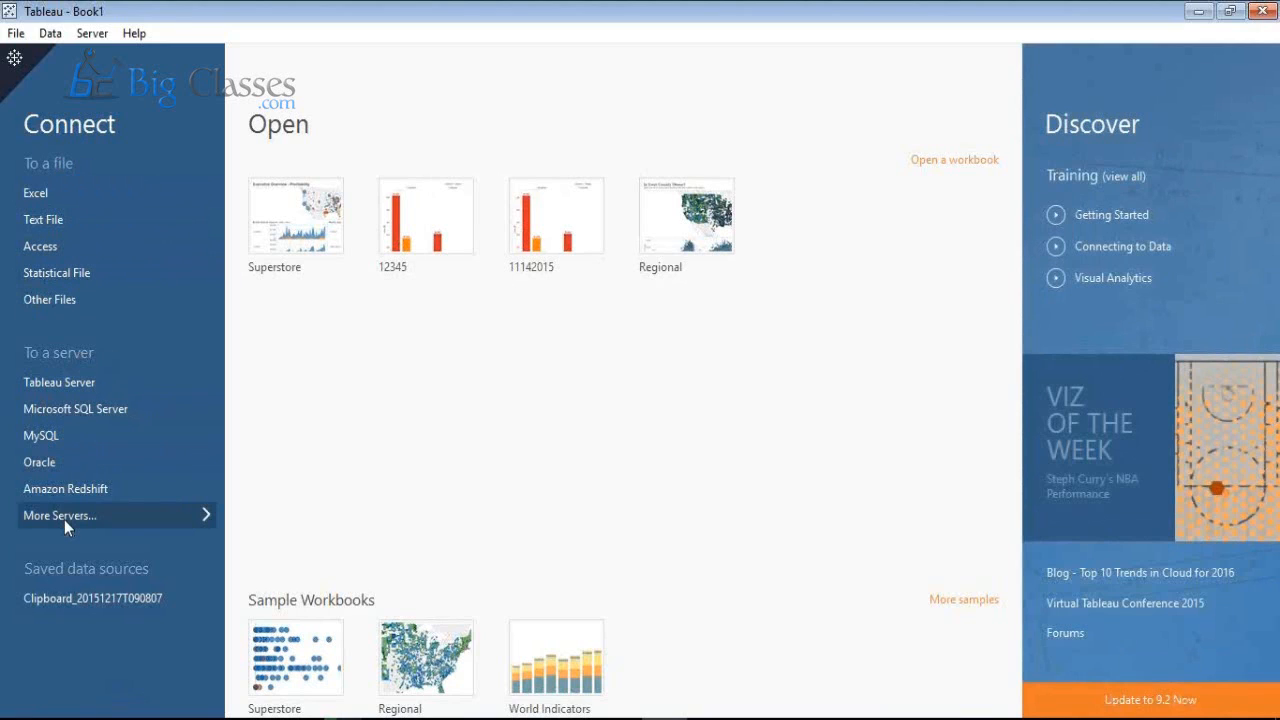
{"action": "left_click", "coordinate": [60, 515]}
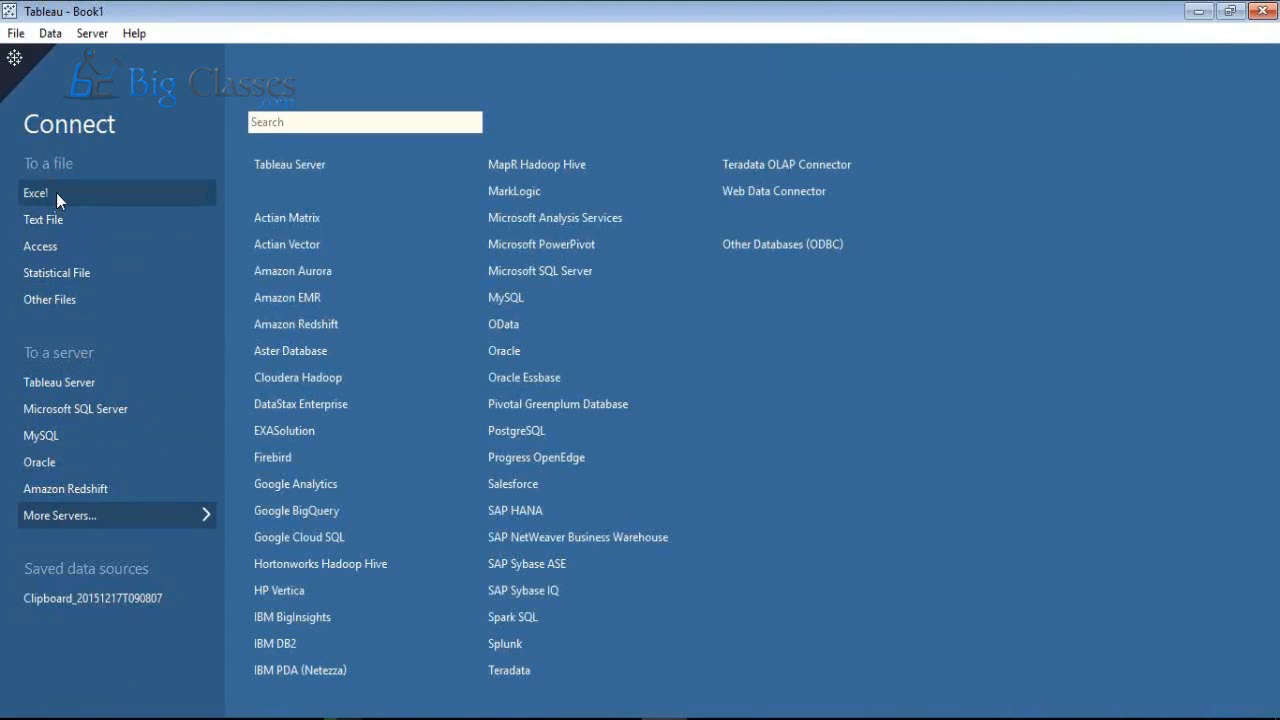
{"action": "left_click", "coordinate": [36, 193]}
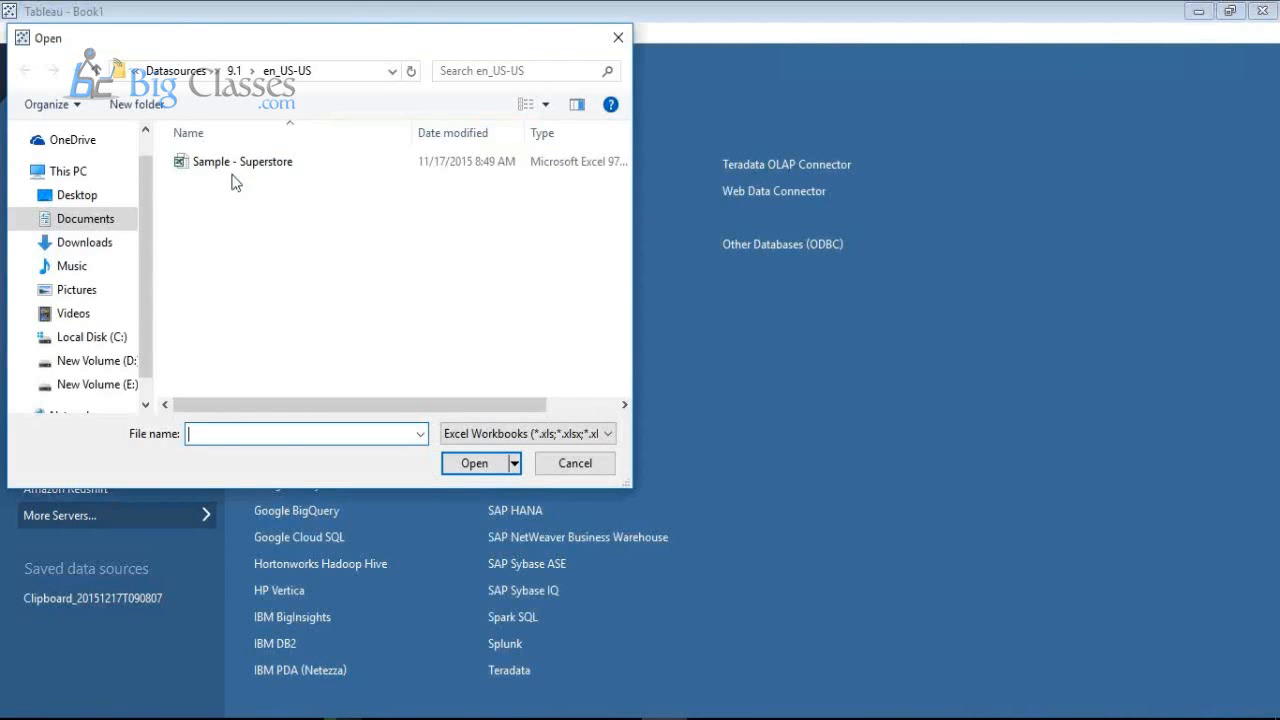
{"action": "left_click", "coordinate": [246, 161]}
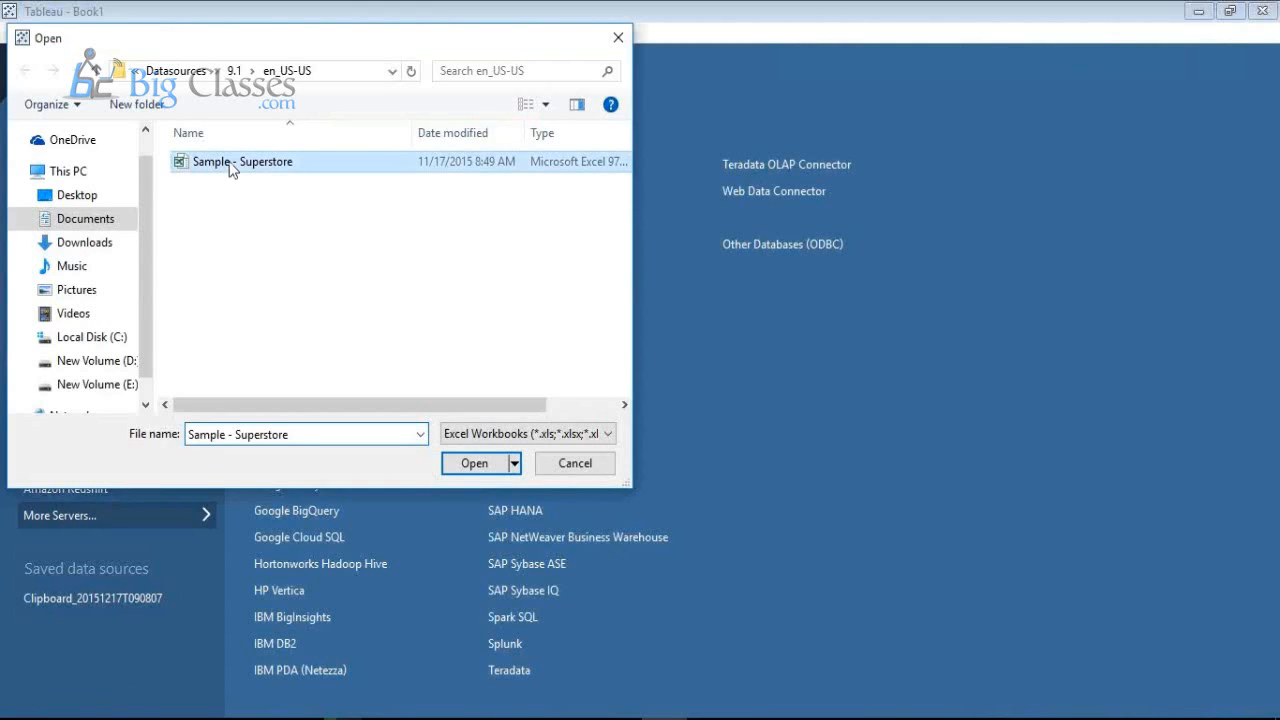
{"action": "left_click", "coordinate": [474, 463]}
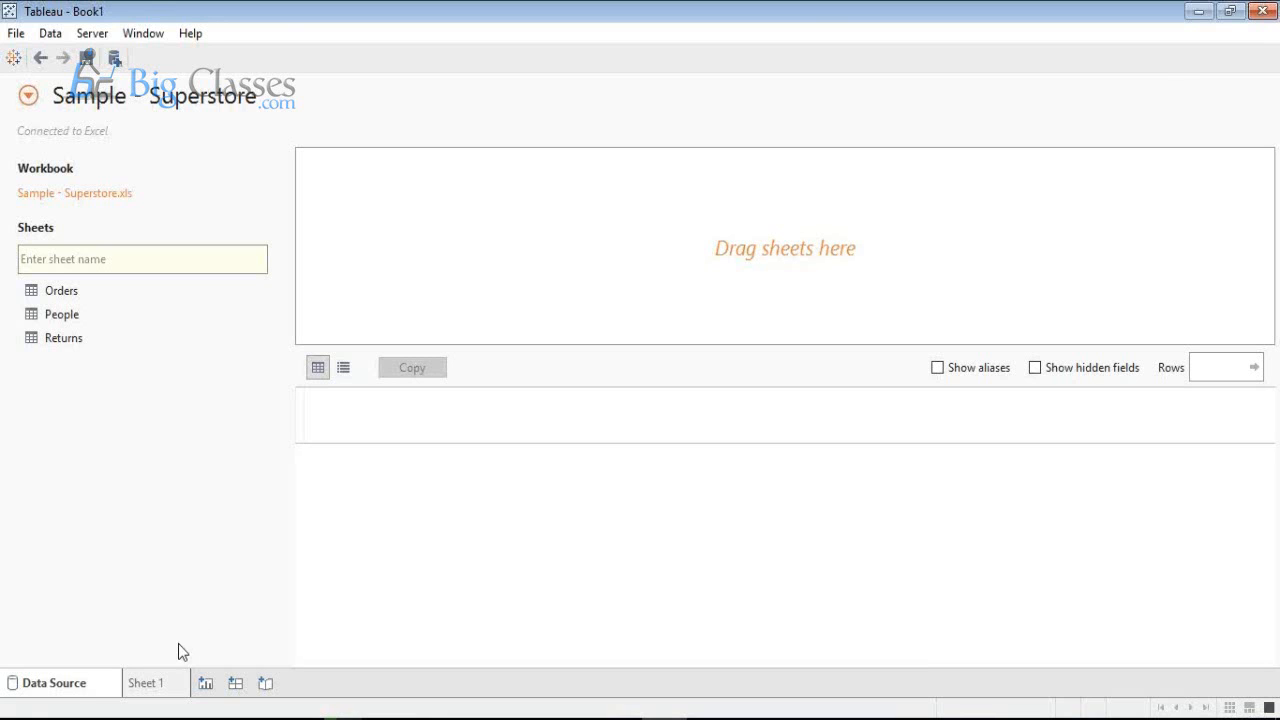
Switch to the Sheet 1 worksheet for the Superstore data source
{"action": "left_click", "coordinate": [148, 682]}
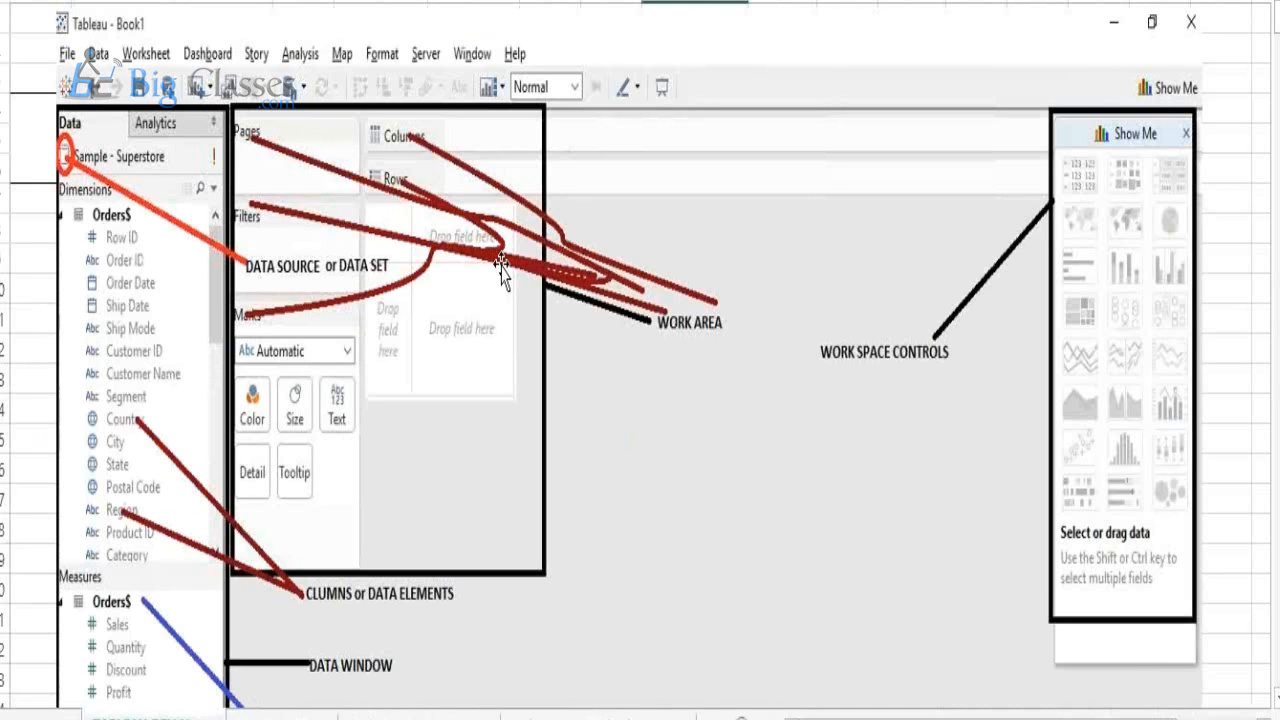
{"action": "mouse_move", "coordinate": [300, 225]}
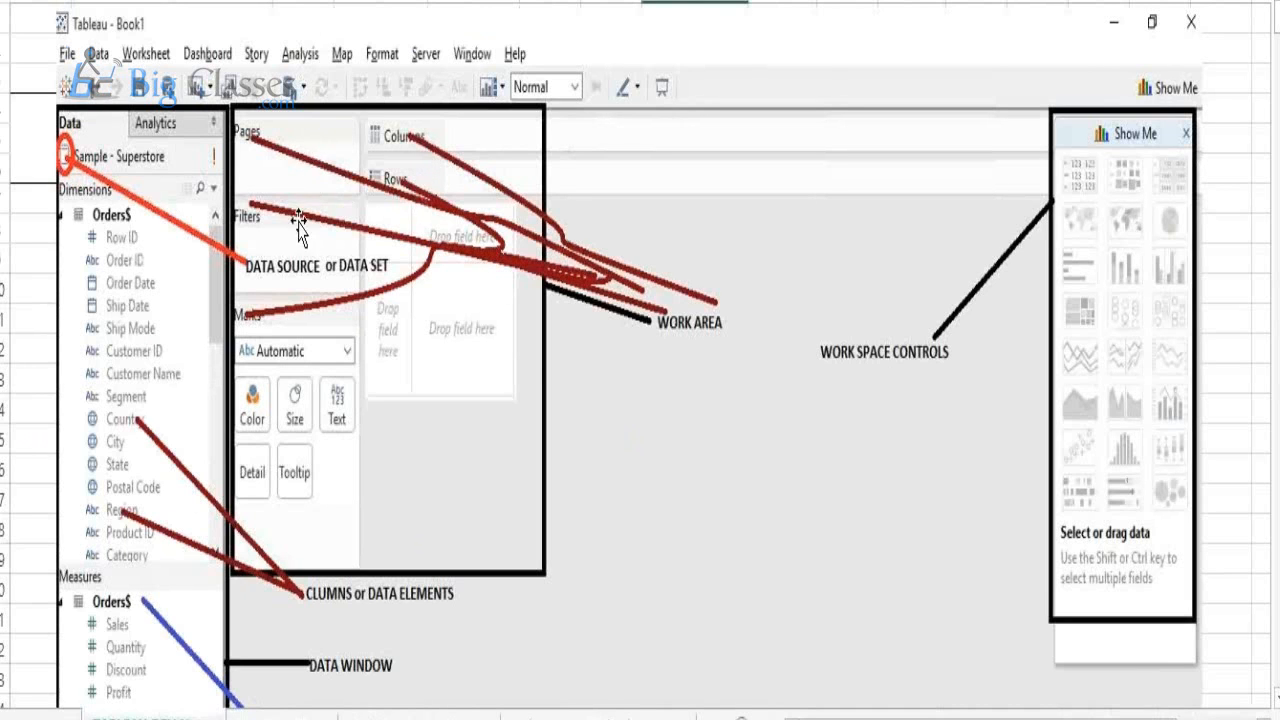
{"action": "mouse_move", "coordinate": [570, 665]}
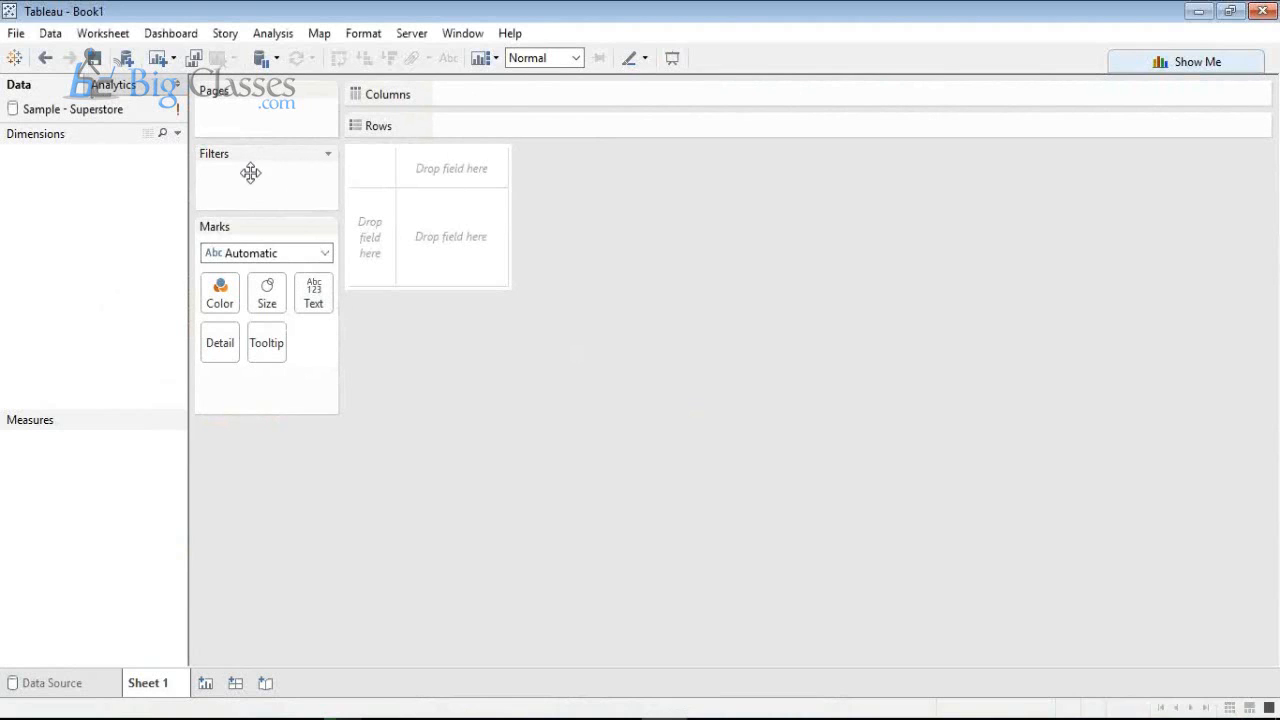
{"action": "mouse_move", "coordinate": [13, 110]}
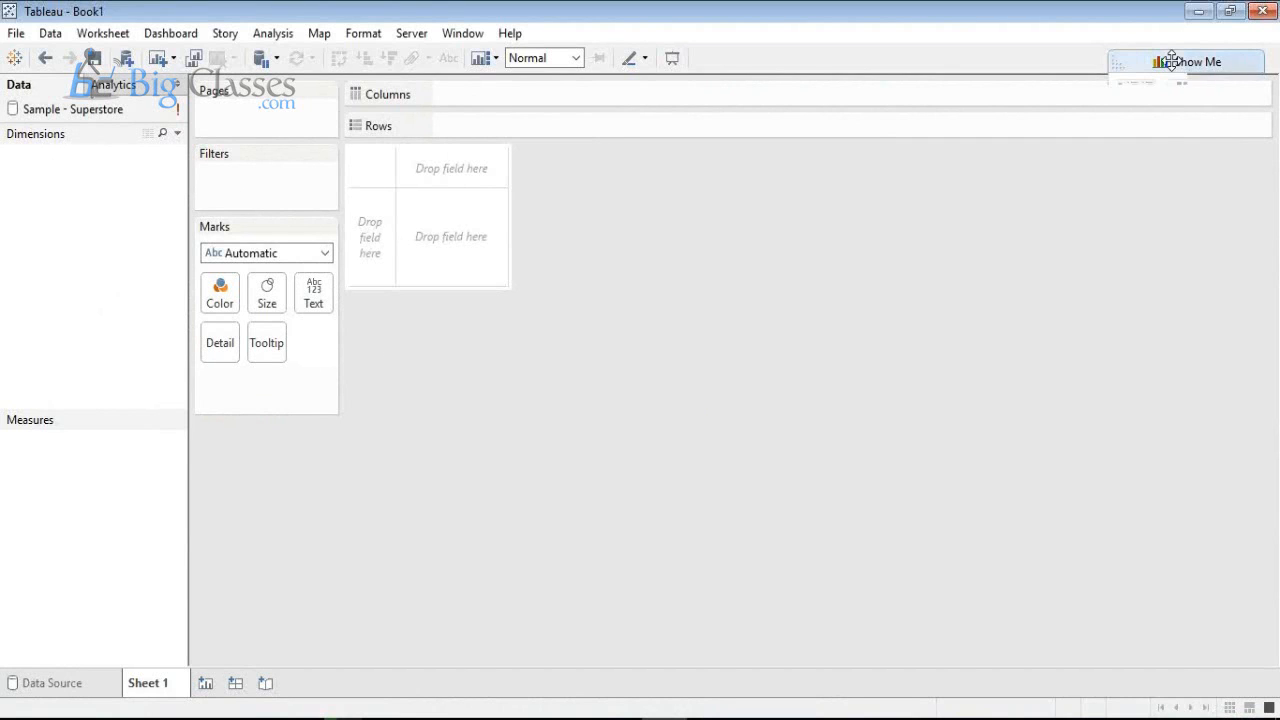
Toggle the Show Me panel off and back on to display chart-type suggestions
{"action": "left_click", "coordinate": [1196, 61]}
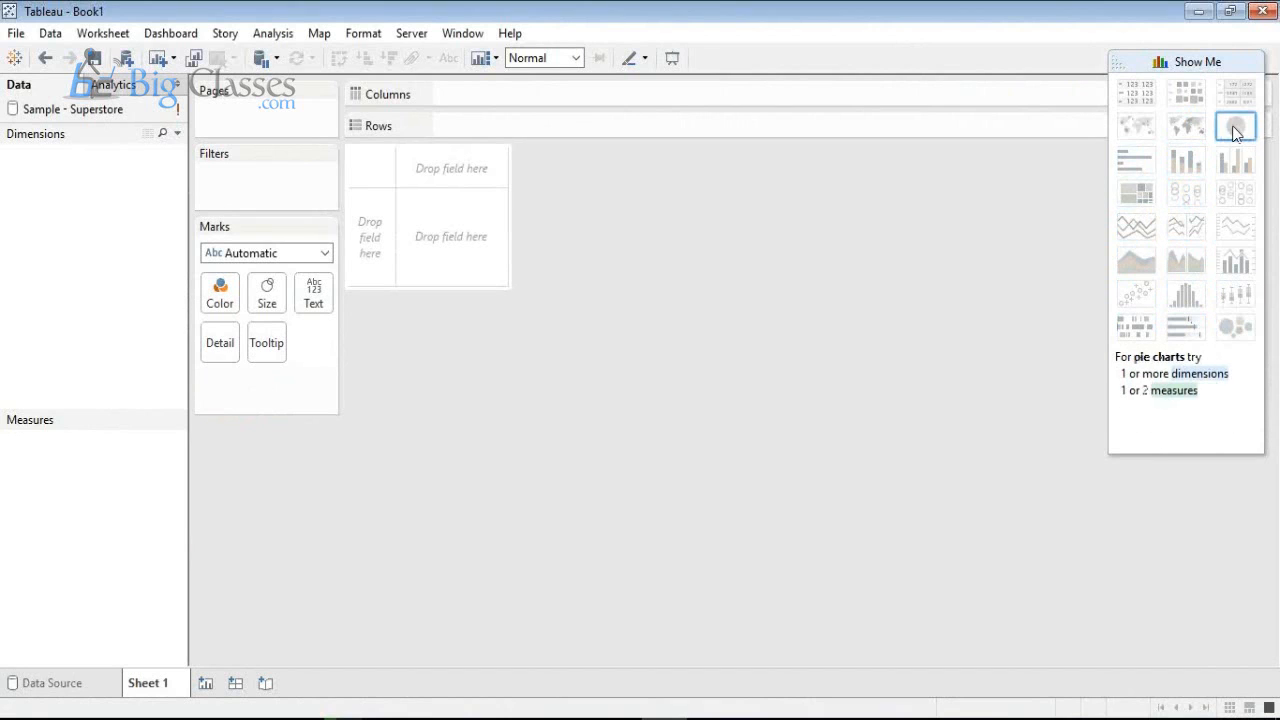
{"action": "left_click", "coordinate": [1186, 61]}
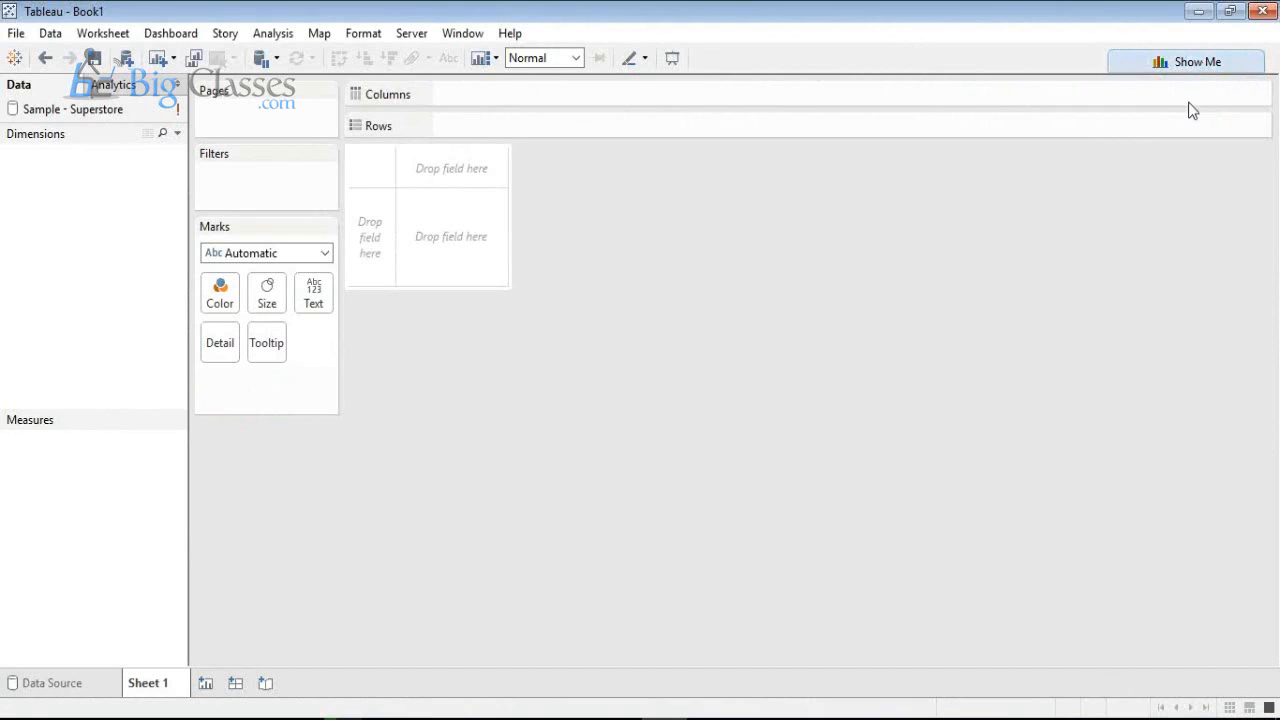
{"action": "left_click", "coordinate": [1186, 61]}
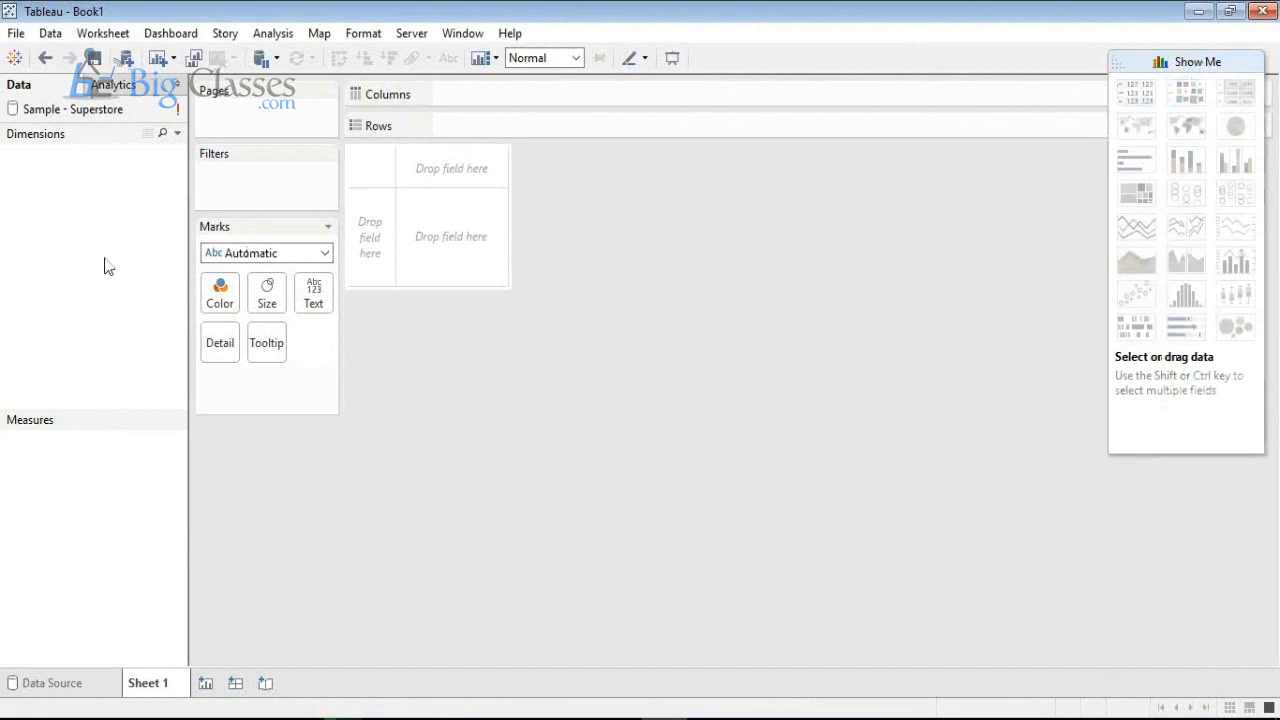
{"action": "mouse_move", "coordinate": [113, 84]}
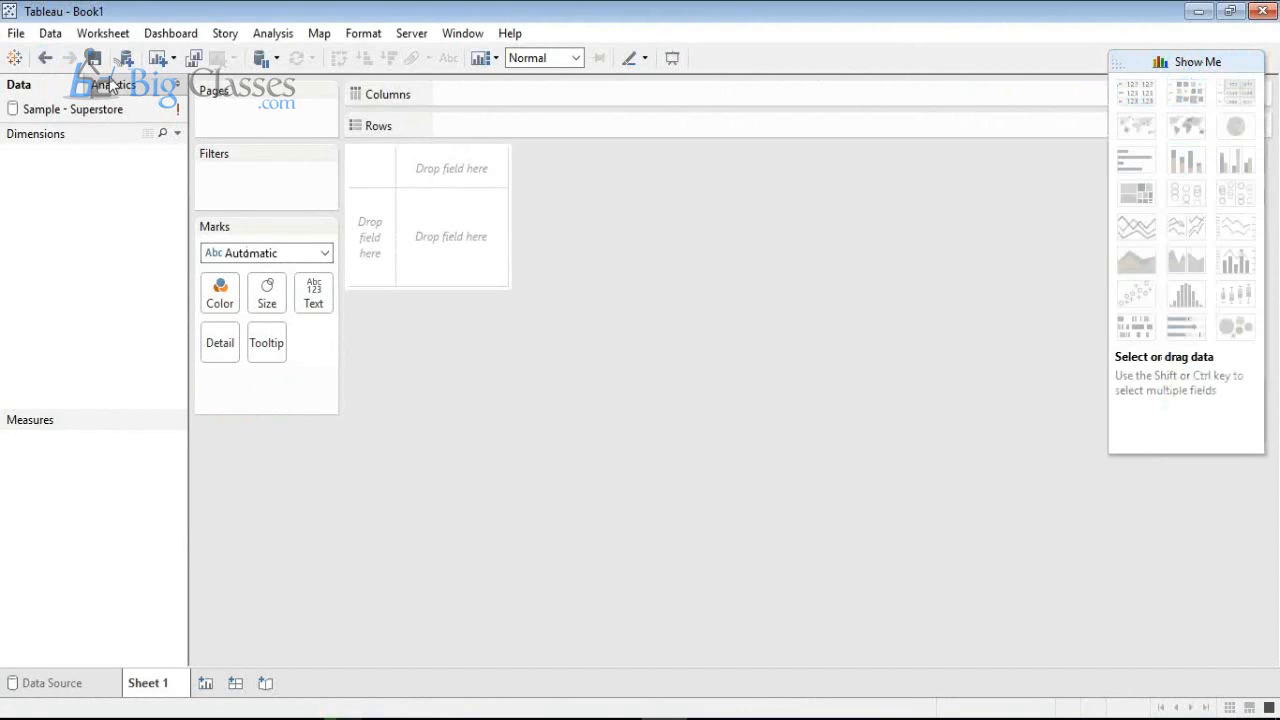
{"action": "mouse_move", "coordinate": [505, 700]}
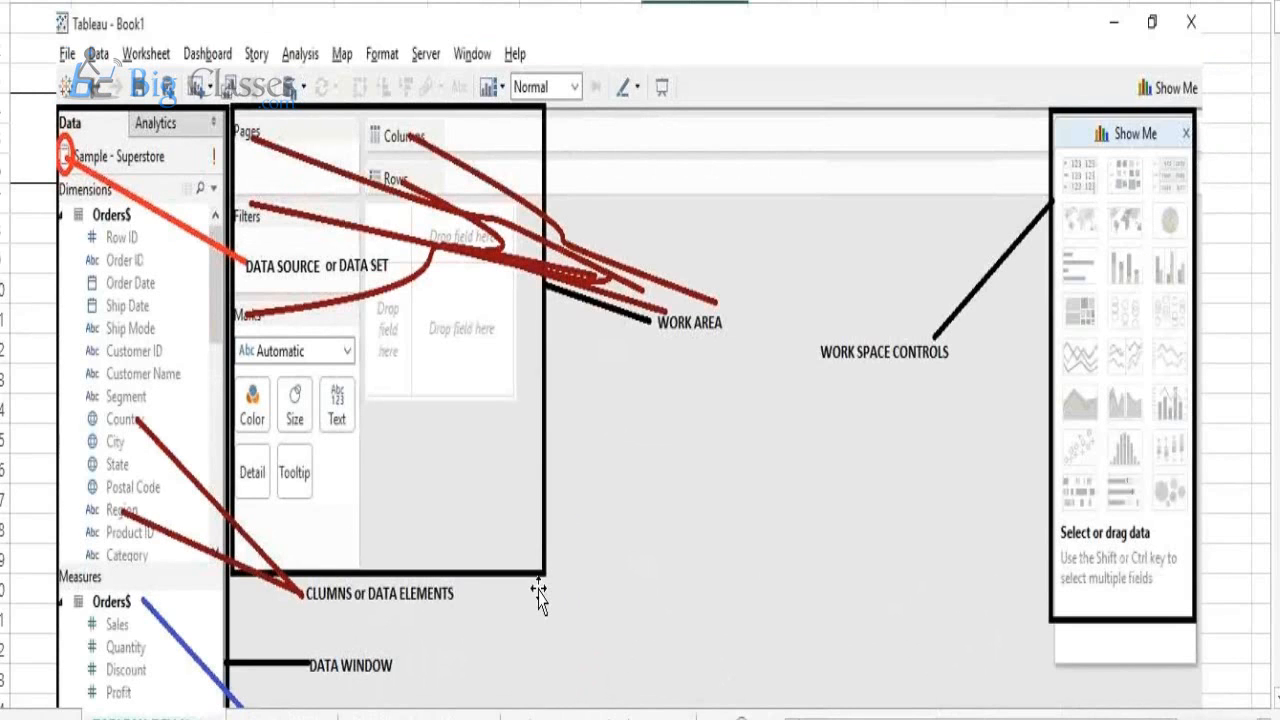
{"action": "scroll", "scroll_direction": "down", "scroll_amount": 3}
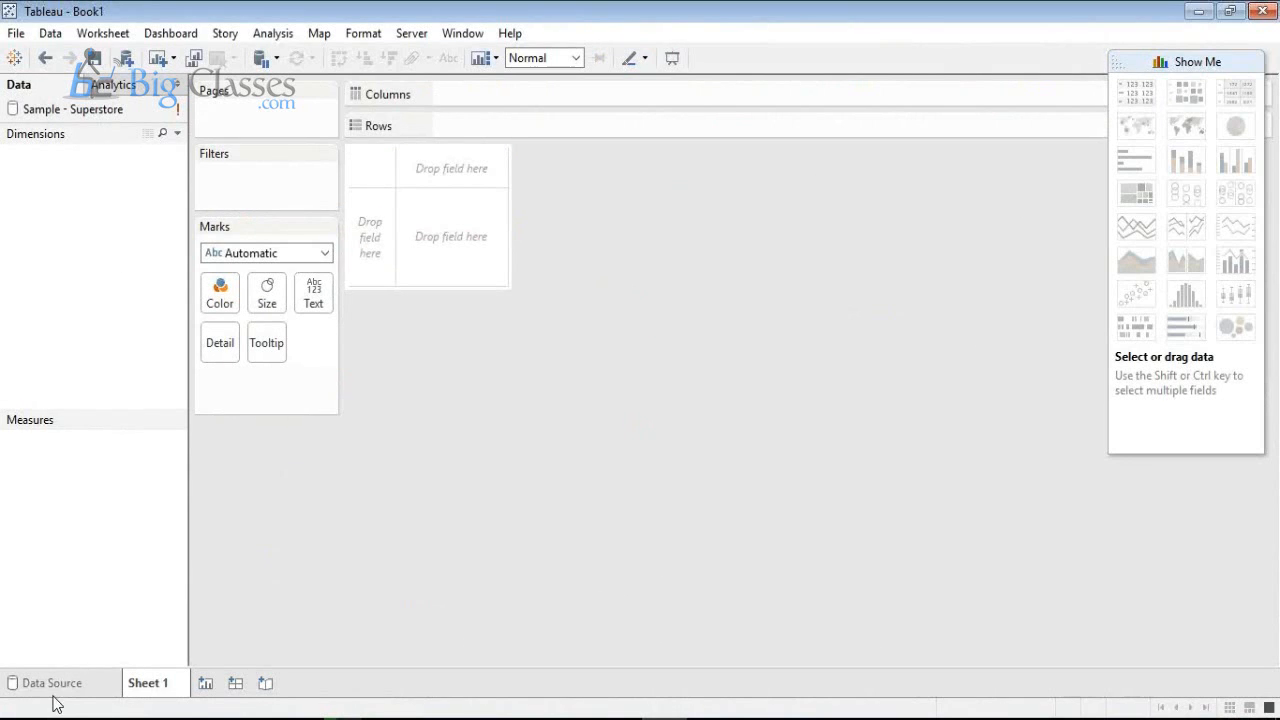
Join the Returns sheet to Orders on the data source page, then return to Sheet 1
{"action": "left_click", "coordinate": [52, 683]}
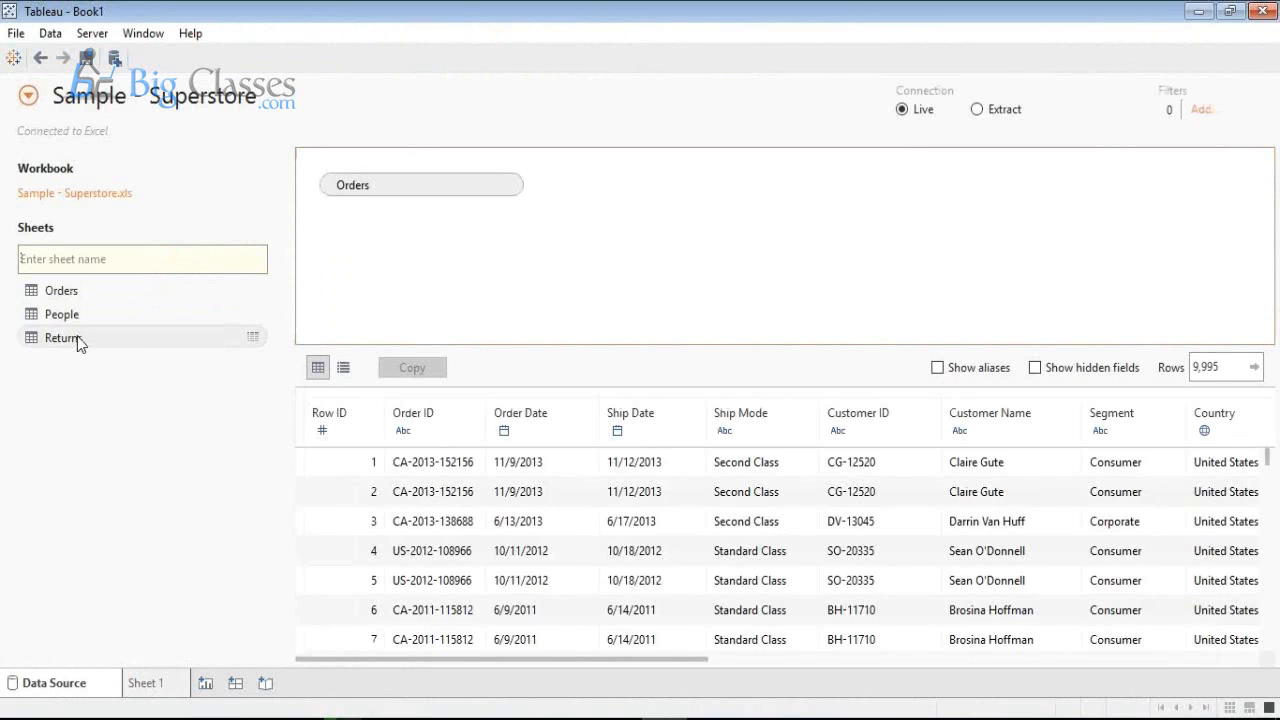
{"action": "left_click_drag", "start_coordinate": [65, 337], "coordinate": [700, 184]}
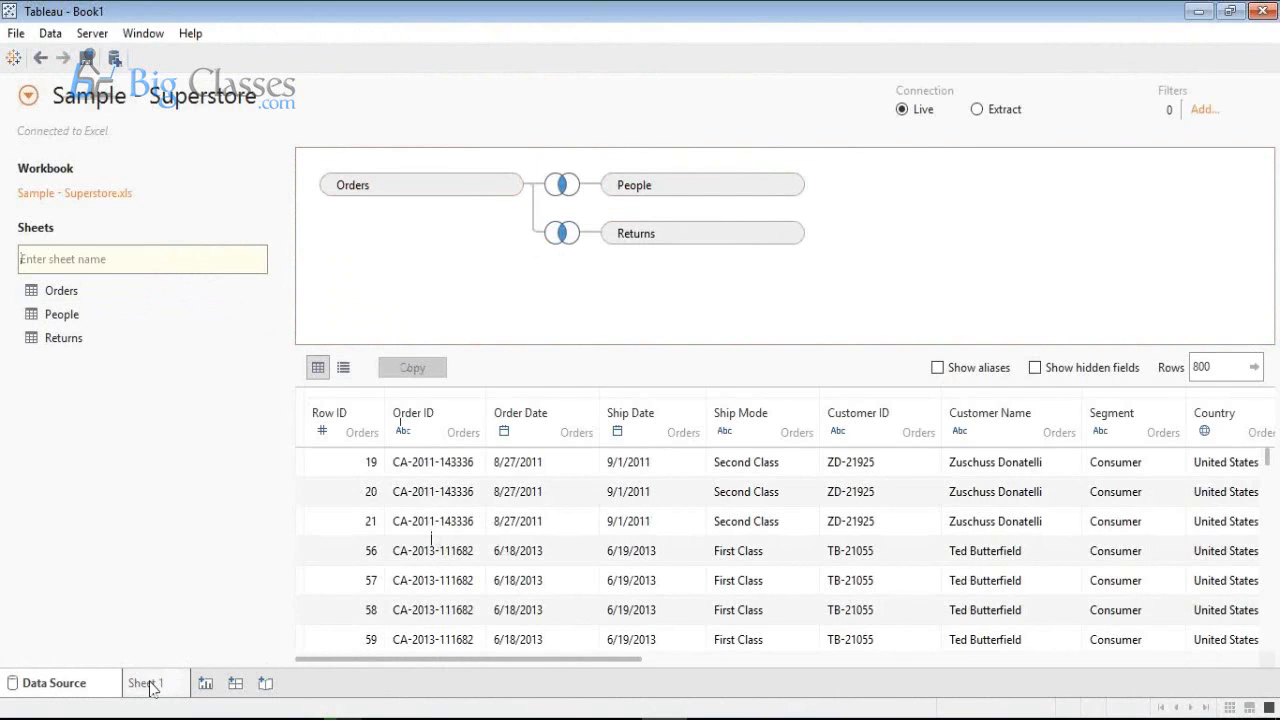
{"action": "left_click", "coordinate": [149, 682]}
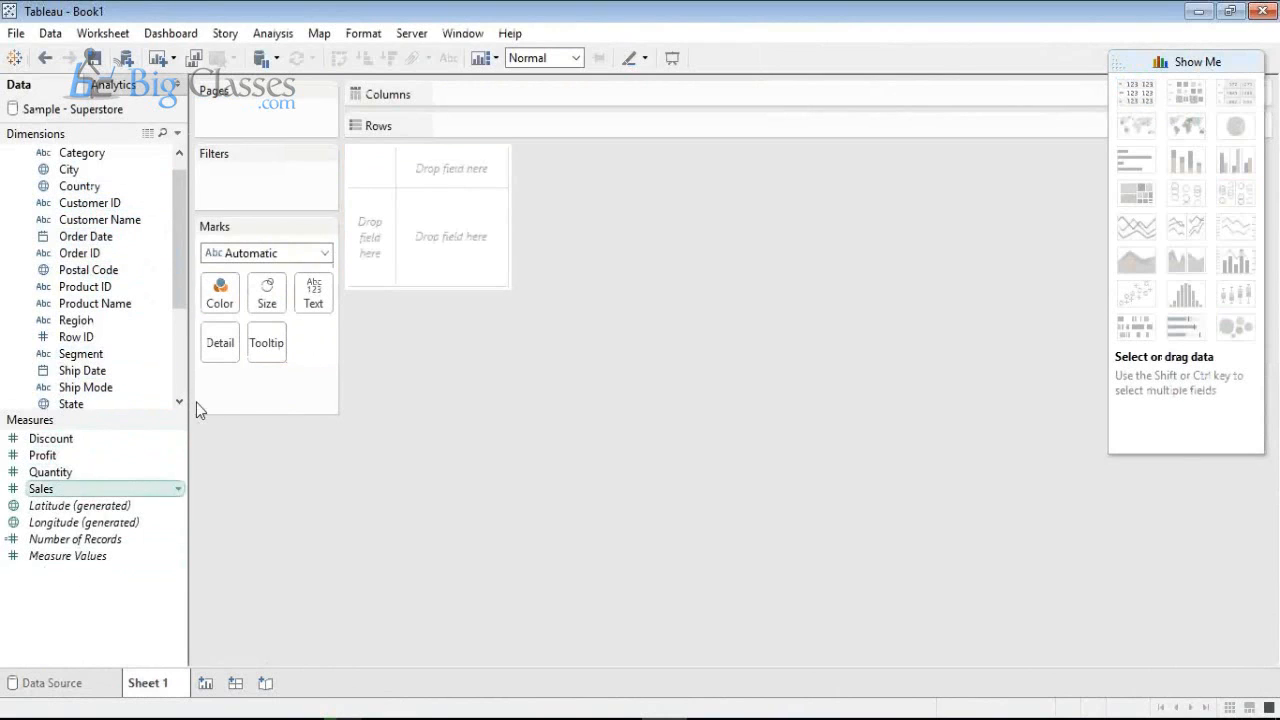
Change the Ship Date dimension's data type to Date & time
{"action": "left_click", "coordinate": [89, 270]}
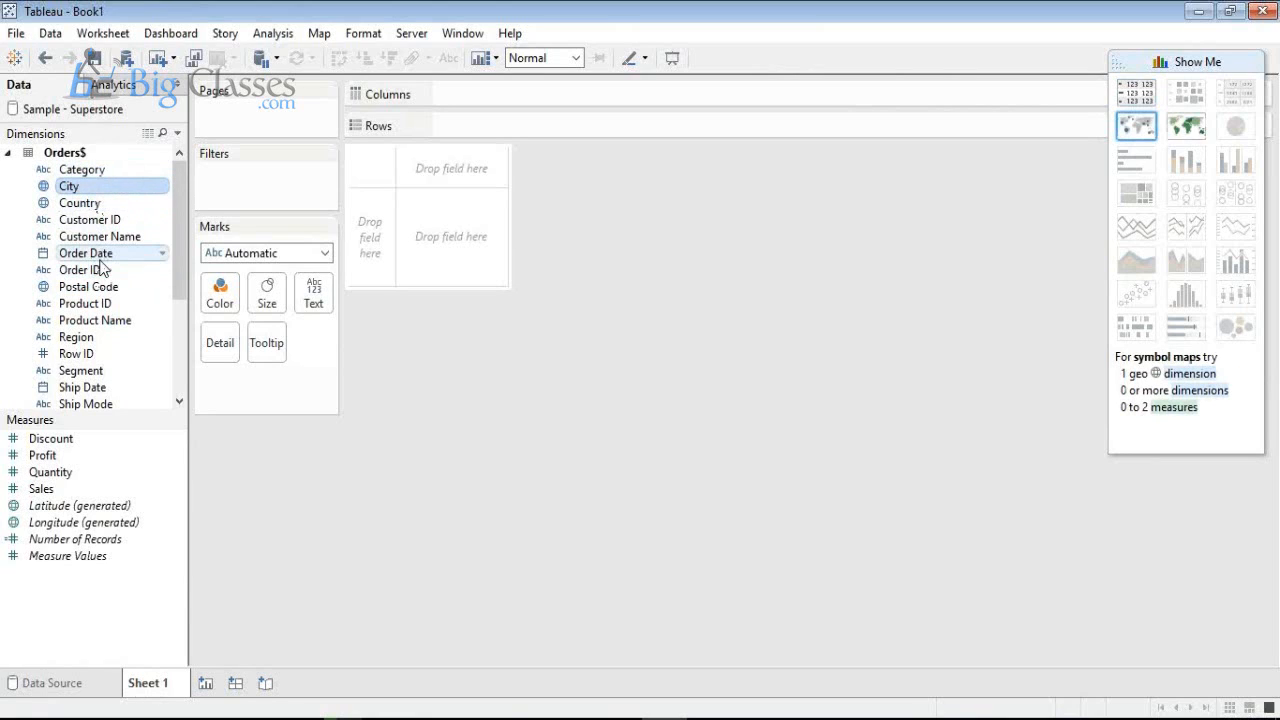
{"action": "left_click", "coordinate": [82, 387]}
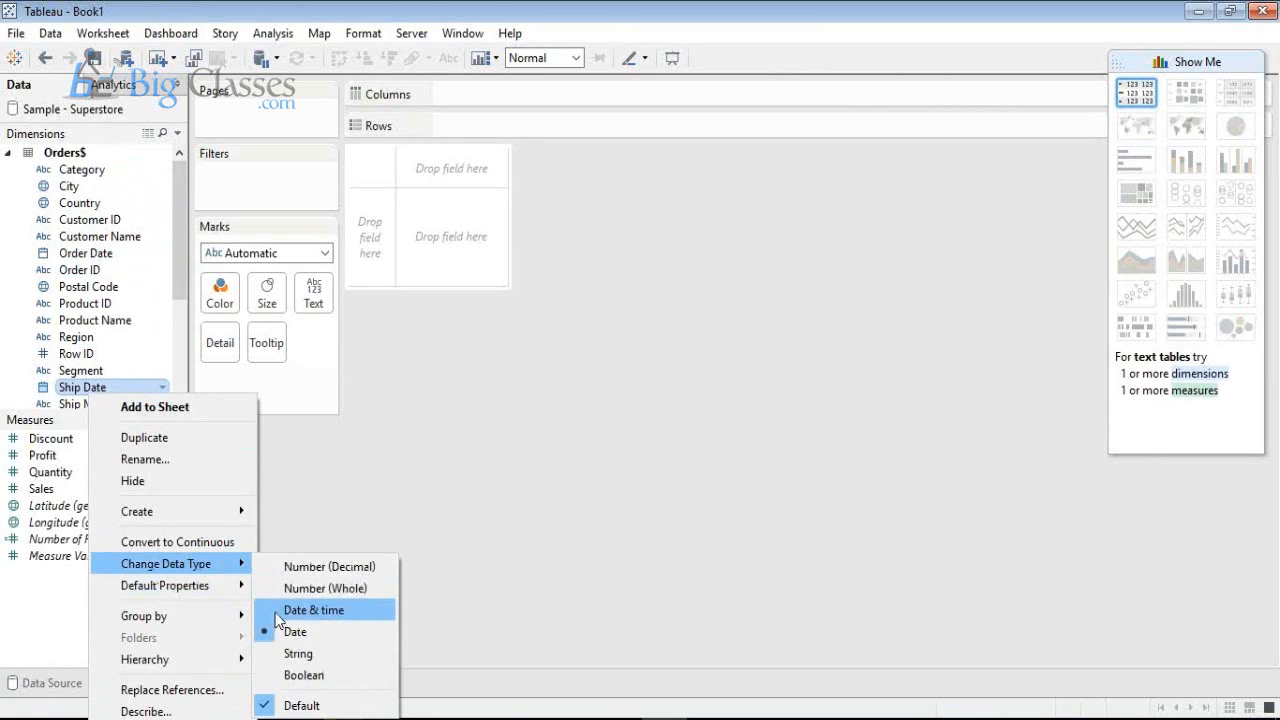
{"action": "left_click", "coordinate": [314, 610]}
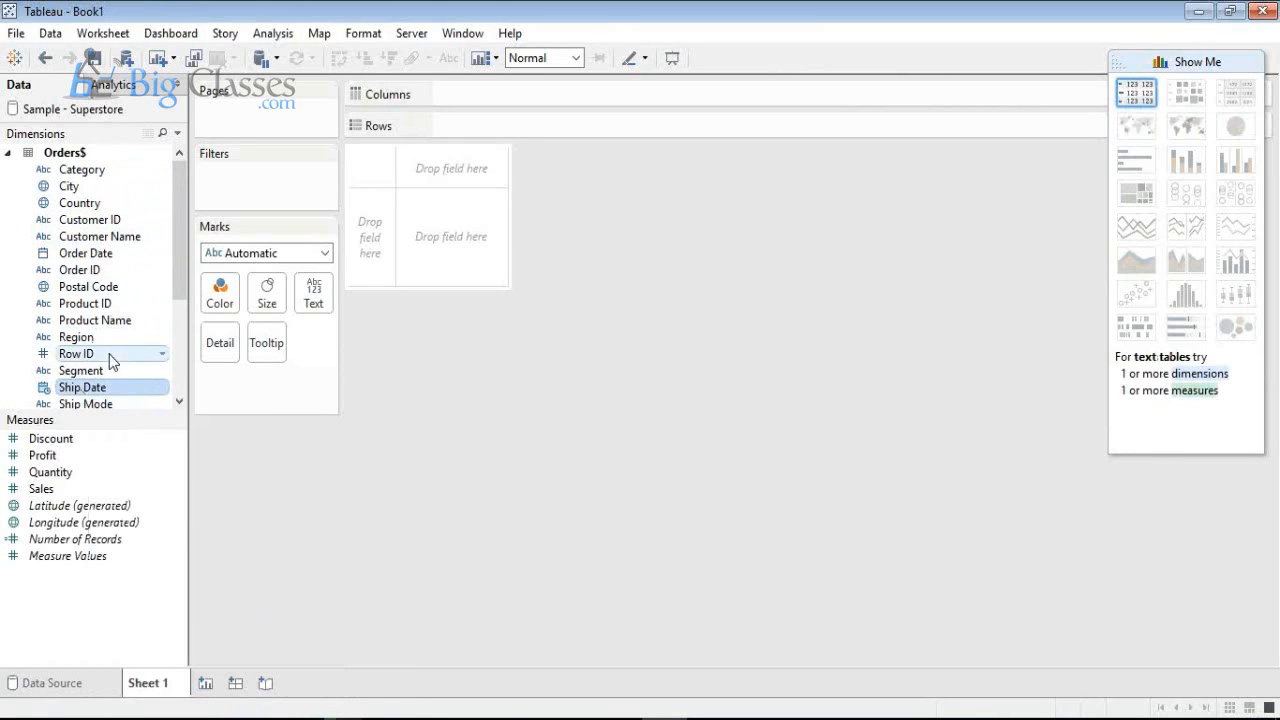